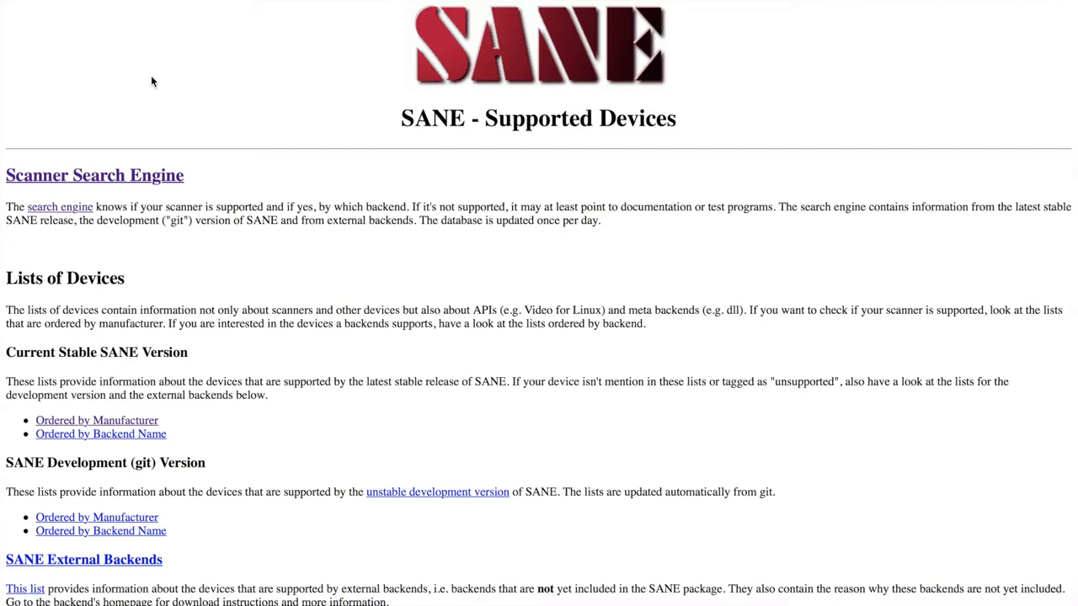
{"action": "mouse_move", "coordinate": [156, 178]}
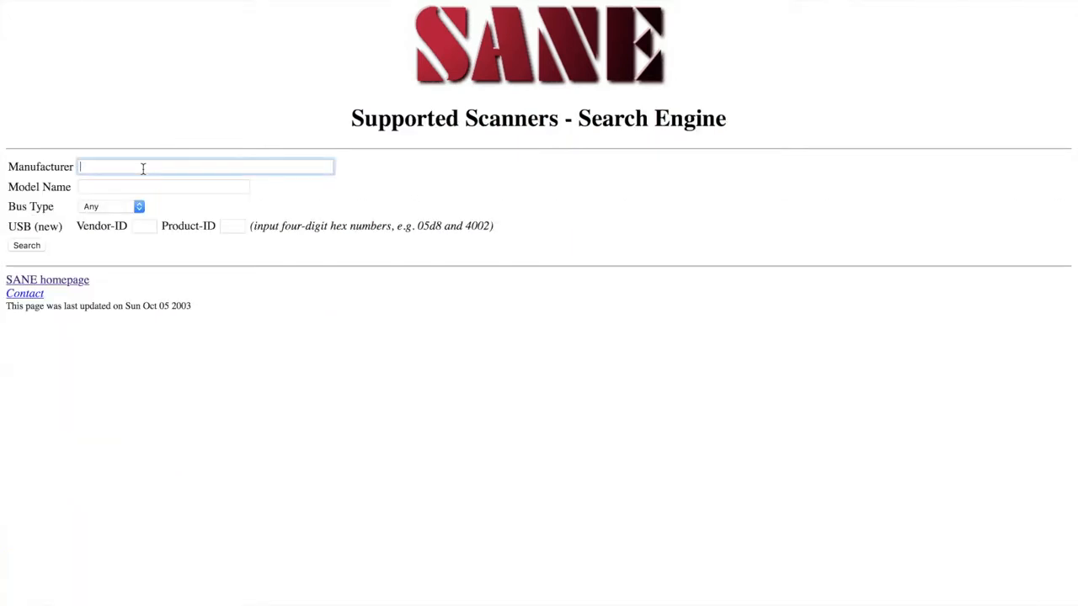
Search SANE supported devices for Canon MP530, revealing the pixma backend with good status
{"action": "type", "text": "Canon"}
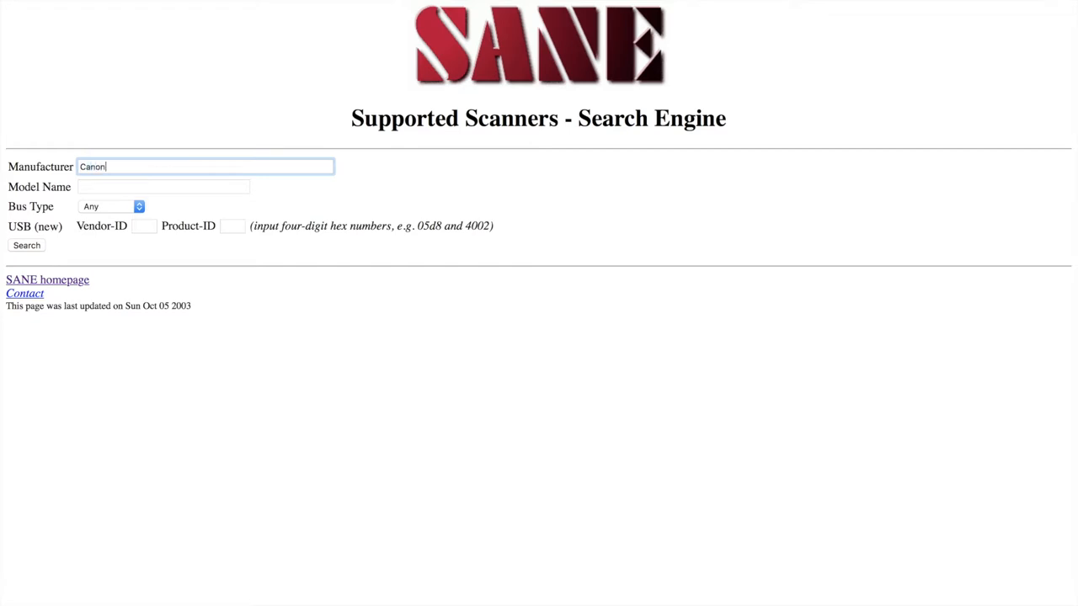
{"action": "left_click", "coordinate": [162, 186]}
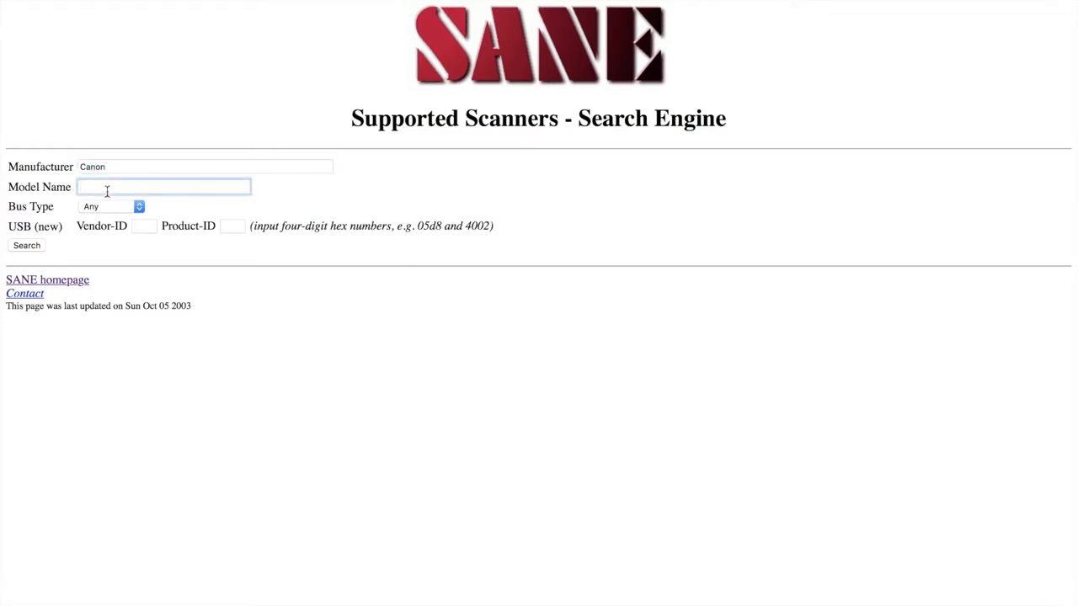
{"action": "type", "text": "MP530"}
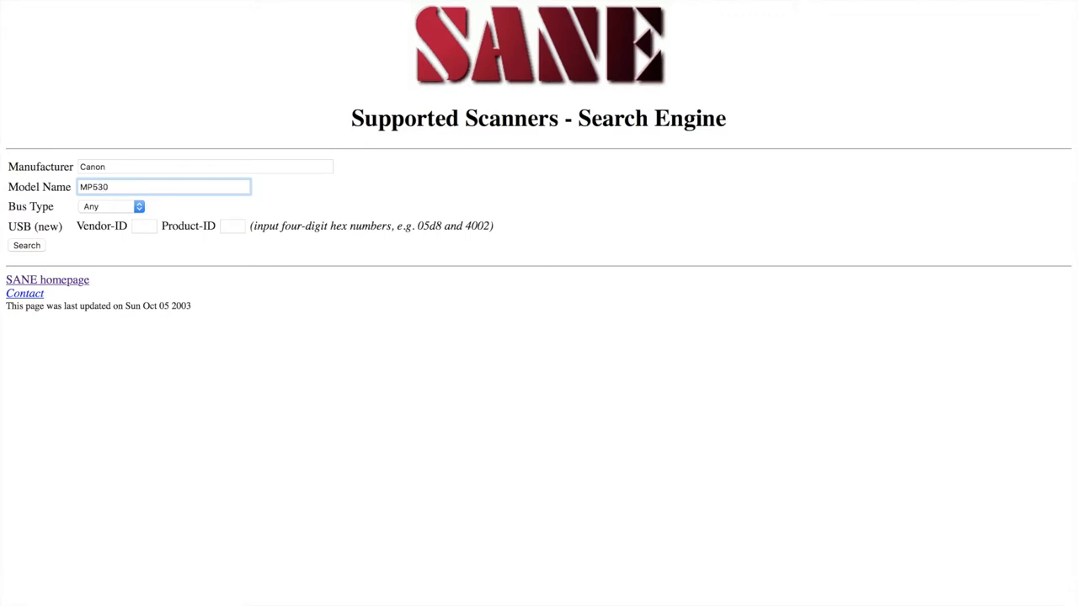
{"action": "left_click", "coordinate": [25, 245]}
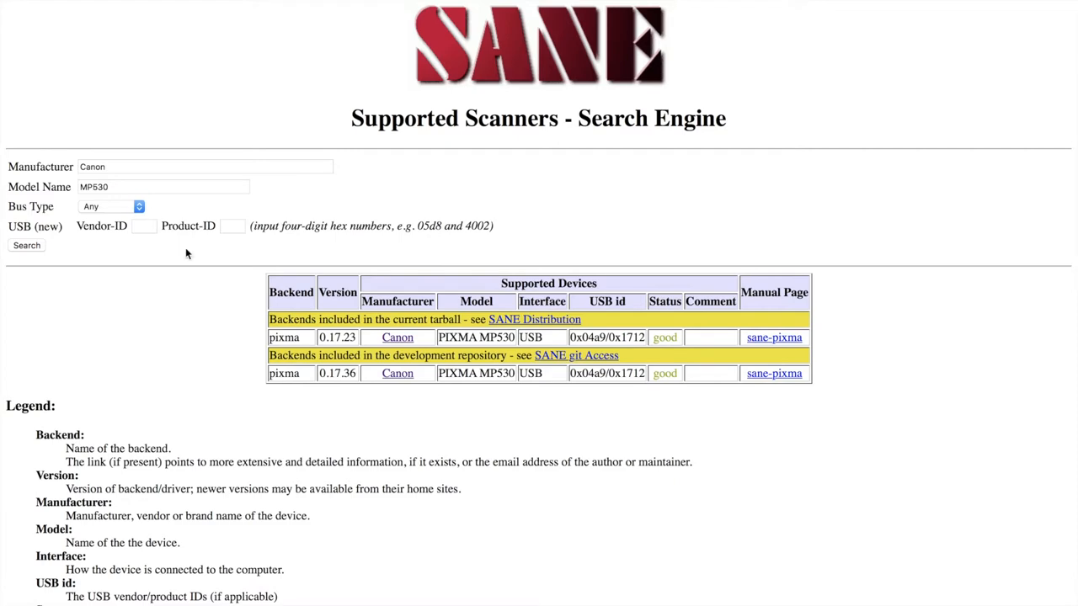
{"action": "mouse_move", "coordinate": [673, 341]}
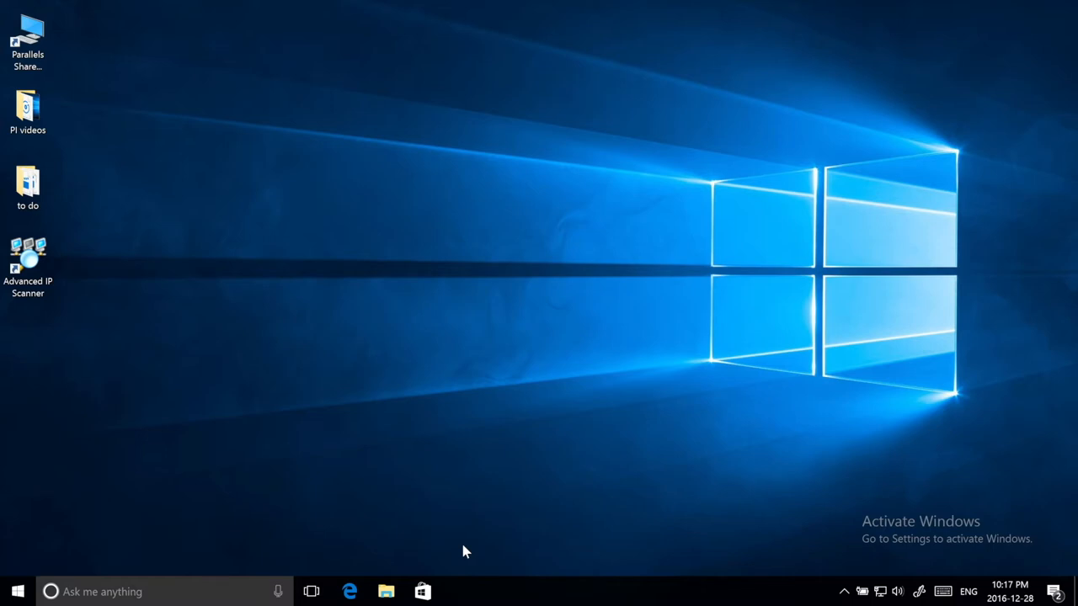
{"action": "mouse_move", "coordinate": [412, 551]}
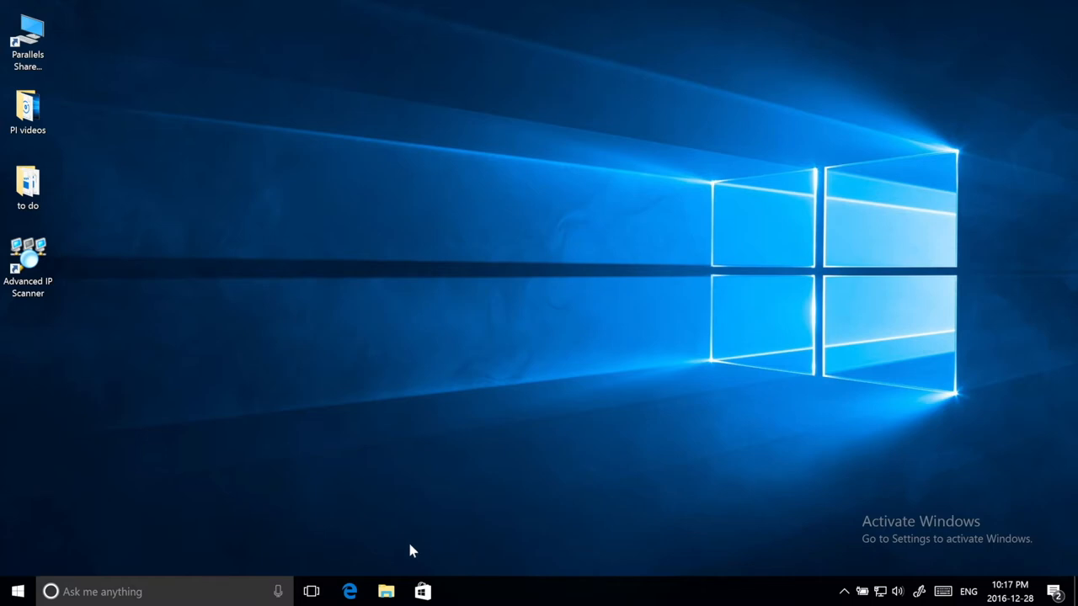
{"action": "mouse_move", "coordinate": [358, 585]}
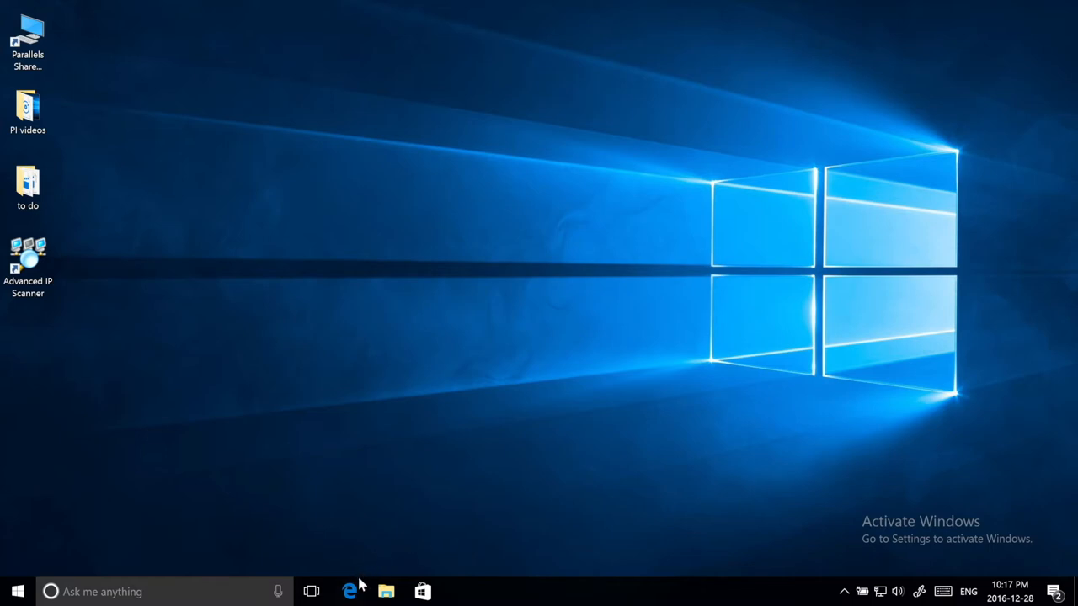
Launch Microsoft Edge from the Windows taskbar
{"action": "left_click", "coordinate": [348, 591]}
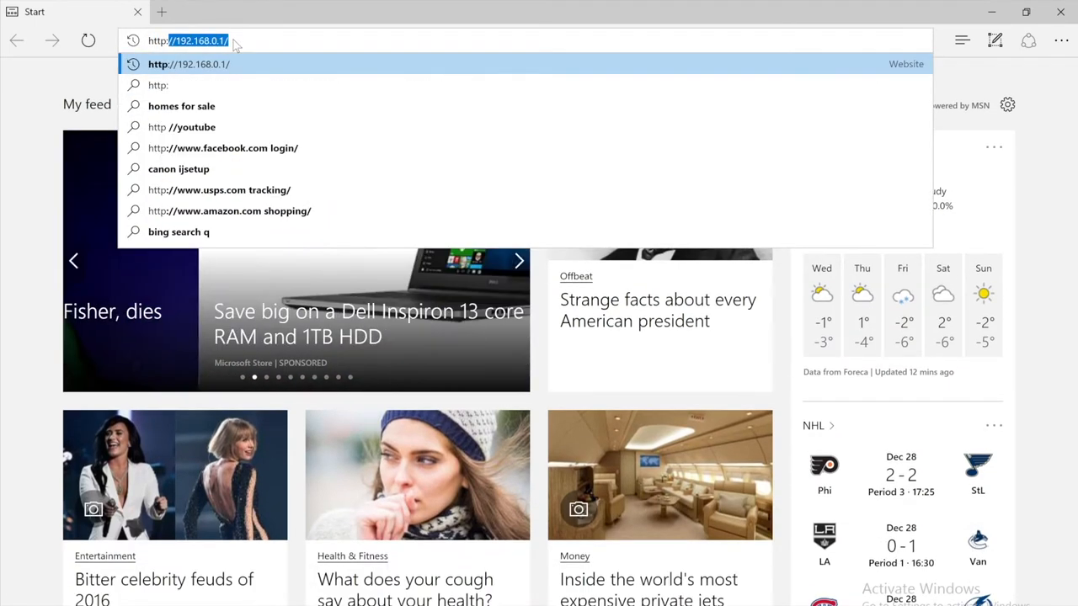
{"action": "type", "text": "www.putty.org/"}
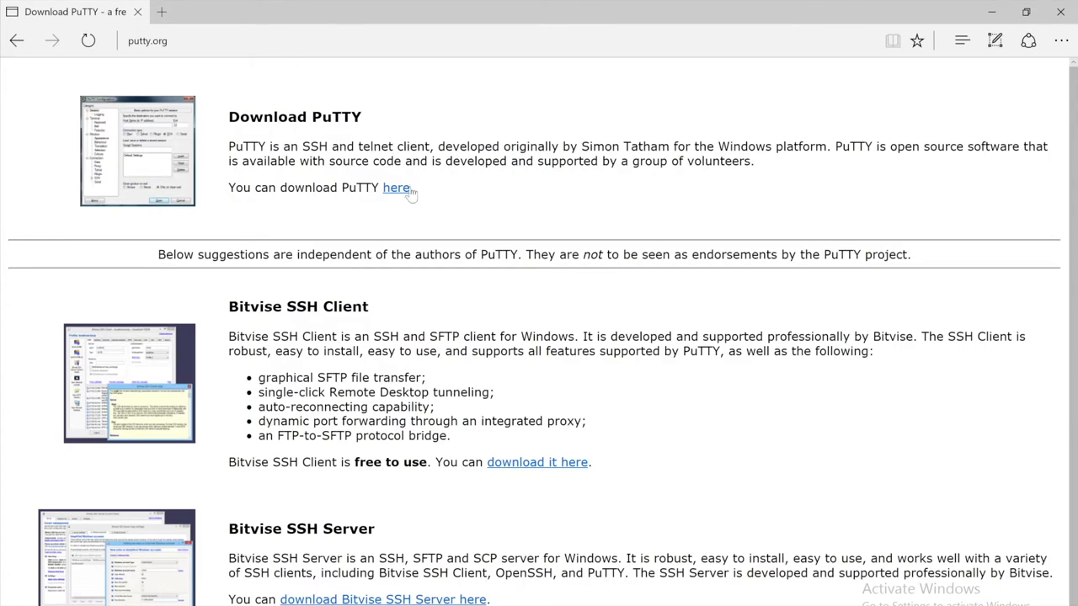
{"action": "left_click", "coordinate": [396, 187]}
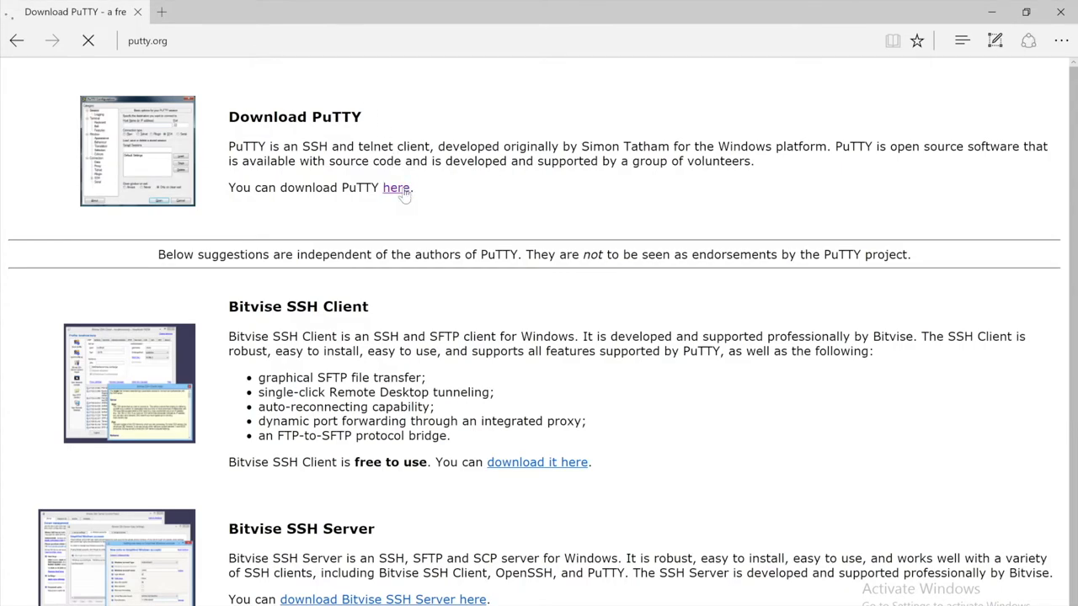
{"action": "left_click", "coordinate": [396, 187]}
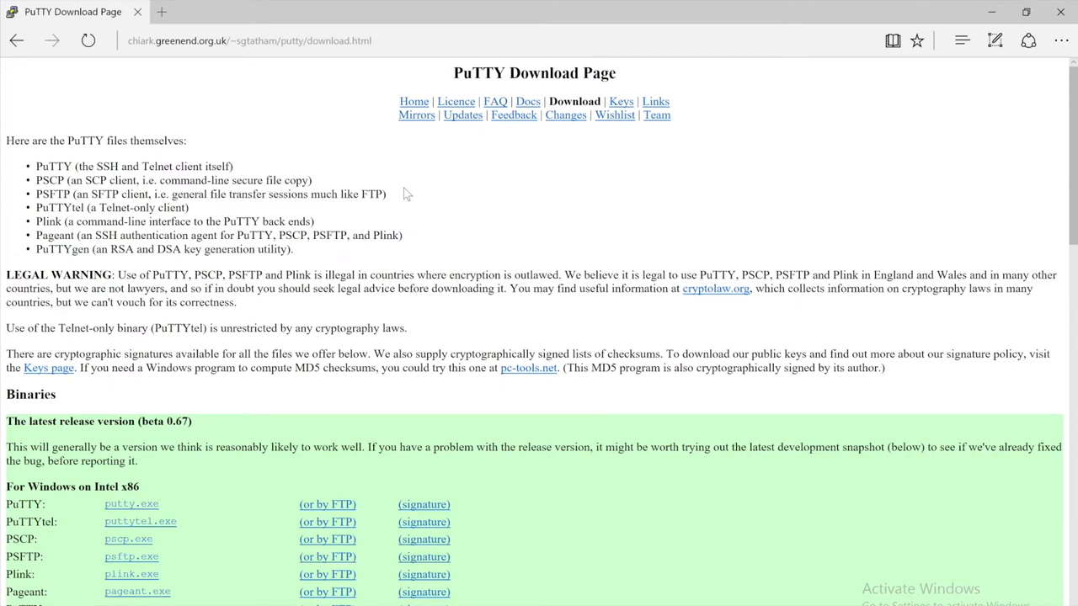
{"action": "mouse_move", "coordinate": [227, 155]}
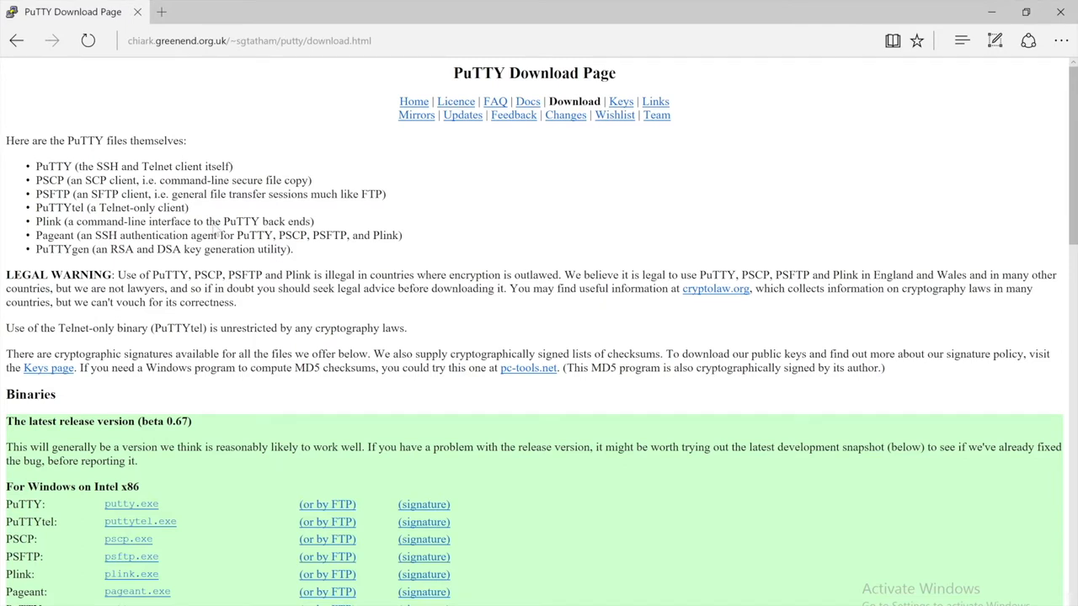
{"action": "mouse_move", "coordinate": [145, 513]}
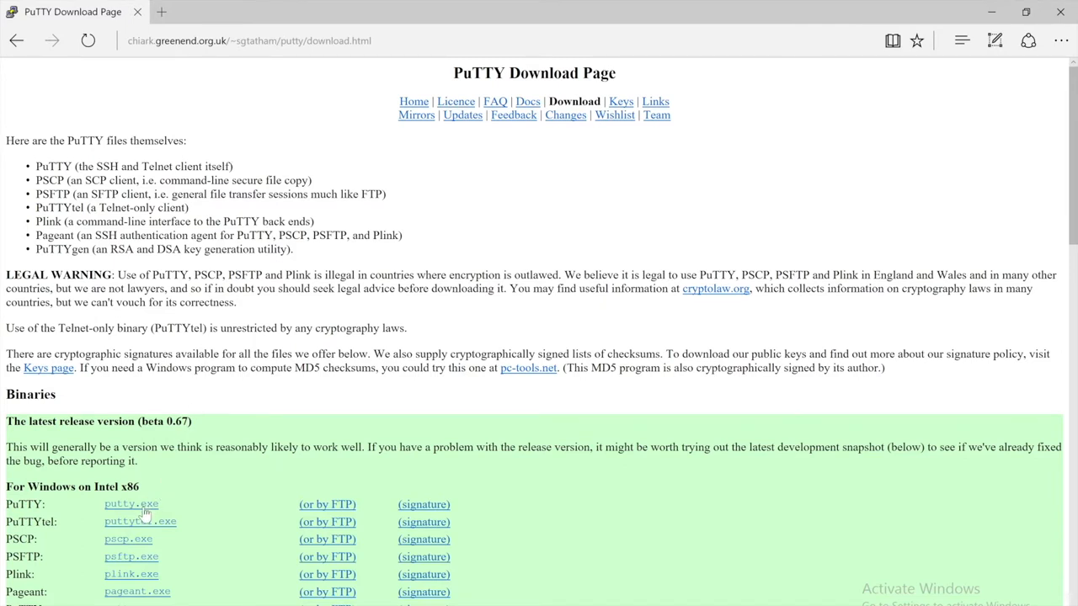
Download putty.exe, save it, and run it from the download bar
{"action": "left_click", "coordinate": [130, 503]}
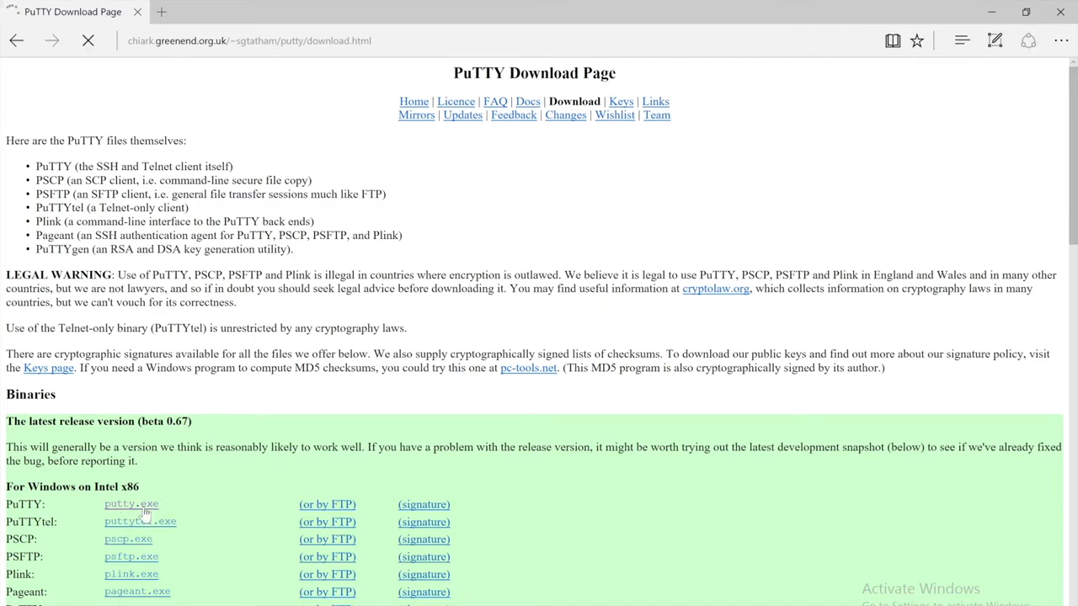
{"action": "left_click", "coordinate": [131, 504]}
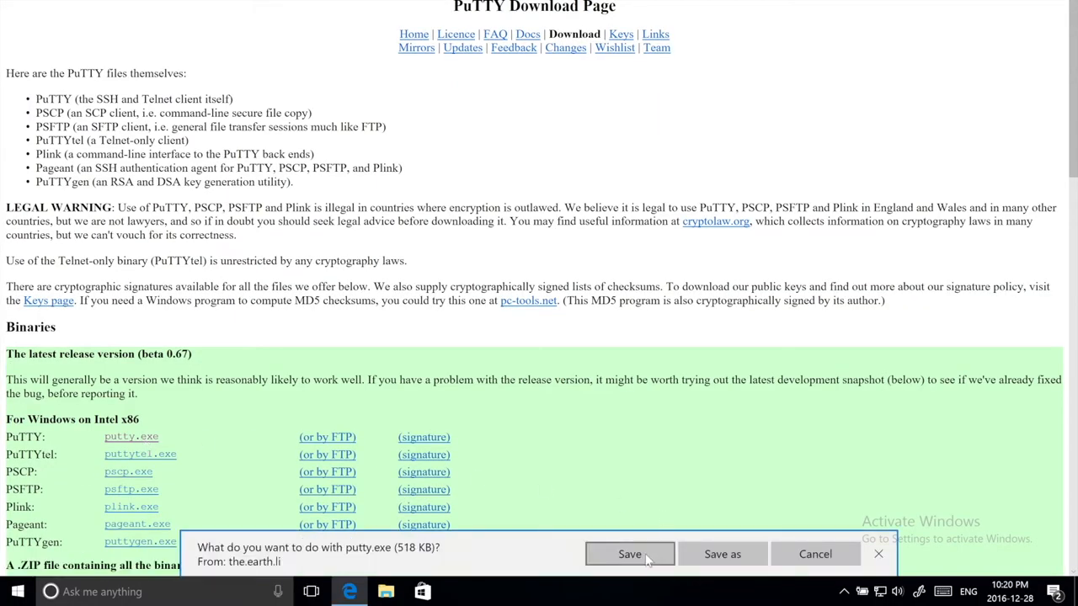
{"action": "left_click", "coordinate": [629, 554]}
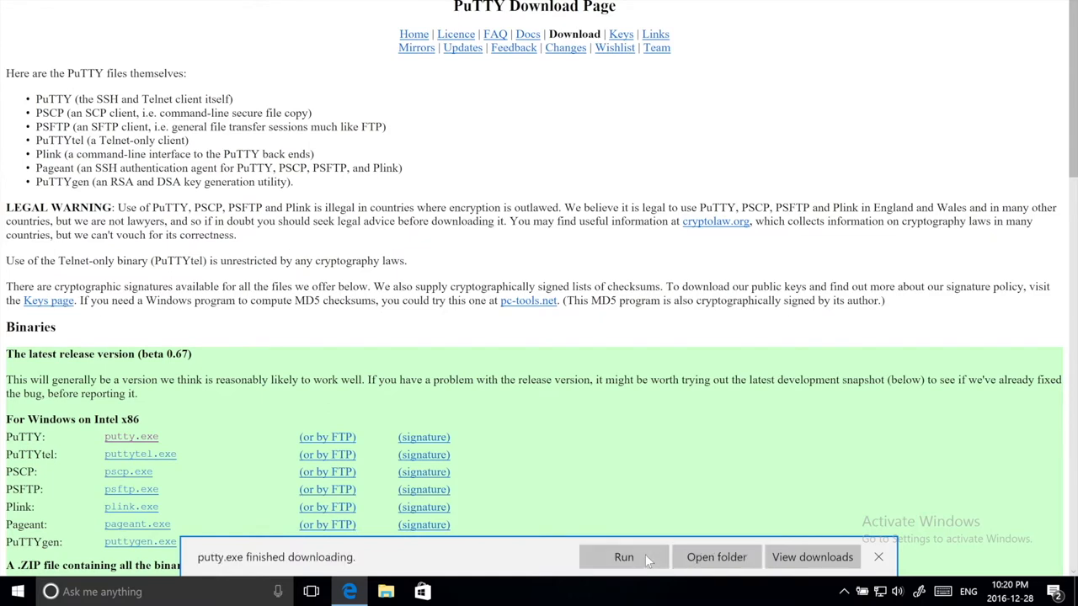
{"action": "left_click", "coordinate": [623, 557]}
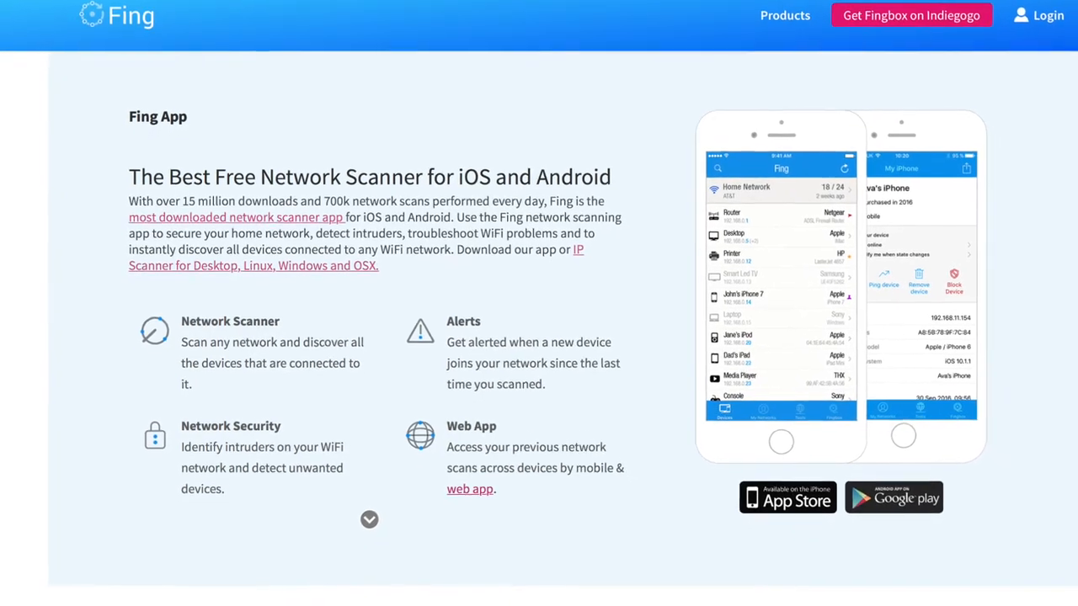
Scroll down through the Fing App page's network scanner feature descriptions
{"action": "scroll", "scroll_direction": "down", "scroll_amount": 3}
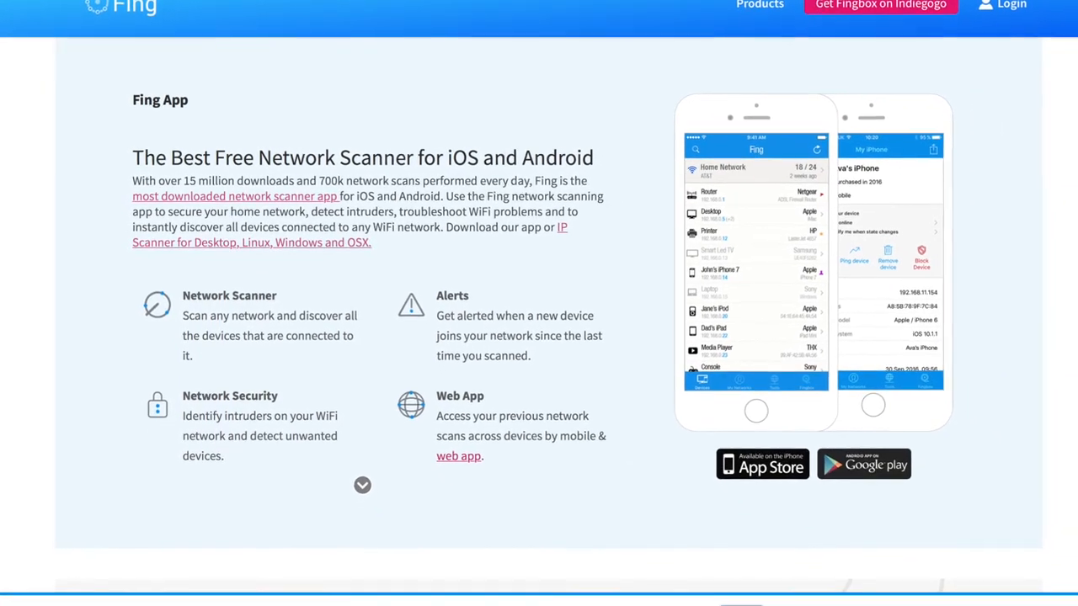
{"action": "scroll", "scroll_direction": "down", "scroll_amount": 3}
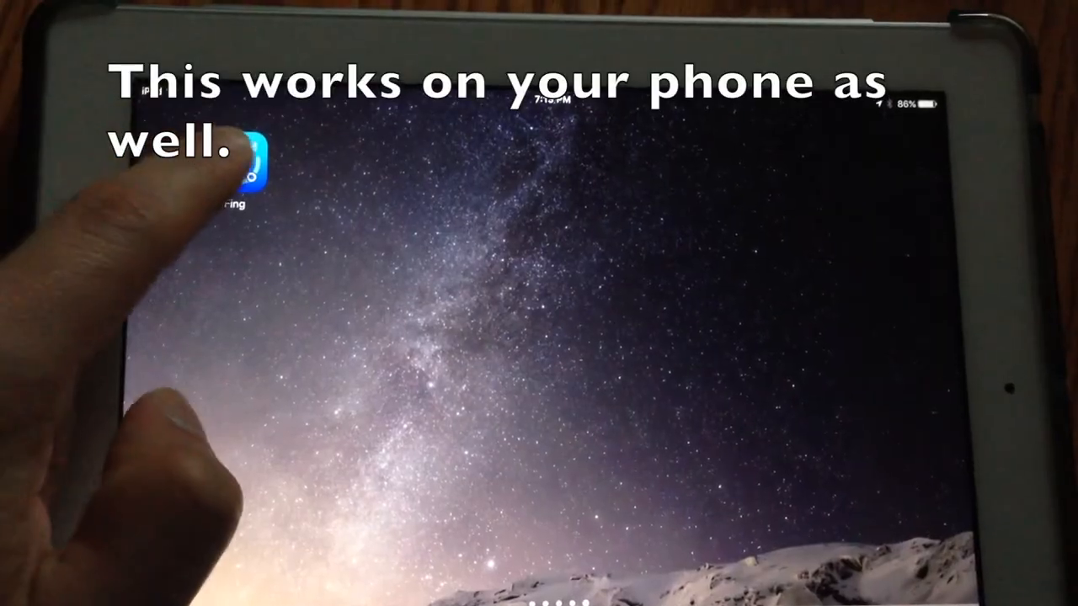
Tap the Fing app icon on the iPad home screen
{"action": "left_click", "coordinate": [252, 160]}
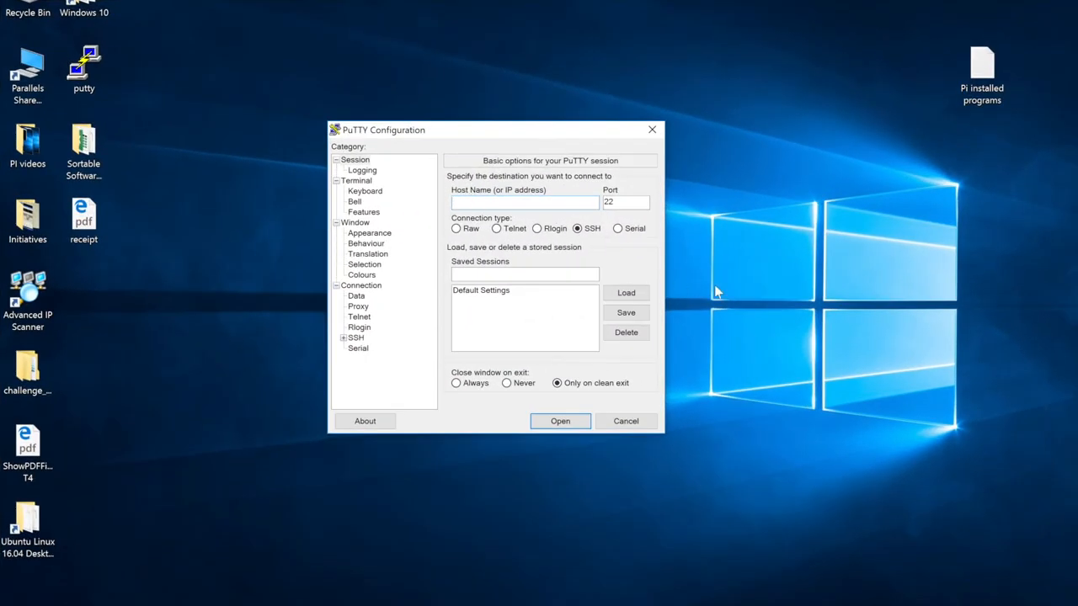
Open an SSH session to 192.168.0.21 and begin entering the login name
{"action": "type", "text": "19"}
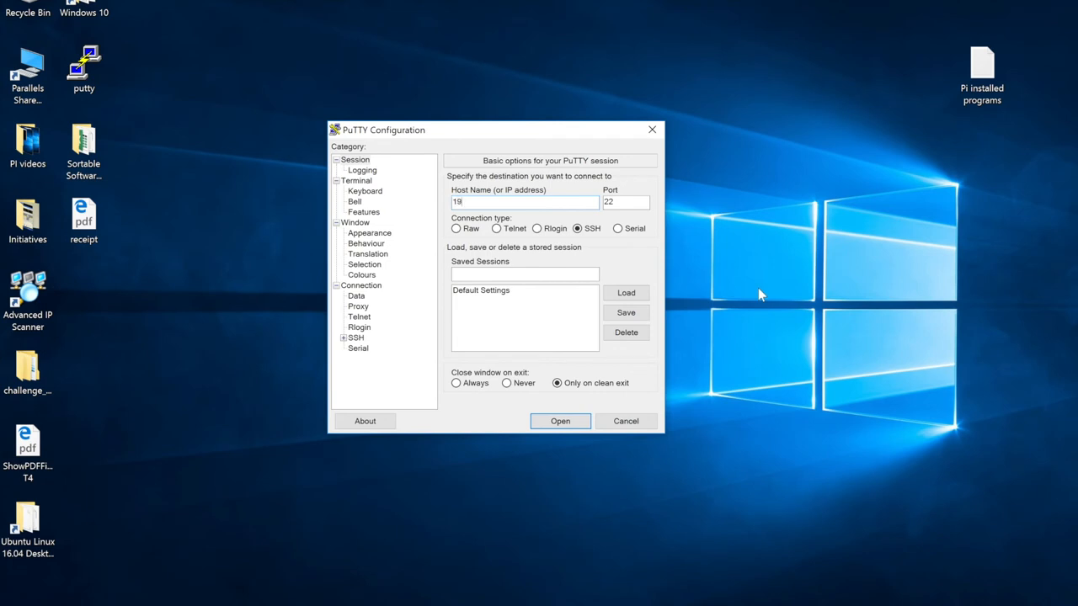
{"action": "type", "text": "92.168.0.21"}
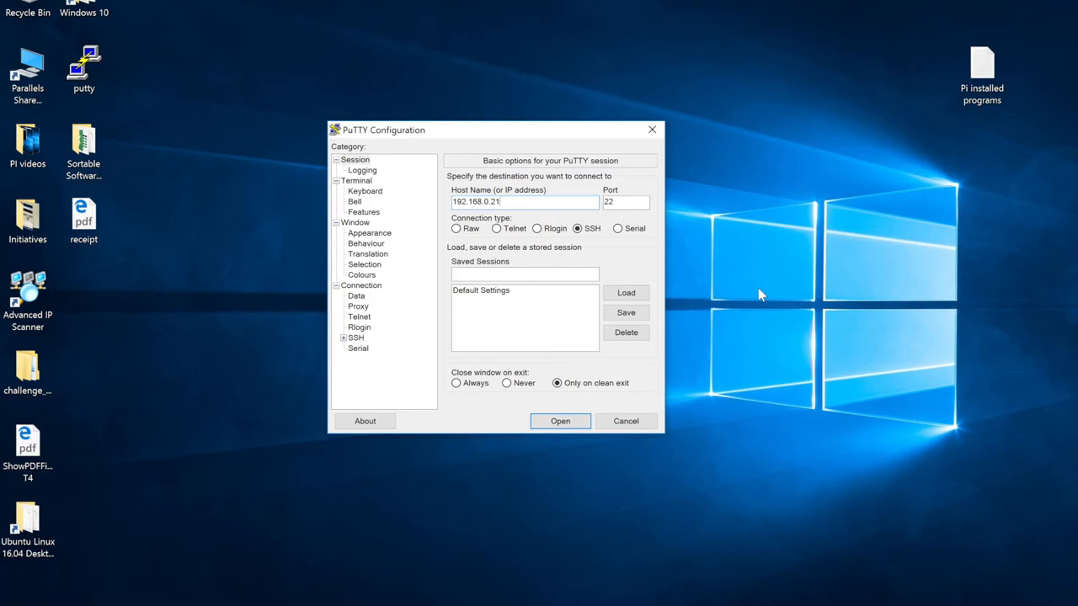
{"action": "mouse_move", "coordinate": [602, 419]}
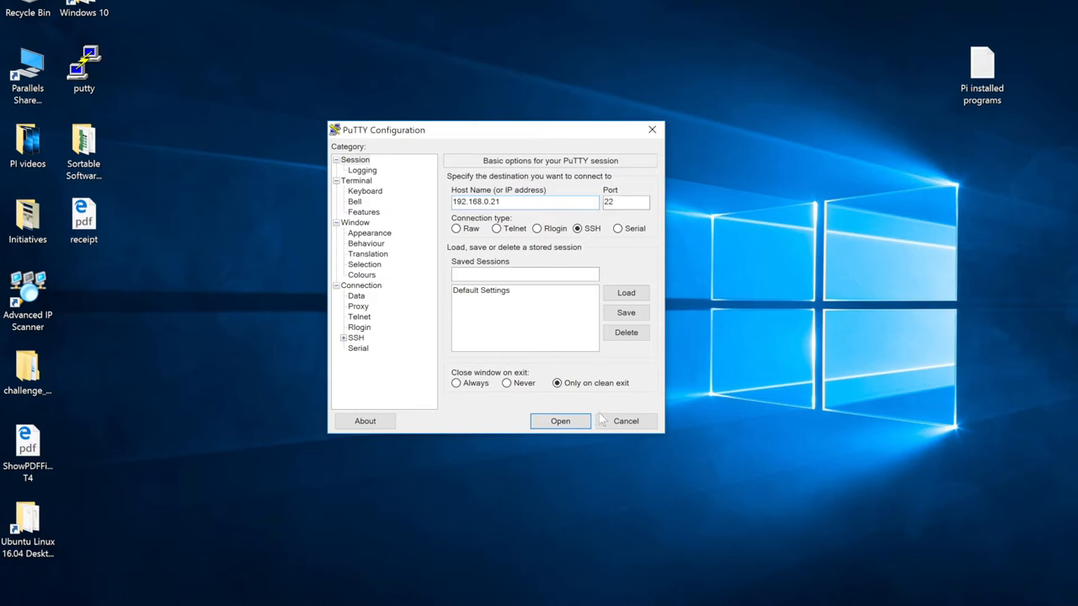
{"action": "left_click", "coordinate": [559, 420]}
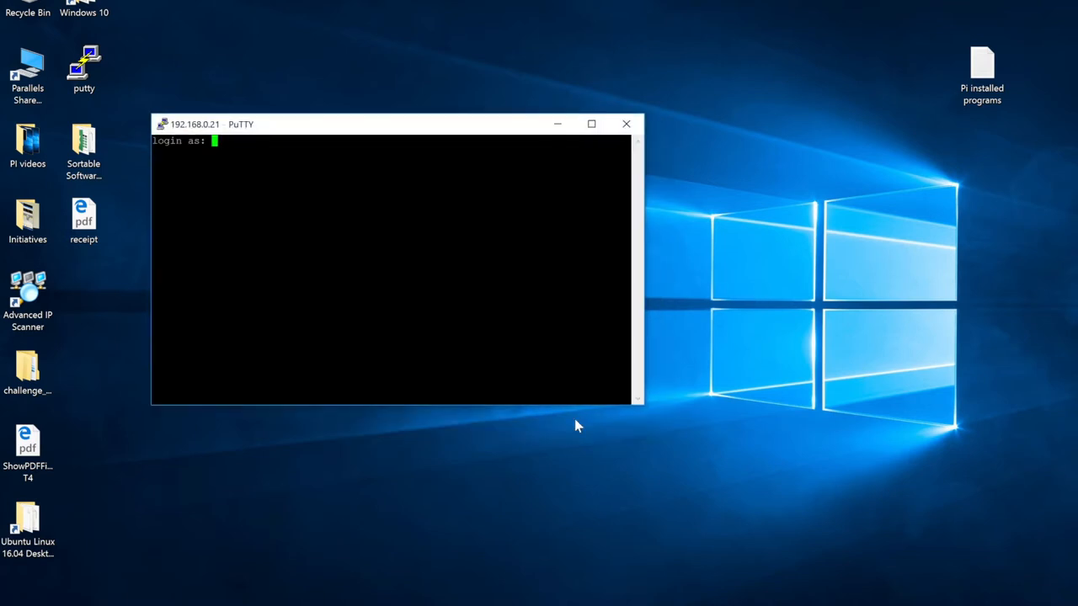
{"action": "type", "text": "p"}
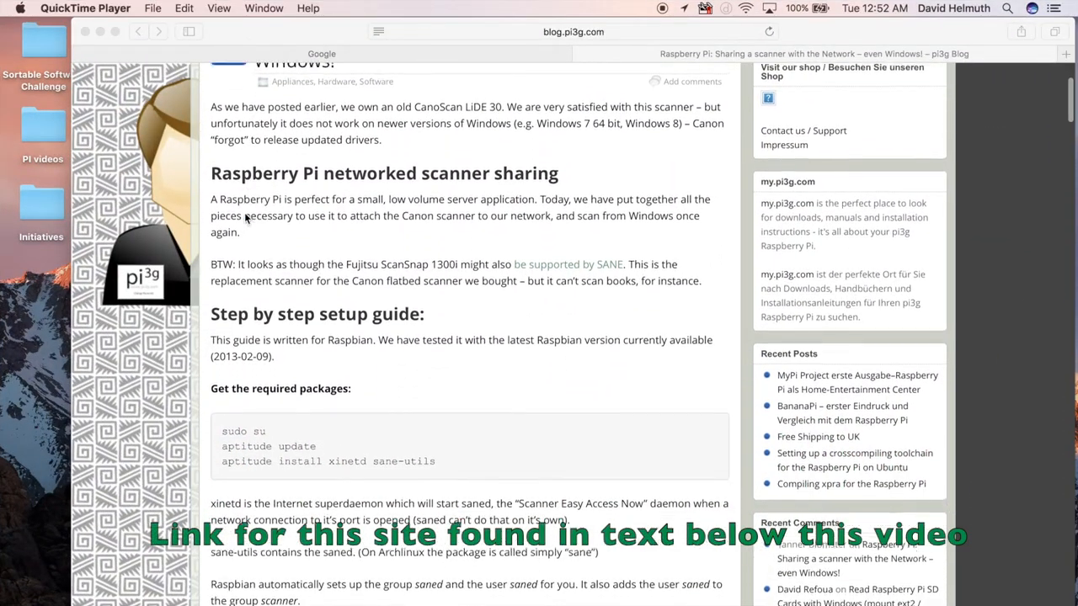
Scroll to 'Get the required packages' and select the sudo su and aptitude commands
{"action": "scroll", "scroll_direction": "down", "scroll_amount": 3}
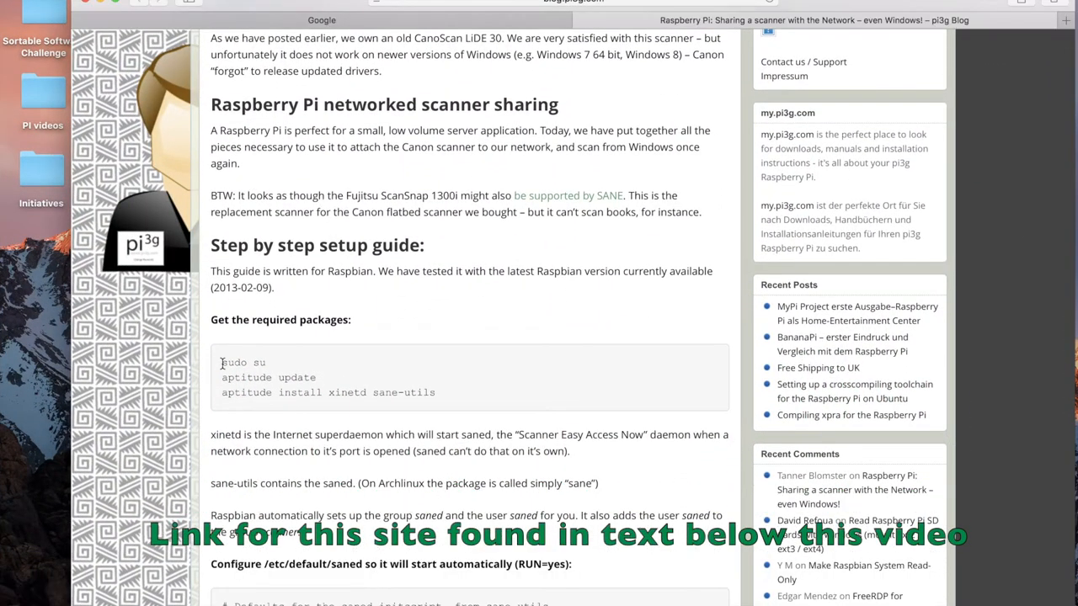
{"action": "left_click_drag", "start_coordinate": [222, 362], "coordinate": [437, 392]}
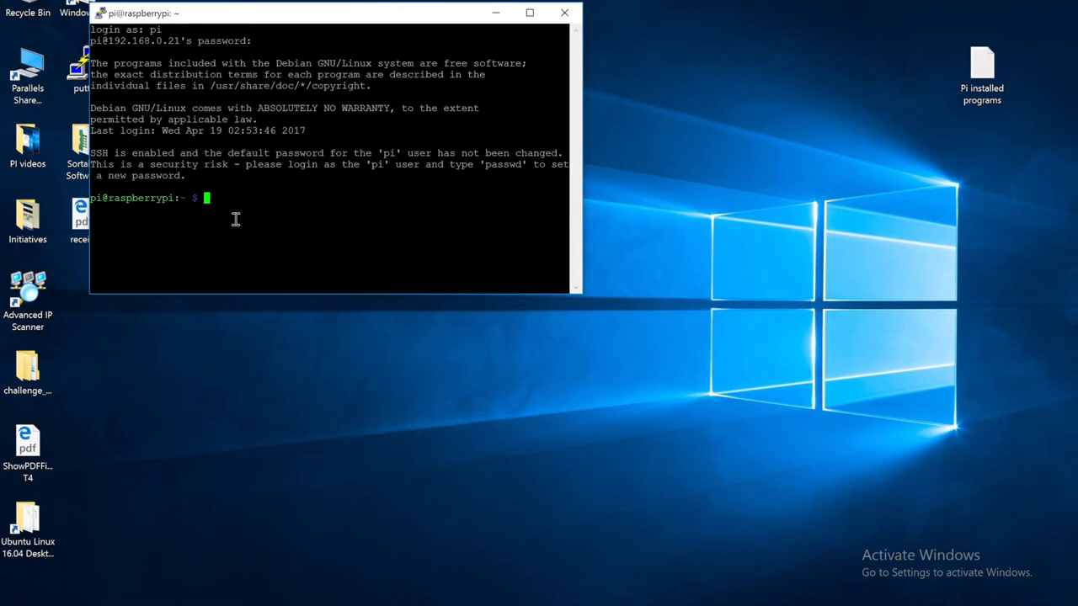
Become root with sudo su and run aptitude update to refresh package lists
{"action": "type", "text": "sud"}
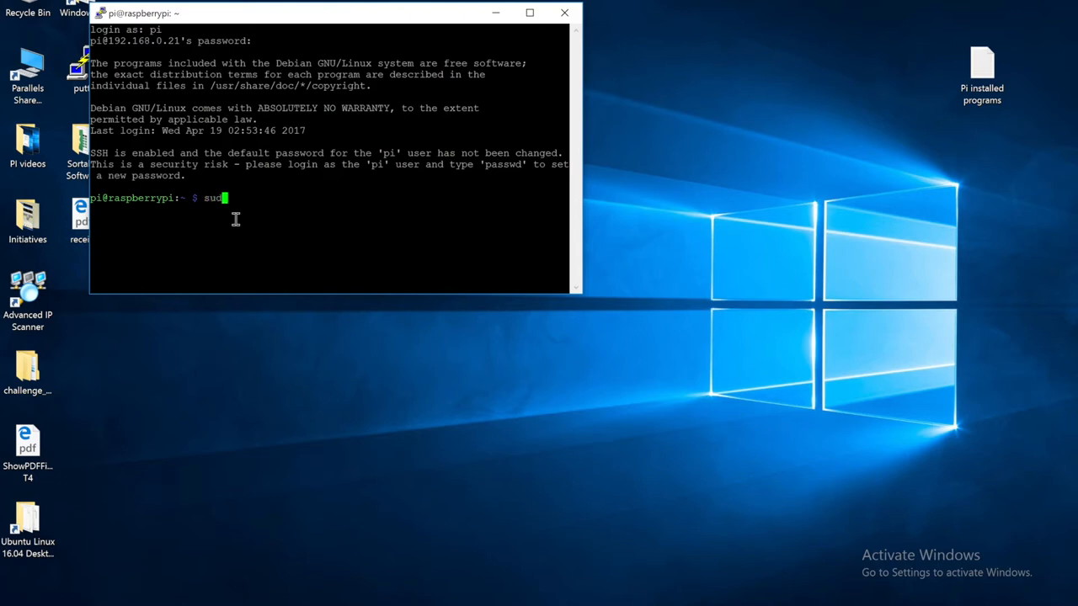
{"action": "type", "text": "o su"}
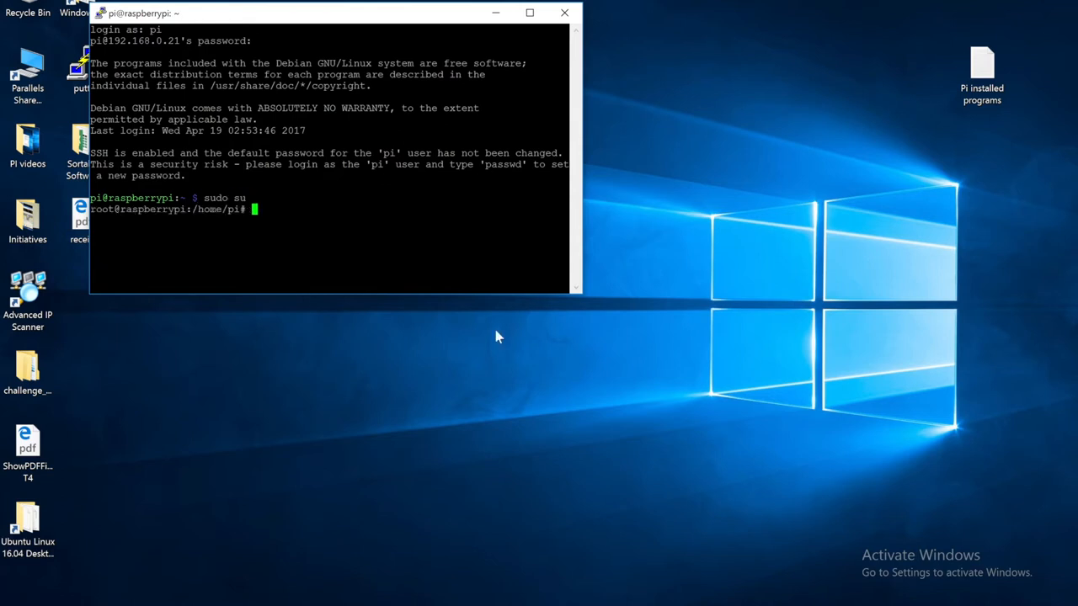
{"action": "type", "text": "aptit"}
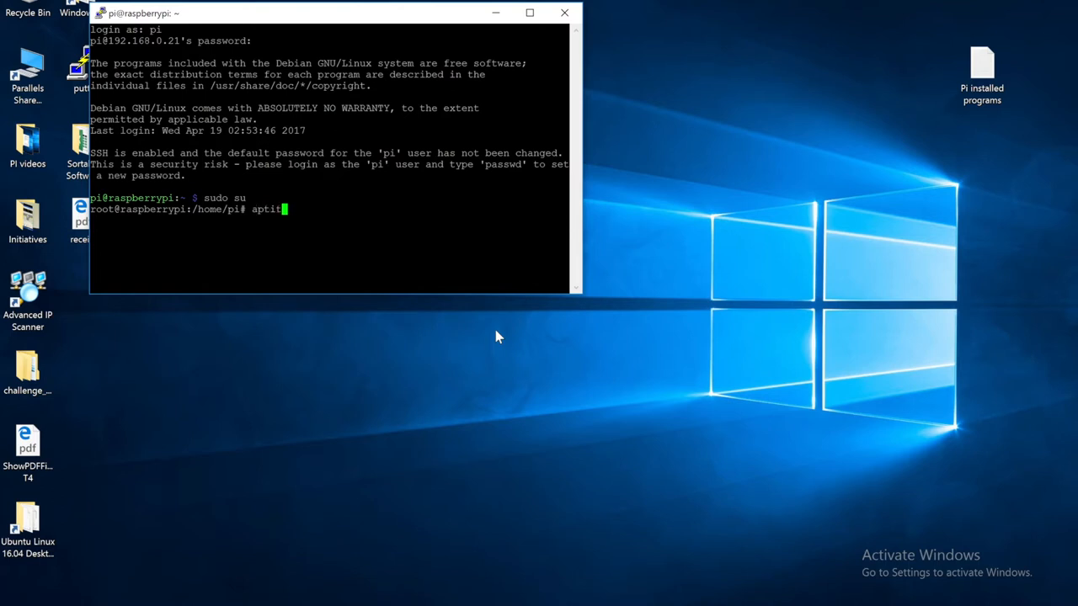
{"action": "type", "text": "u"}
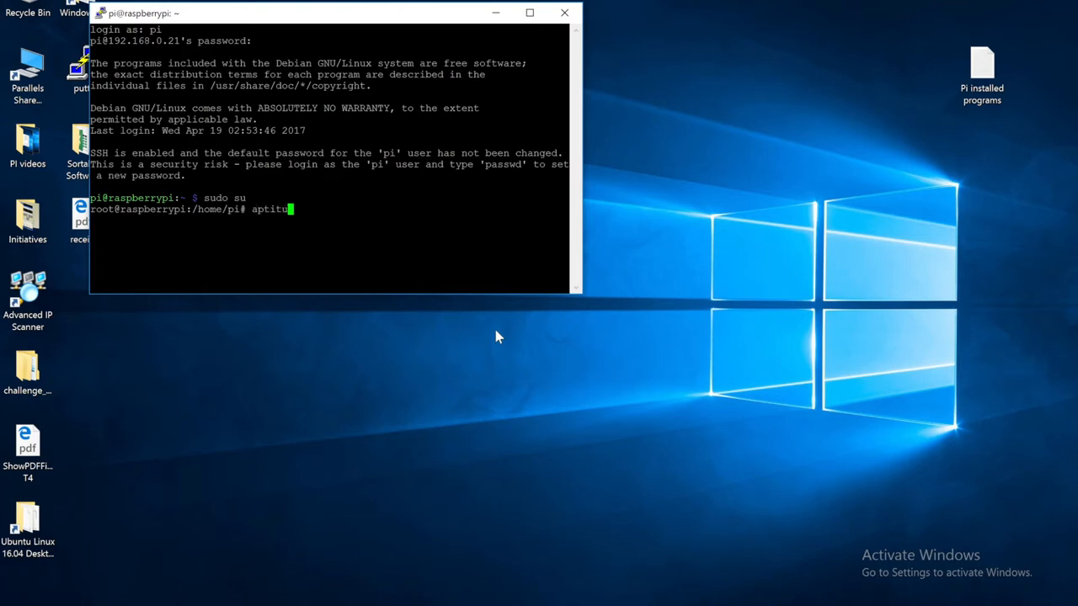
{"action": "type", "text": "de"}
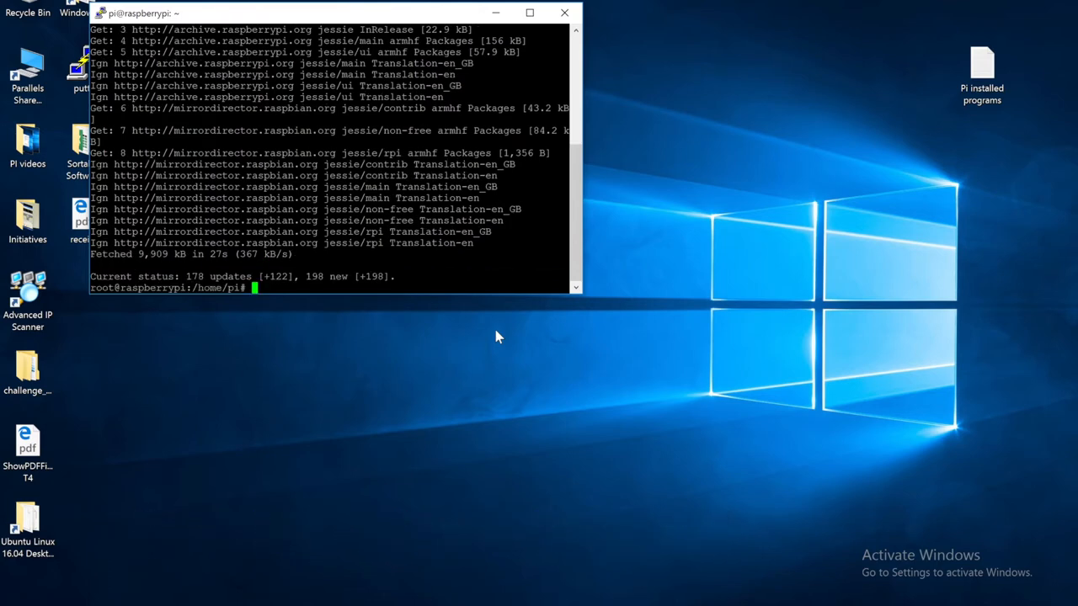
Retype the install command as 'aptitude install xinetd sane-utils' after the usage-help typo
{"action": "type", "text": "aptitude installed"}
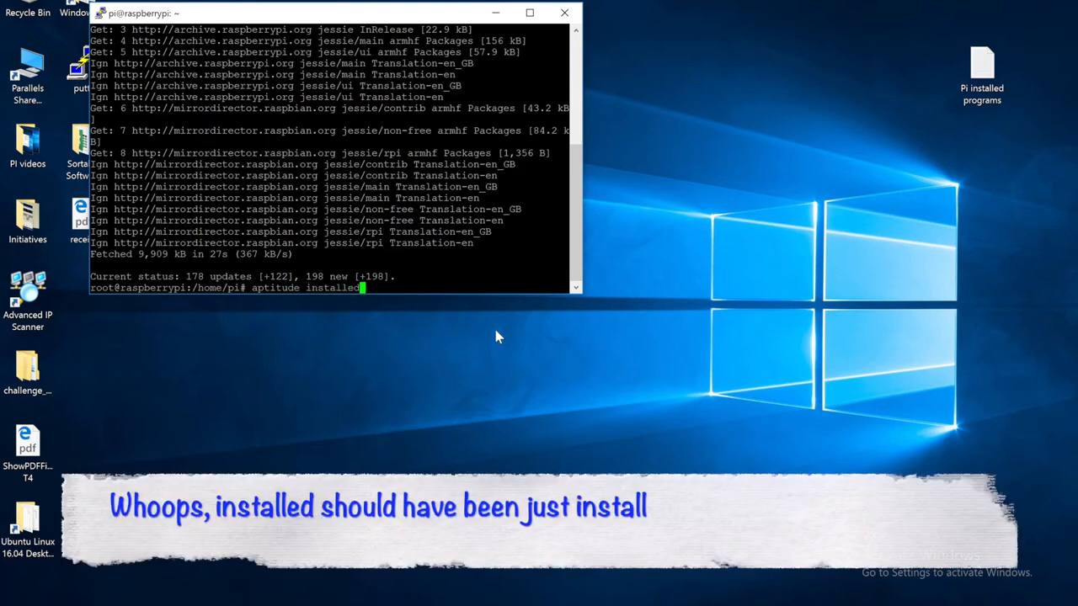
{"action": "type", "text": "xine"}
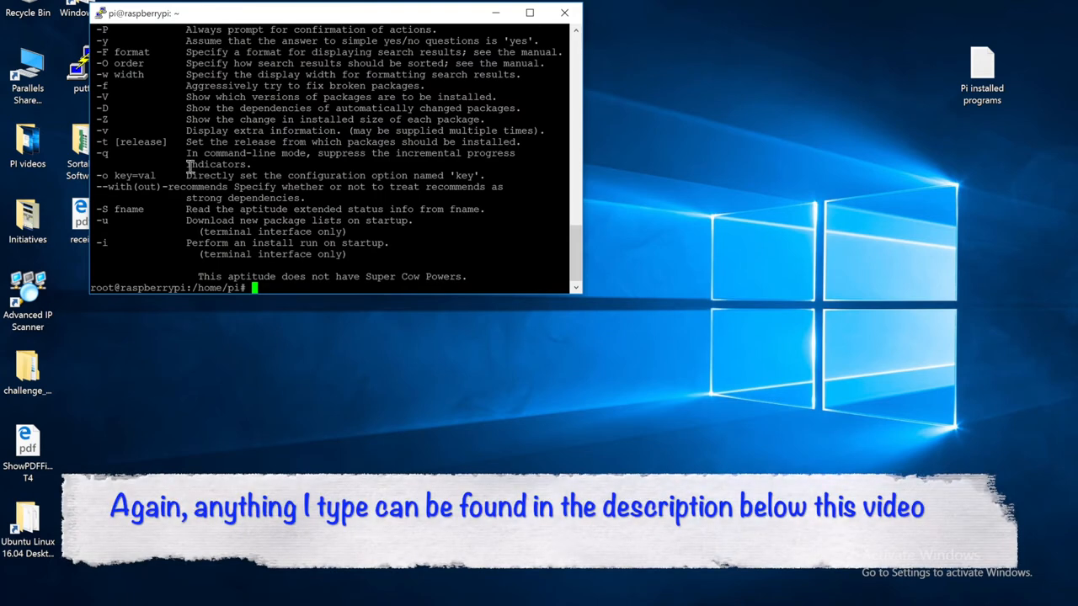
{"action": "type", "text": "aptitude installed xinetd sane-utils"}
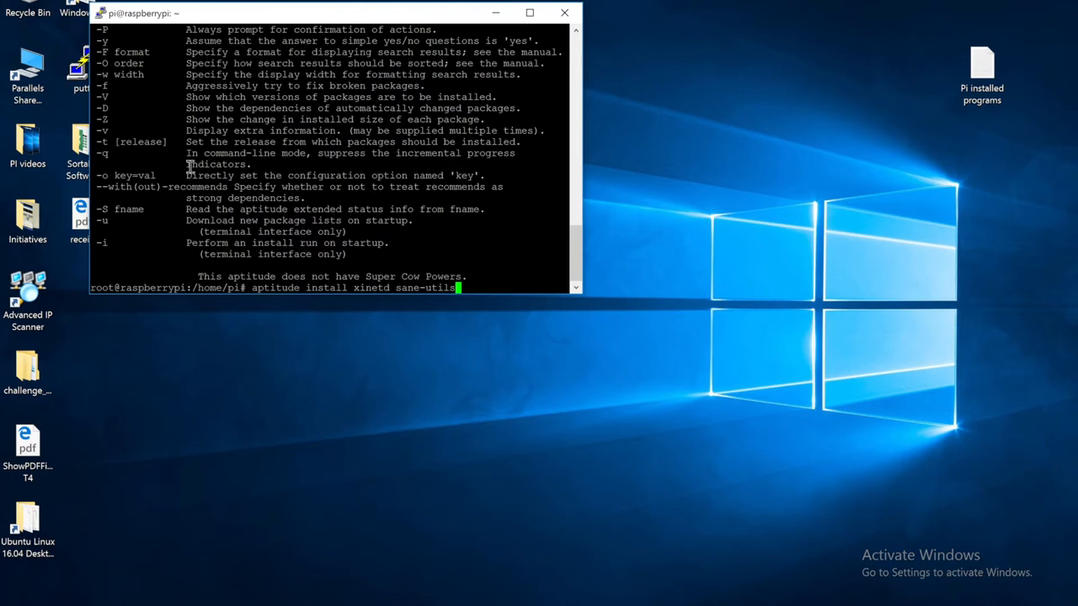
Run the xinetd and sane-utils install and confirm the nine new packages with y
{"action": "key", "text": "Return"}
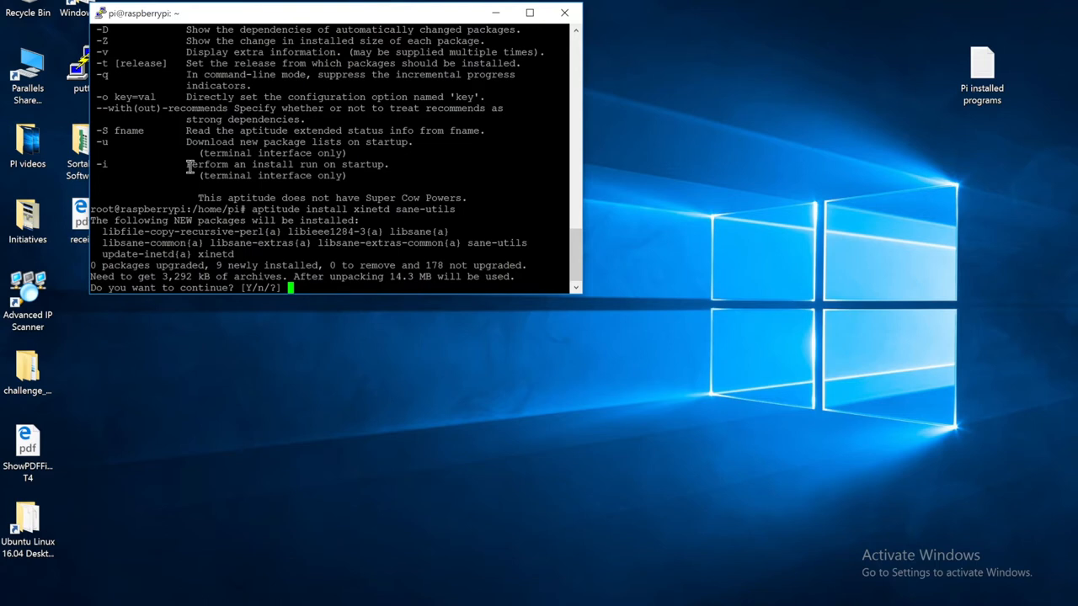
{"action": "type", "text": "y"}
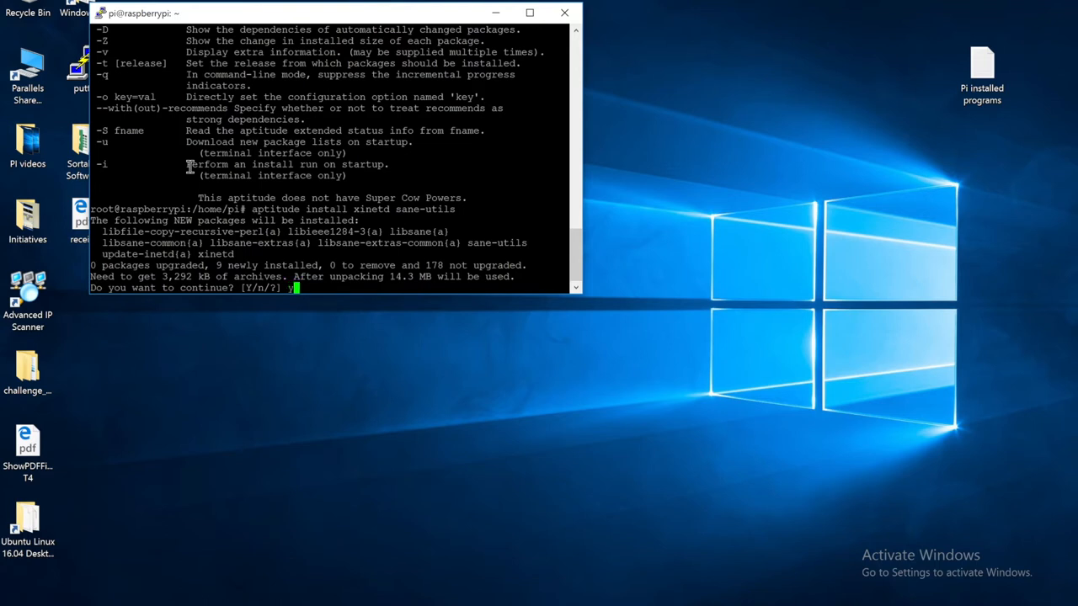
{"action": "key", "text": "Return"}
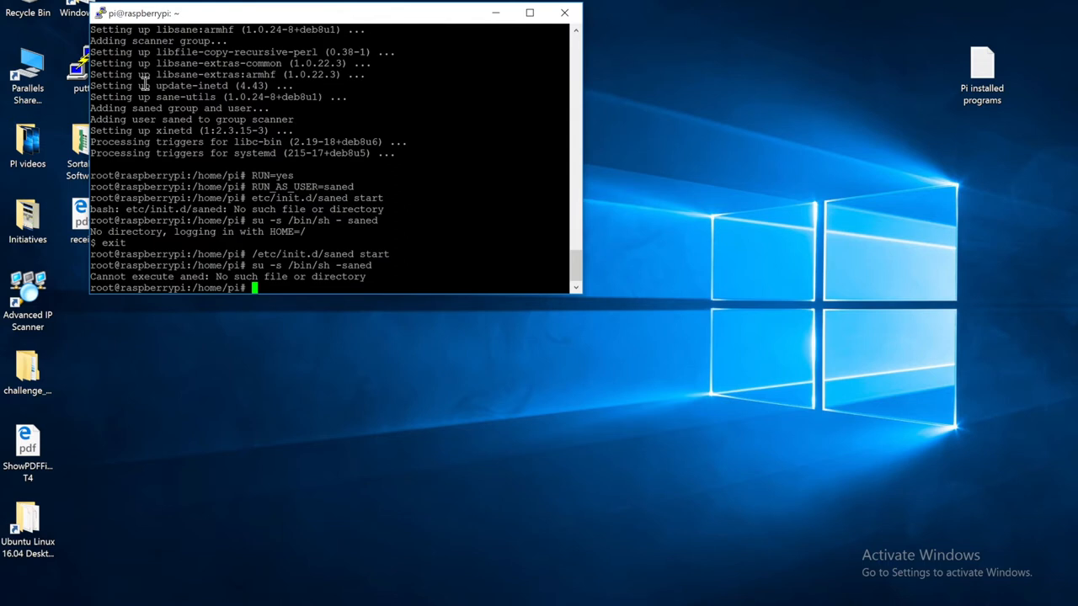
Set RUN=yes and RUN_AS_USER=saned in the saned configuration
{"action": "type", "text": "RUN=yes"}
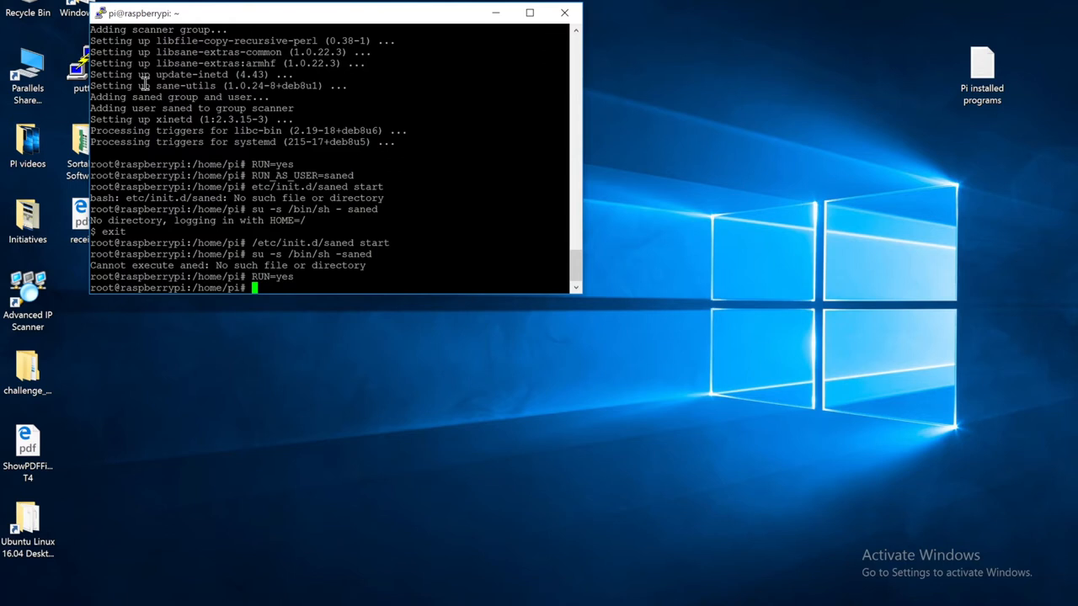
{"action": "type", "text": "RUN"}
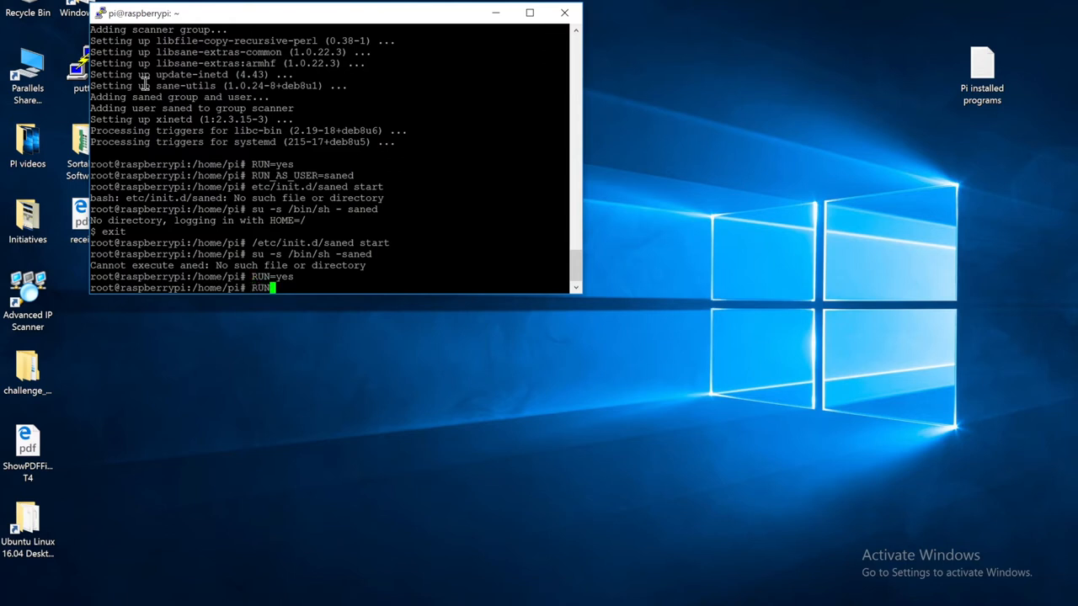
{"action": "type", "text": "AS_"}
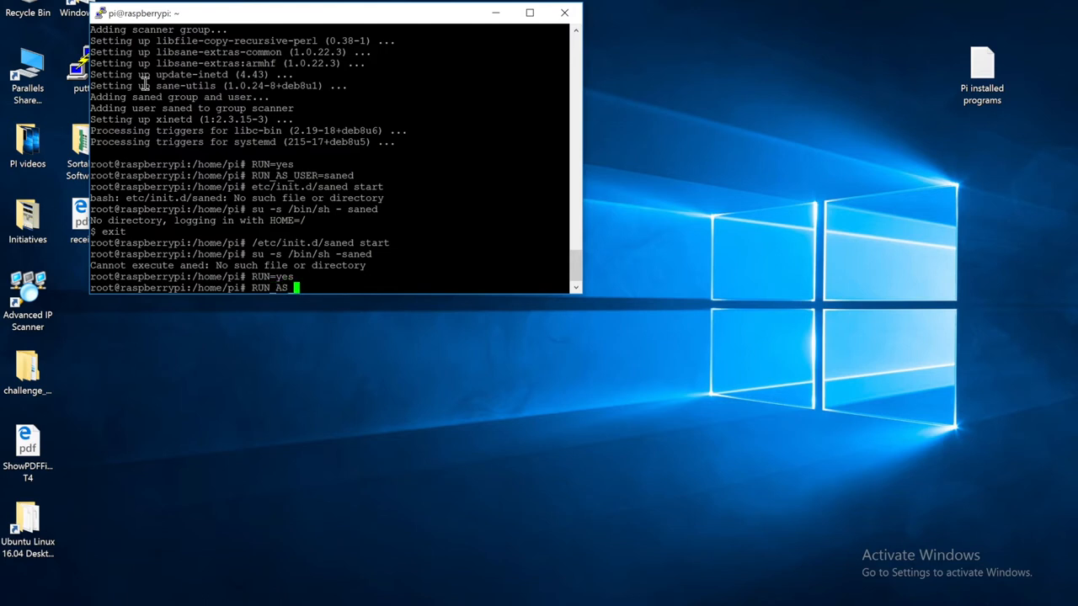
{"action": "type", "text": "USER="}
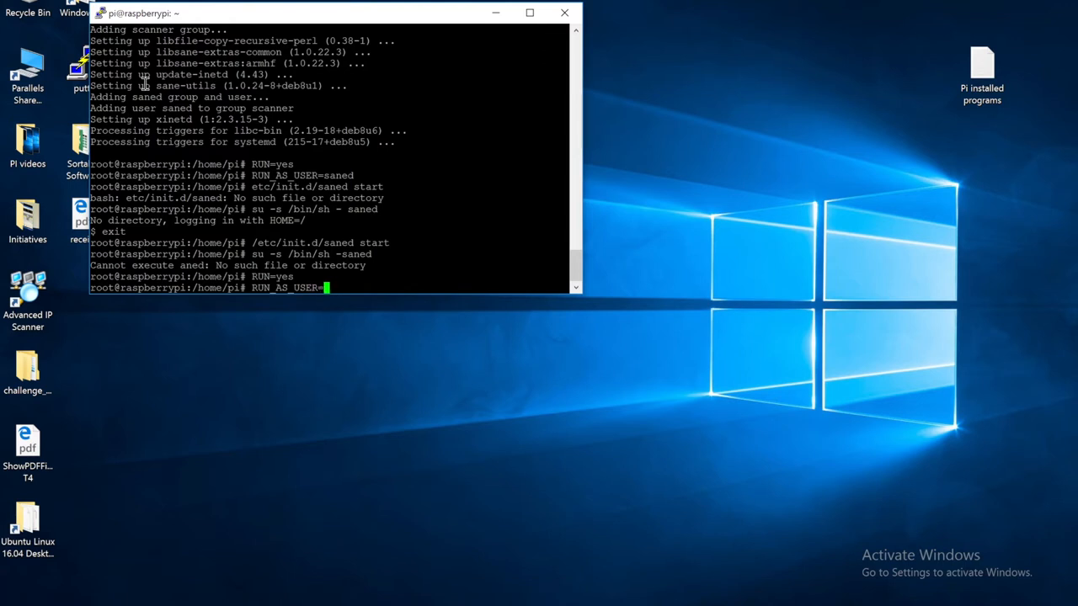
{"action": "key", "text": "Return"}
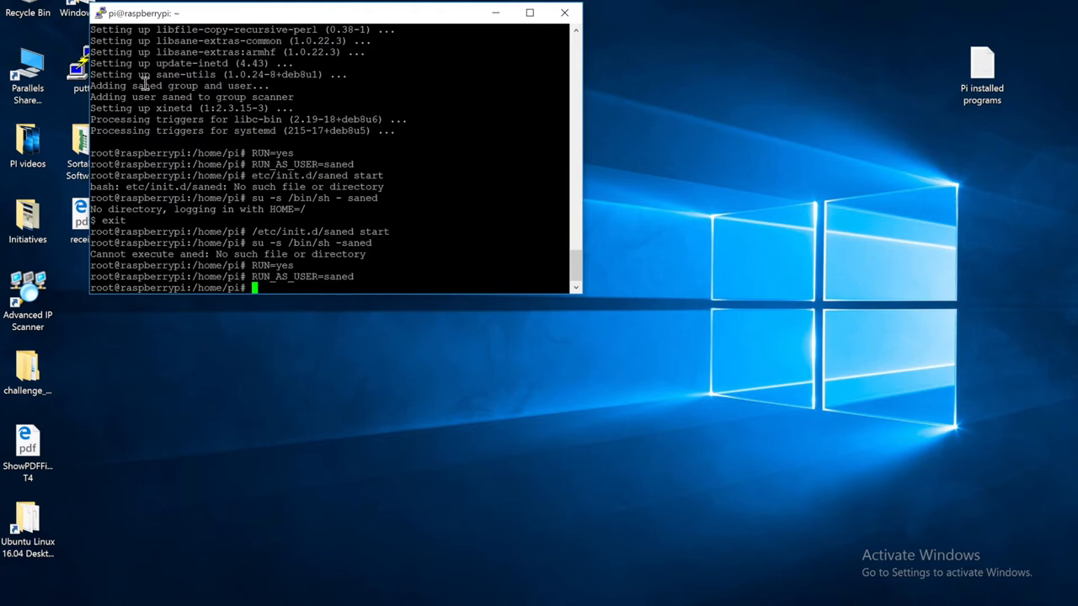
Start the saned service with /etc/init.d/saned start
{"action": "type", "text": "/e"}
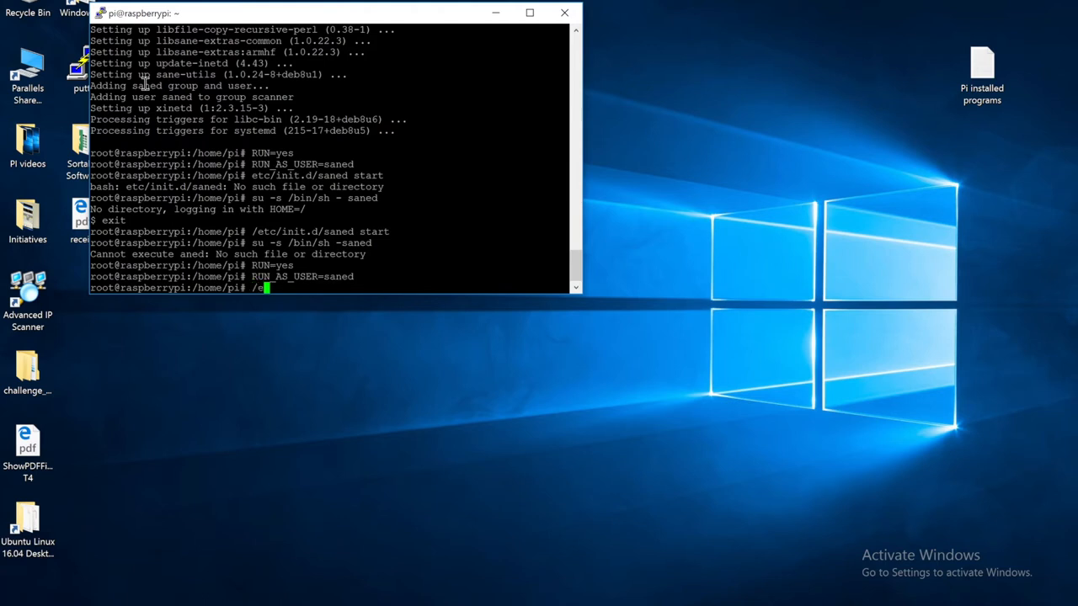
{"action": "type", "text": "t"}
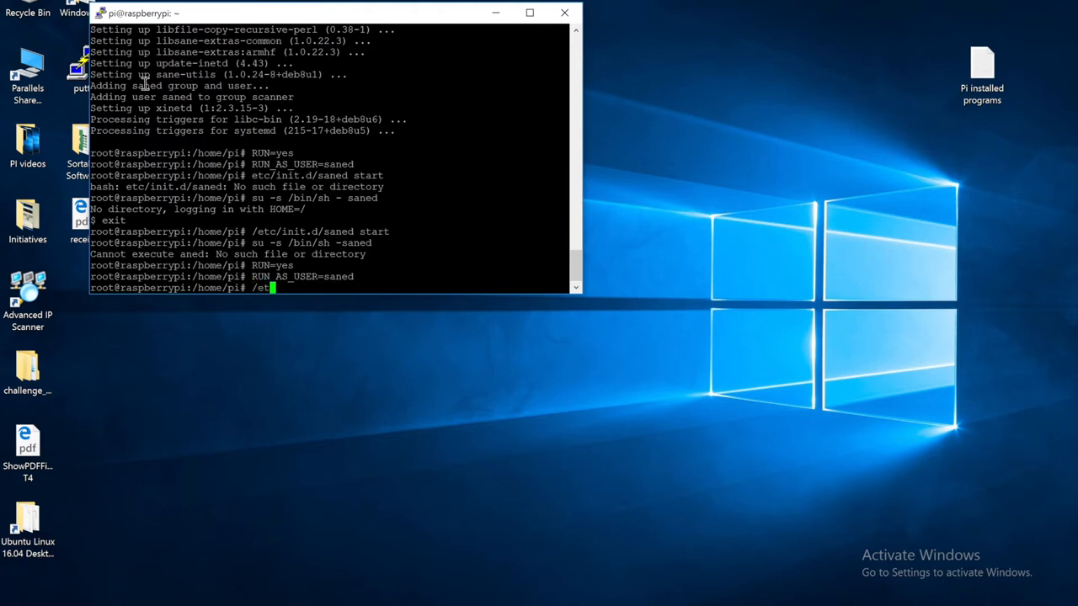
{"action": "type", "text": "c"}
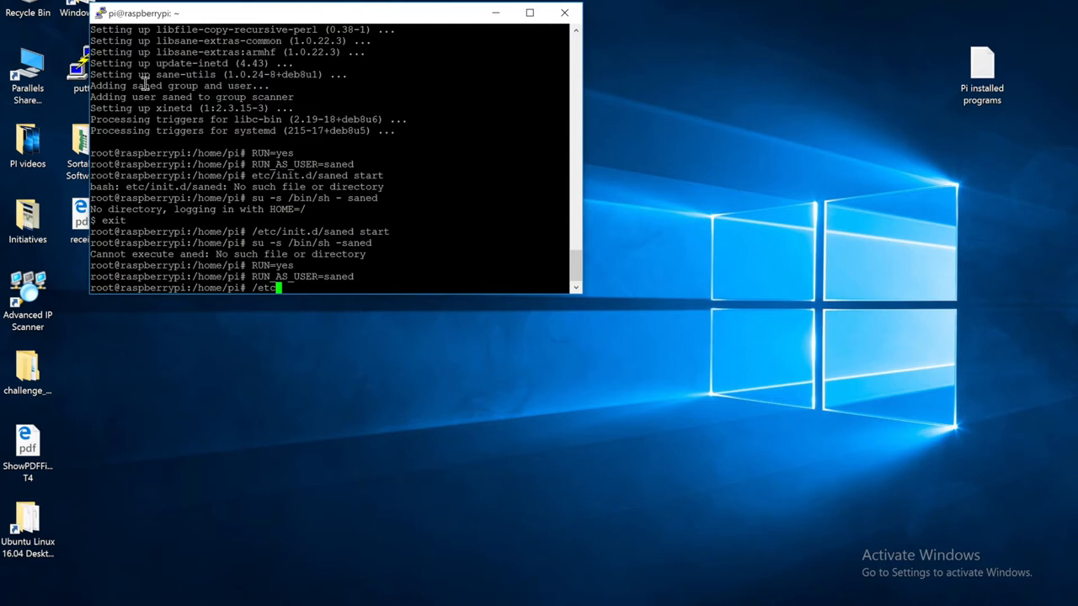
{"action": "type", "text": "/i"}
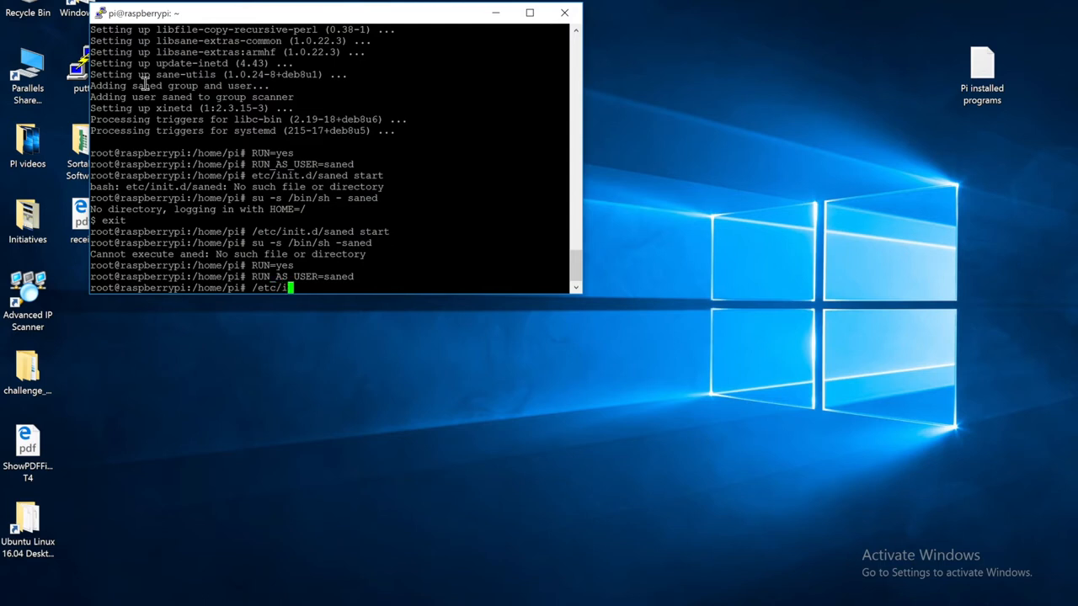
{"action": "type", "text": "nit"}
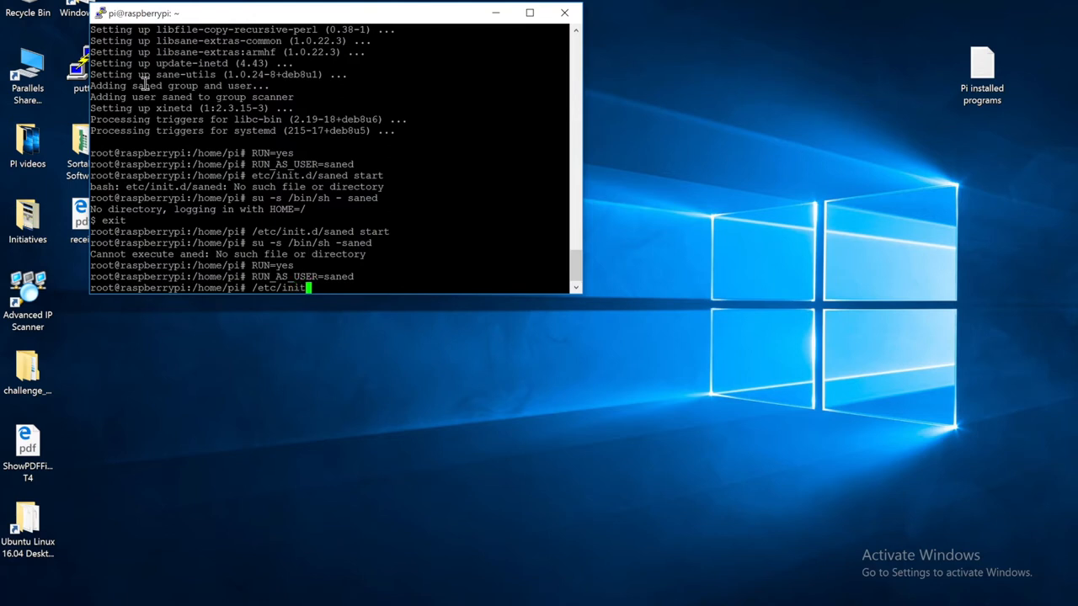
{"action": "type", "text": ".d"}
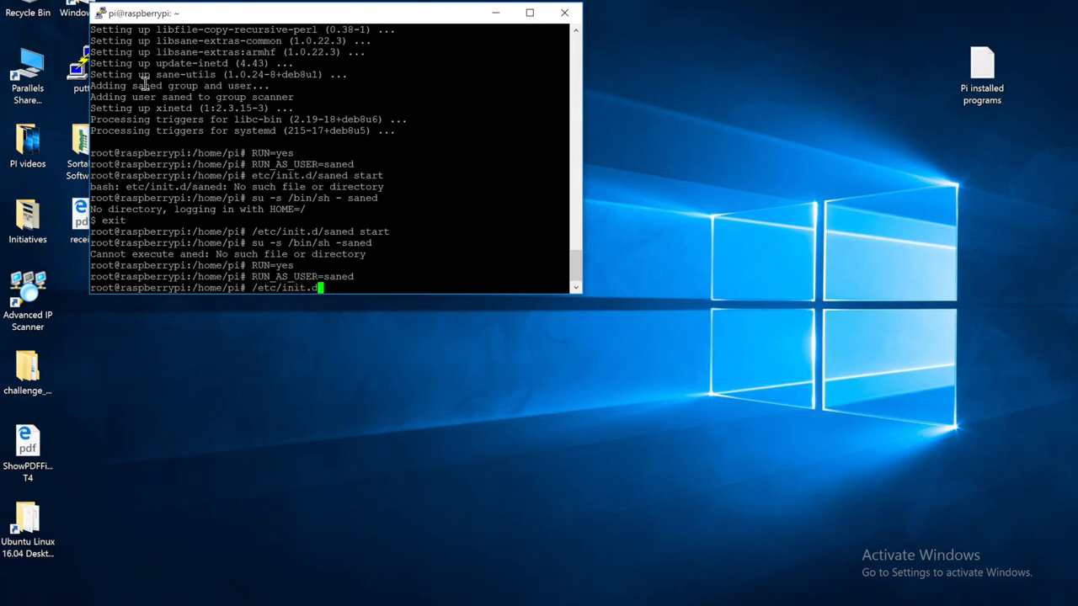
{"action": "type", "text": "saned"}
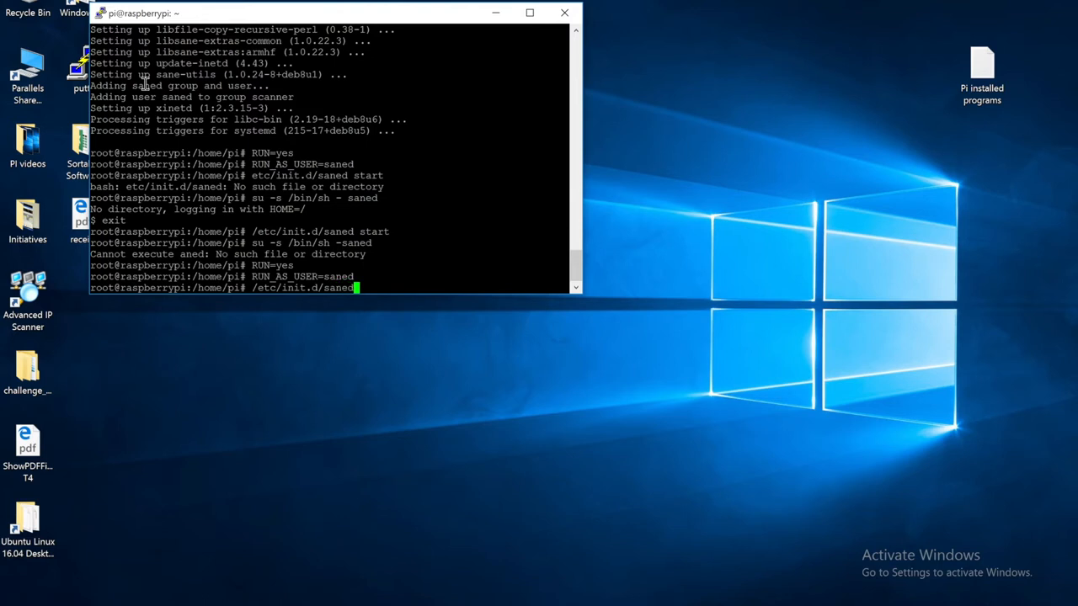
{"action": "type", "text": "start"}
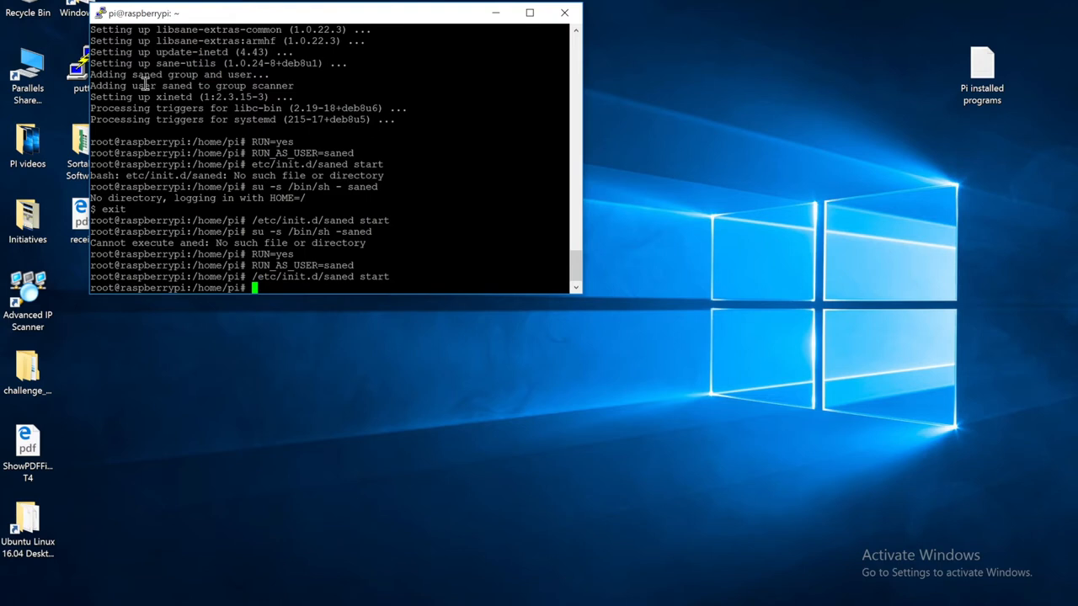
Switch to the saned user with su -s /bin/sh - saned
{"action": "type", "text": "su"}
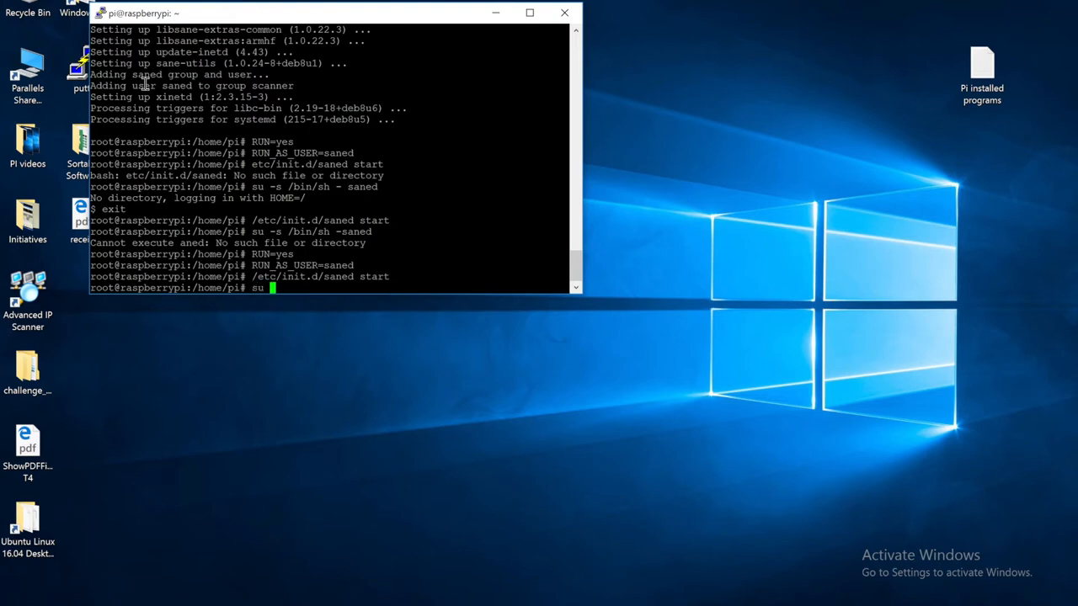
{"action": "type", "text": "-s"}
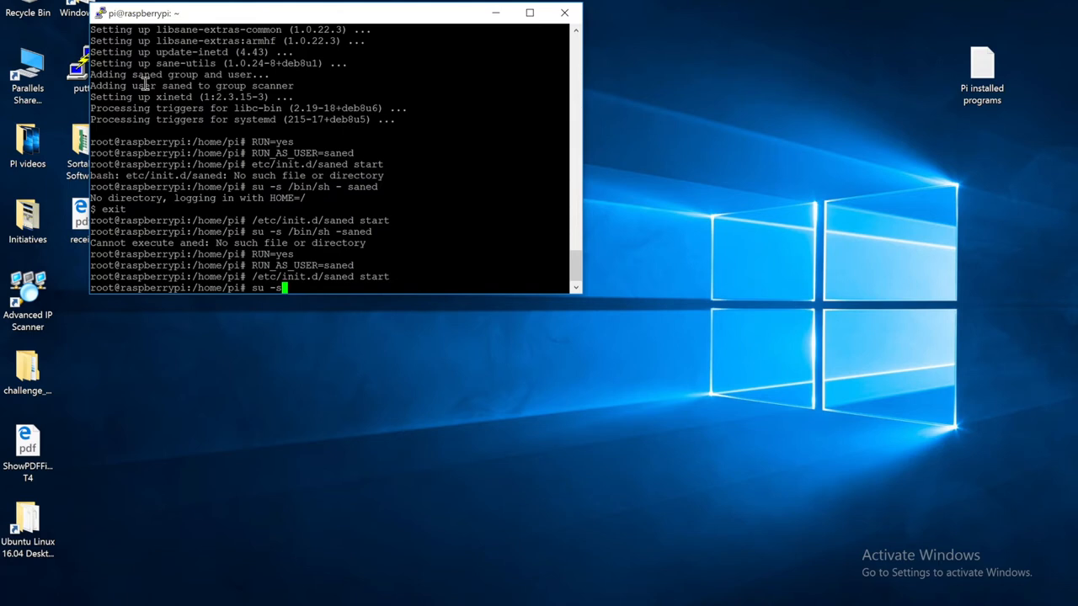
{"action": "type", "text": "/bin"}
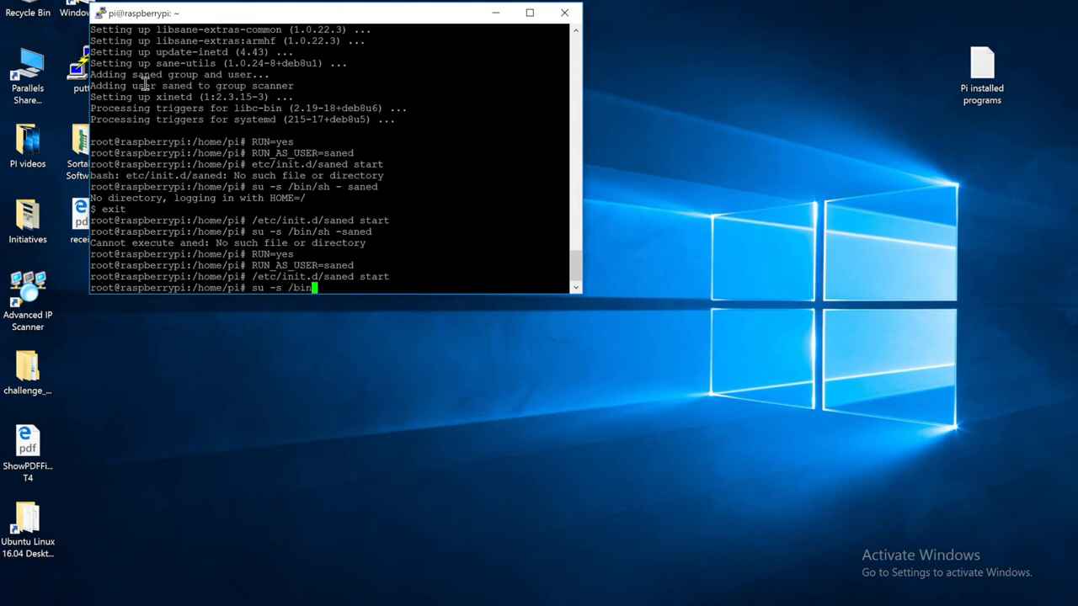
{"action": "type", "text": "s"}
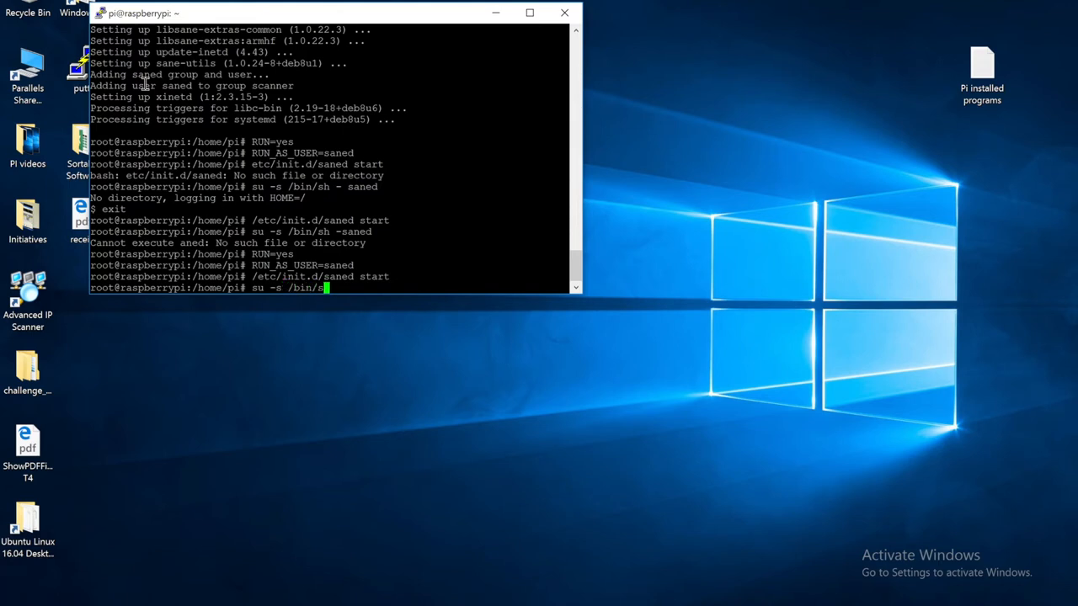
{"action": "type", "text": "-"}
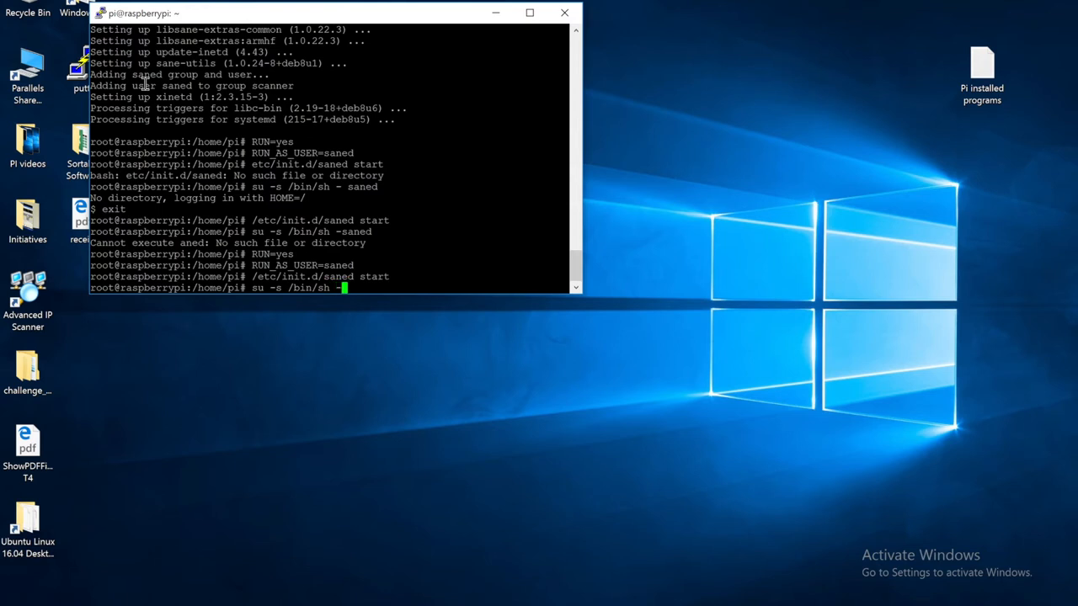
{"action": "type", "text": "saned"}
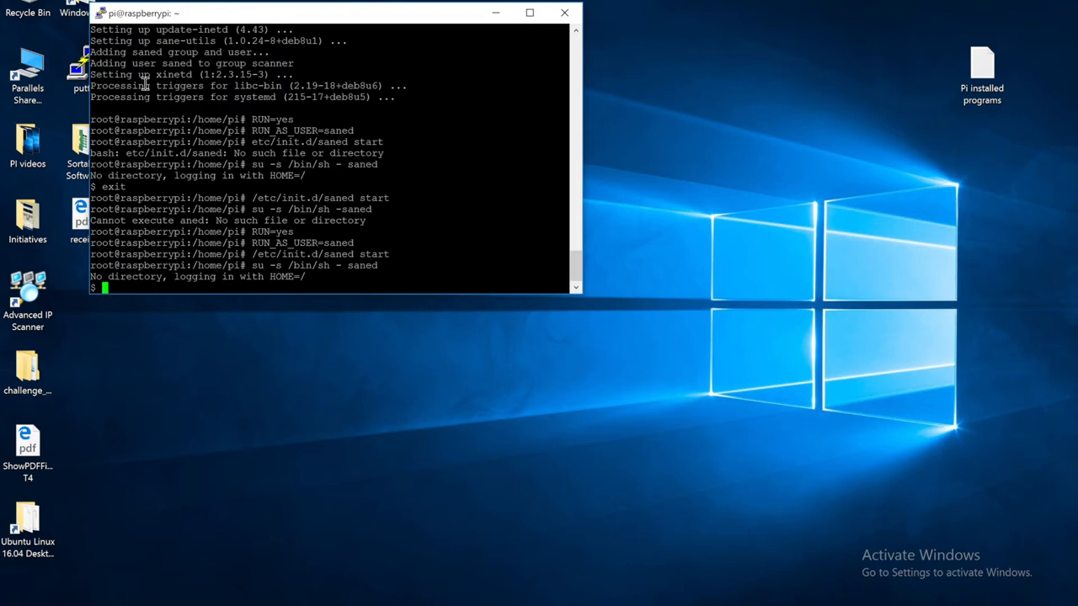
Run lsusb and scanimage -L, detecting the Canon PIXMA MP530 as pixma:04A91712_14799B
{"action": "type", "text": "l"}
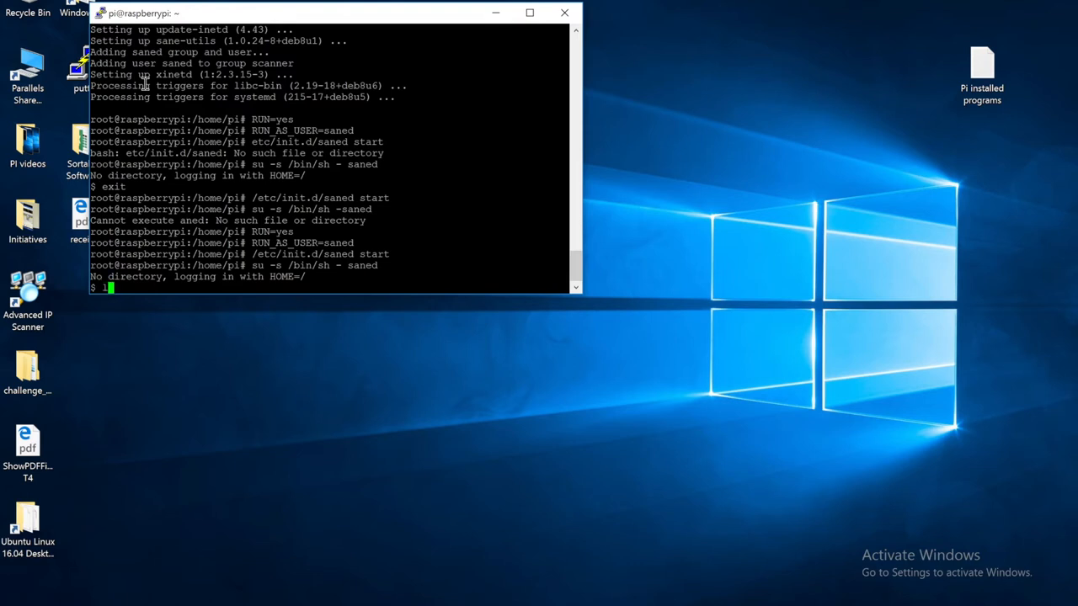
{"action": "type", "text": "s"}
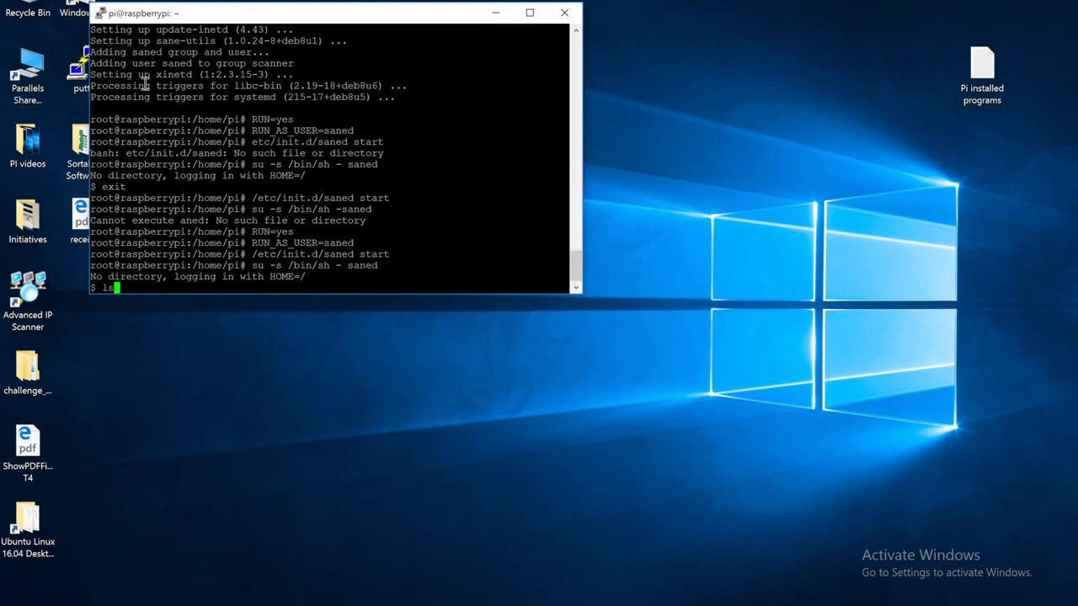
{"action": "type", "text": "usb"}
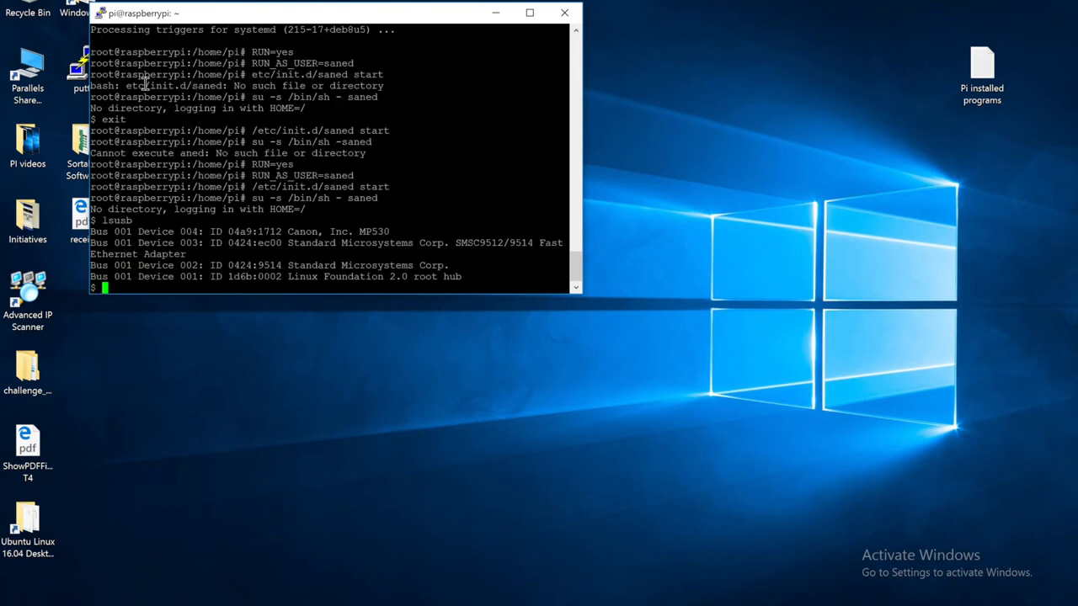
{"action": "type", "text": "scani"}
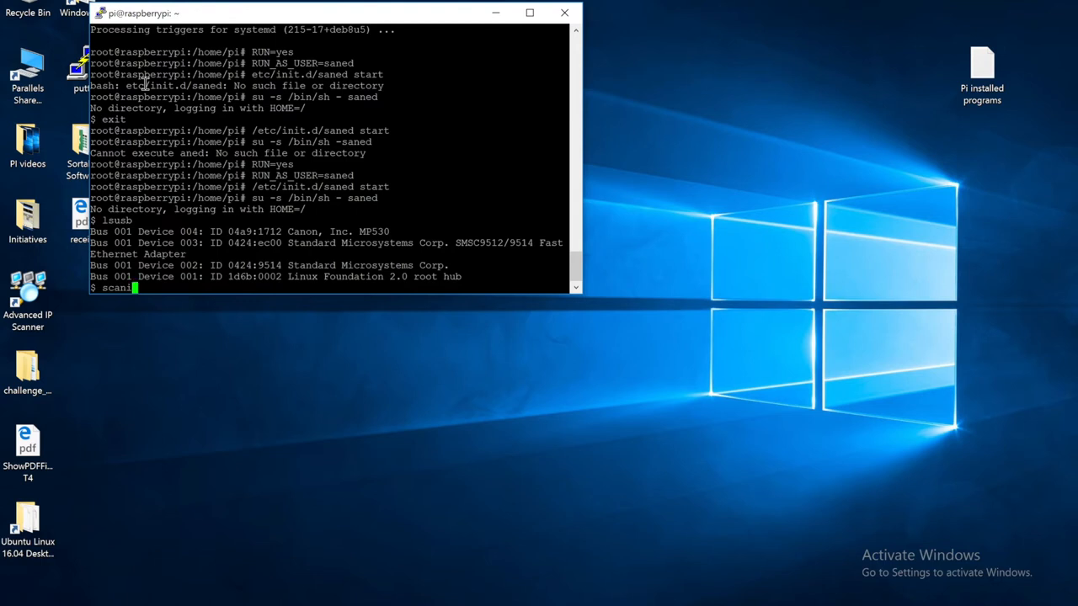
{"action": "type", "text": "mage"}
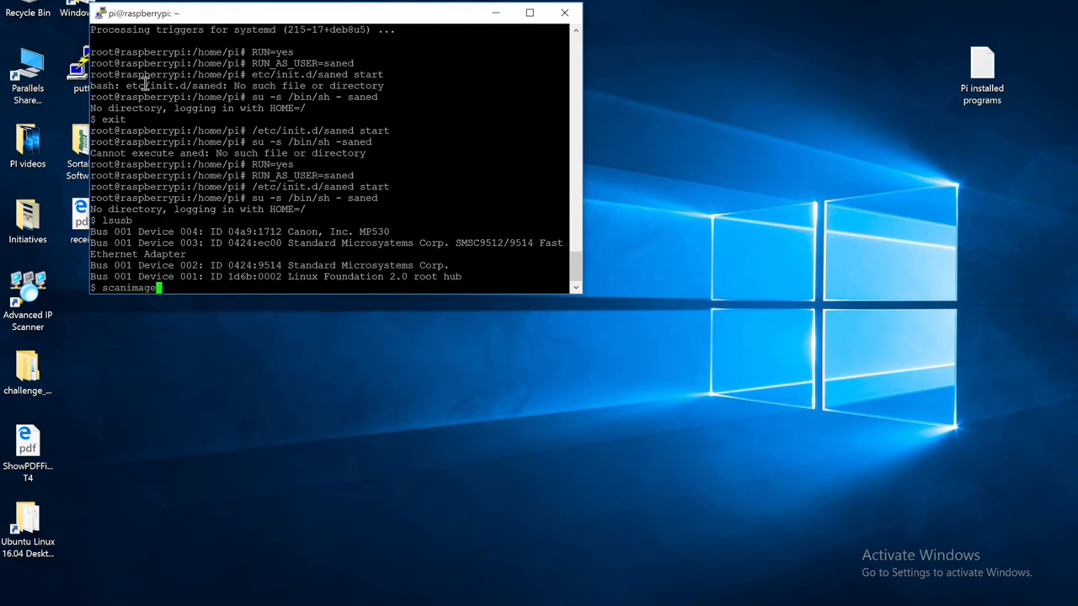
{"action": "type", "text": "-L"}
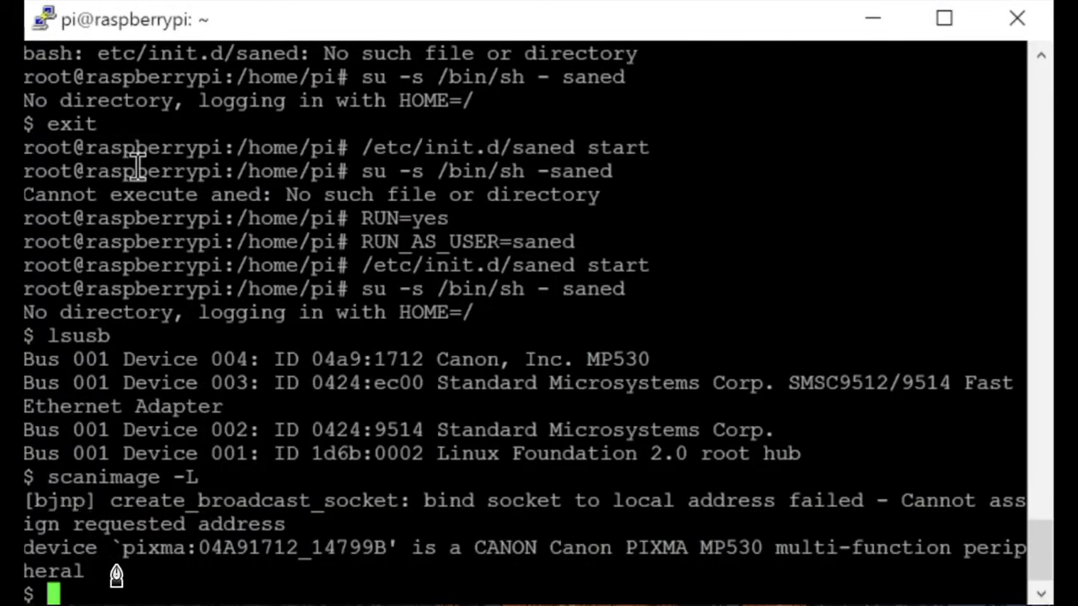
{"action": "mouse_move", "coordinate": [133, 575]}
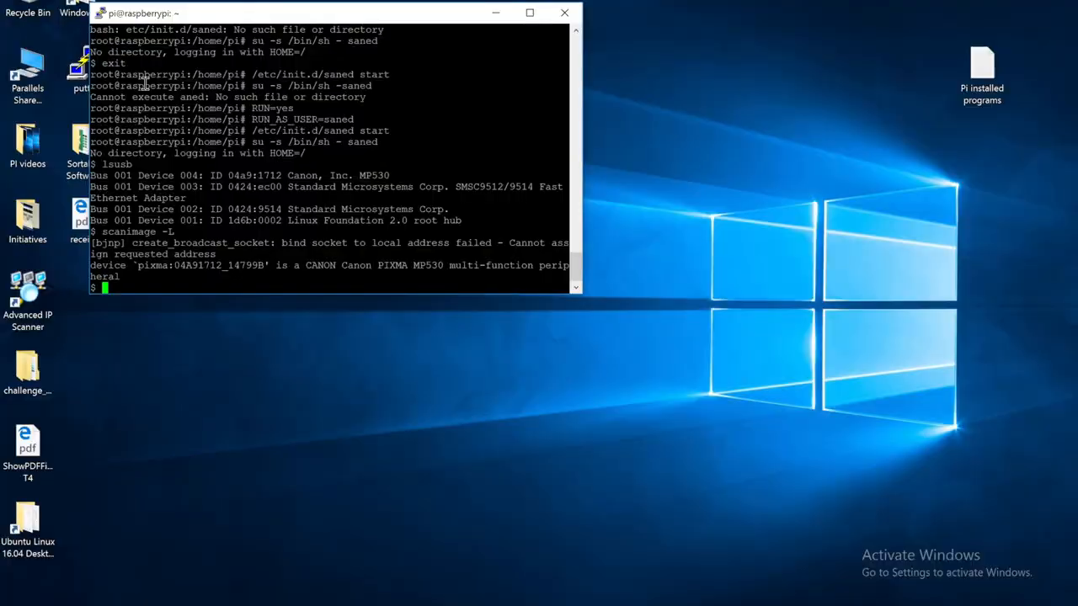
Exit the saned shell back to root and close the PuTTY session window
{"action": "type", "text": "exit"}
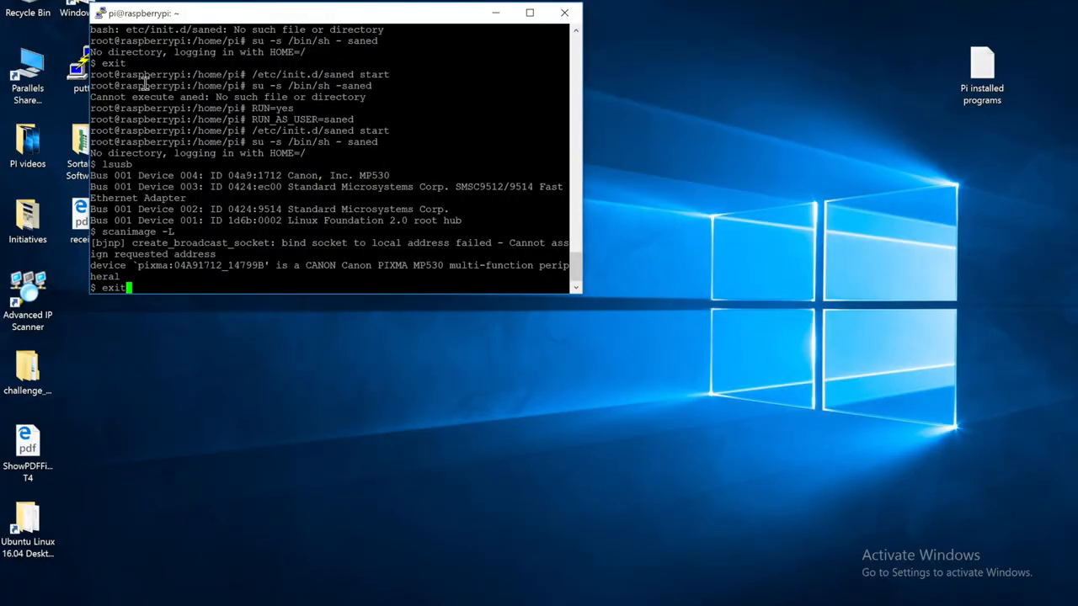
{"action": "key", "text": "Return"}
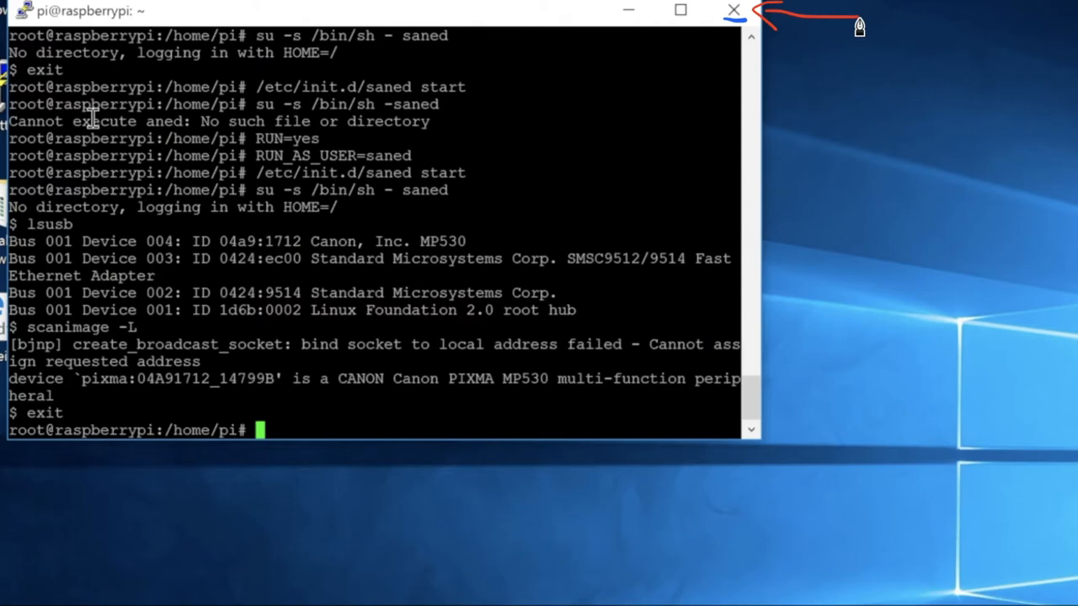
{"action": "mouse_move", "coordinate": [913, 99]}
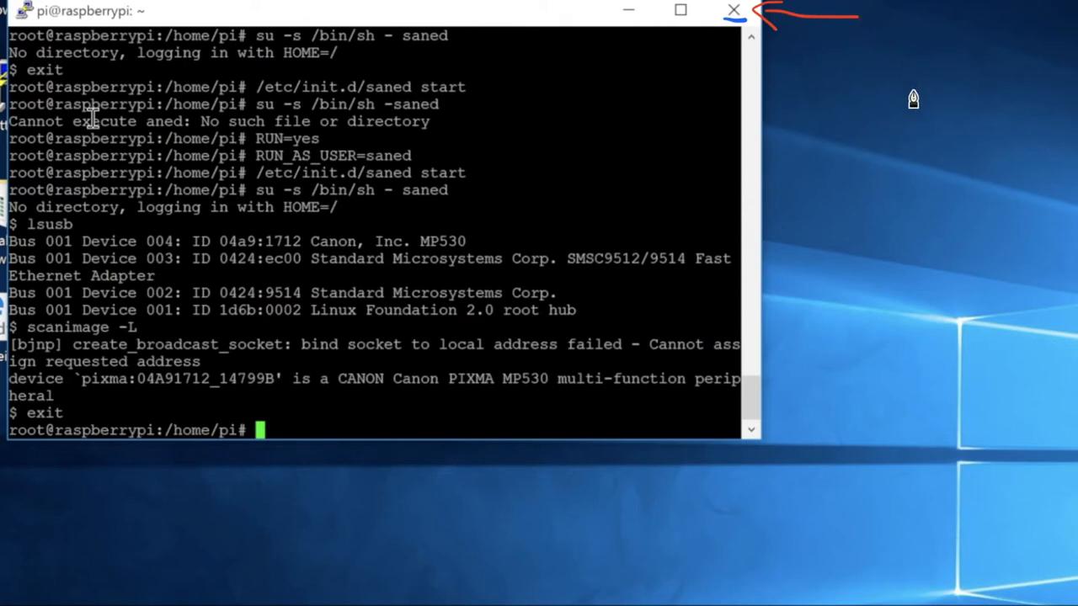
{"action": "left_click", "coordinate": [733, 10]}
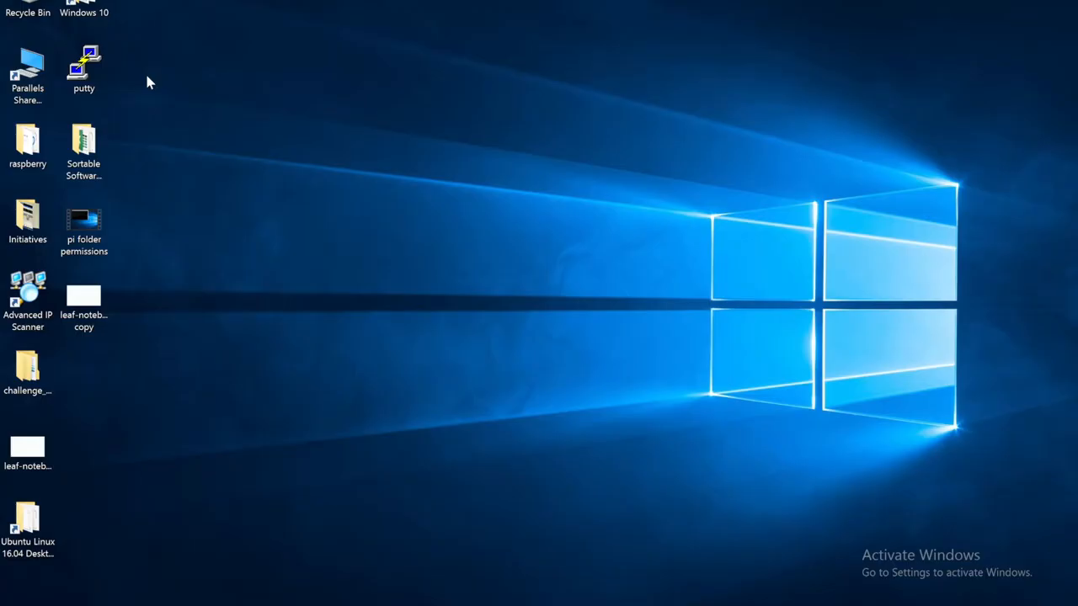
Launch PuTTY from the desktop and open an SSH connection to 192.168.0.21
{"action": "left_click", "coordinate": [83, 69]}
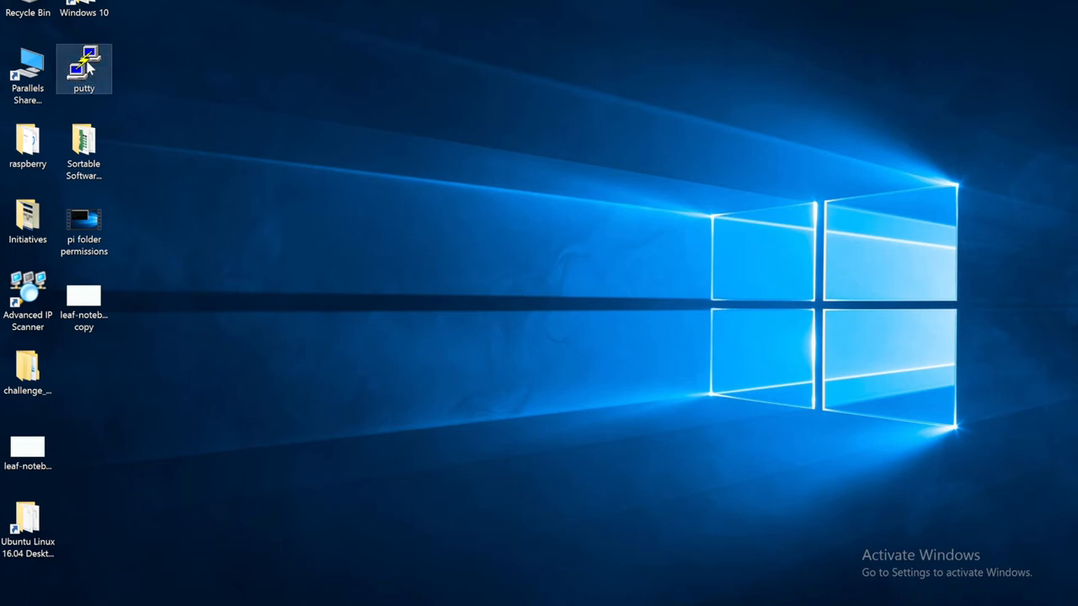
{"action": "double_click", "coordinate": [83, 69]}
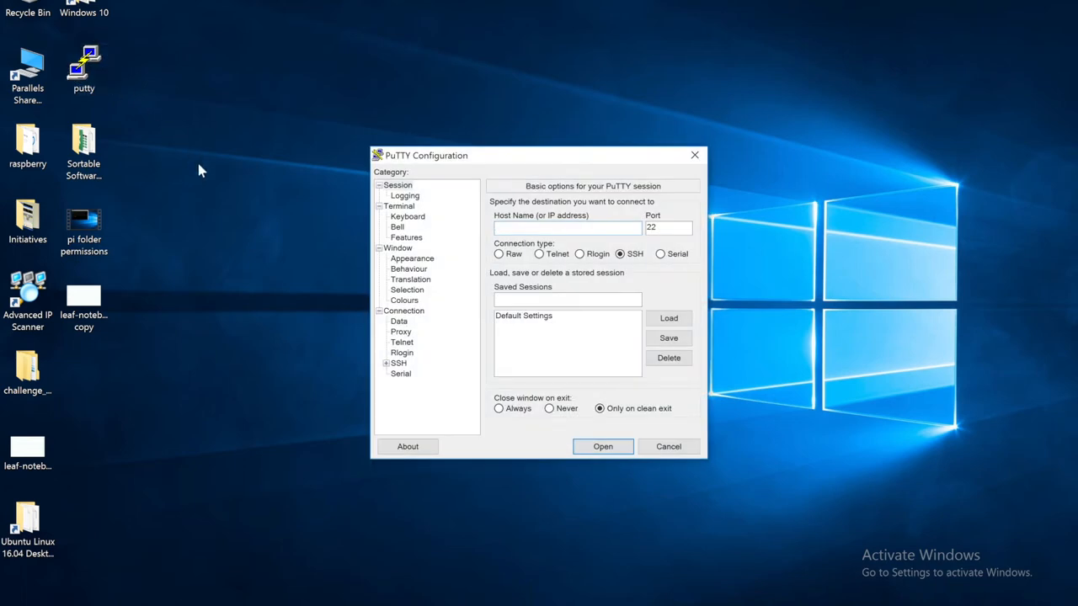
{"action": "type", "text": "1"}
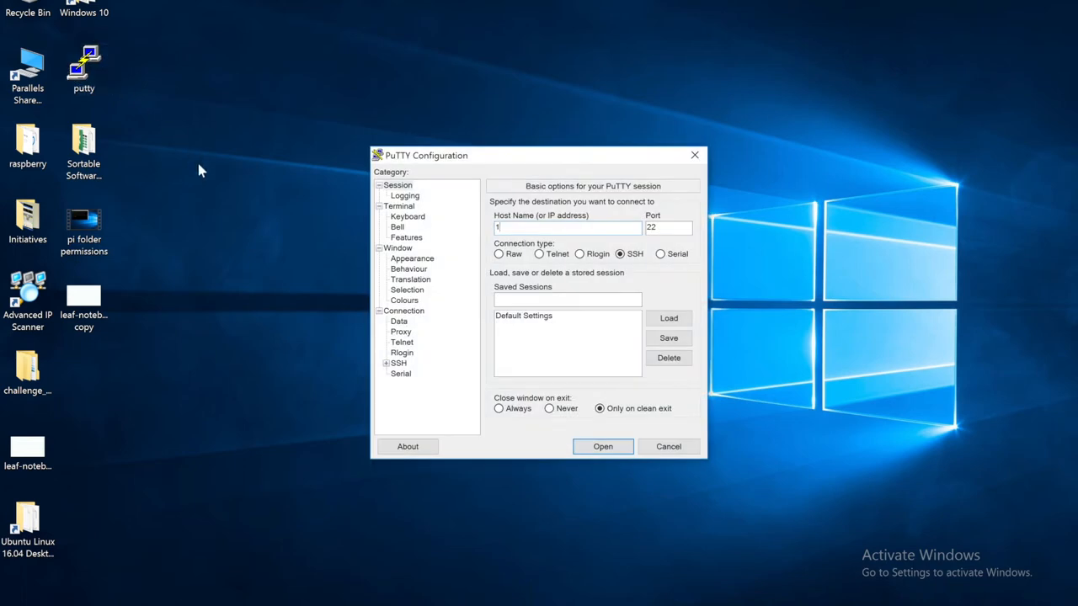
{"action": "type", "text": "92.168.0."}
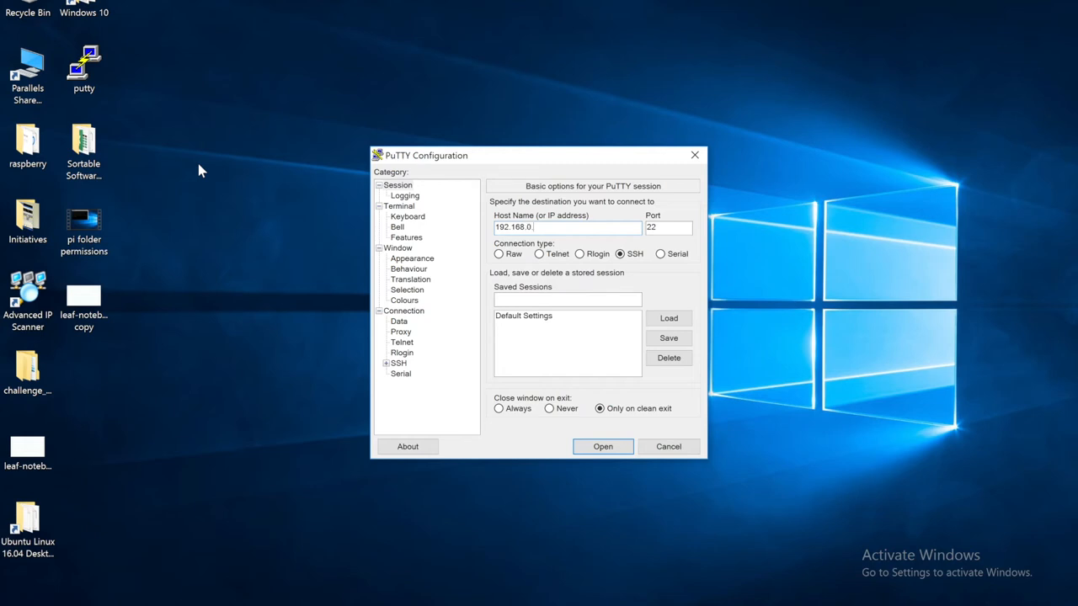
{"action": "type", "text": "21"}
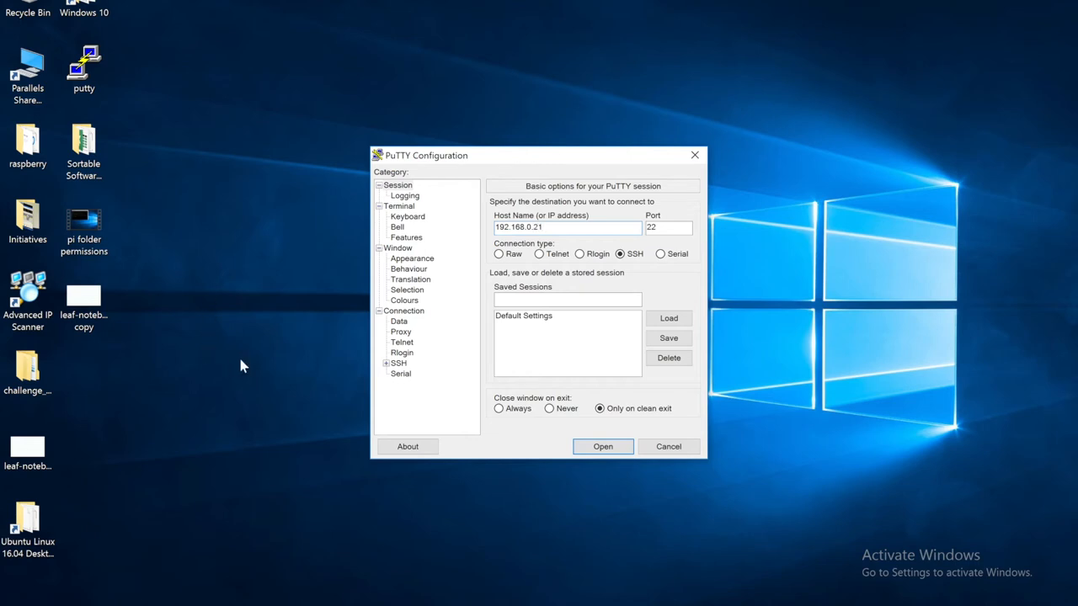
{"action": "left_click", "coordinate": [602, 446]}
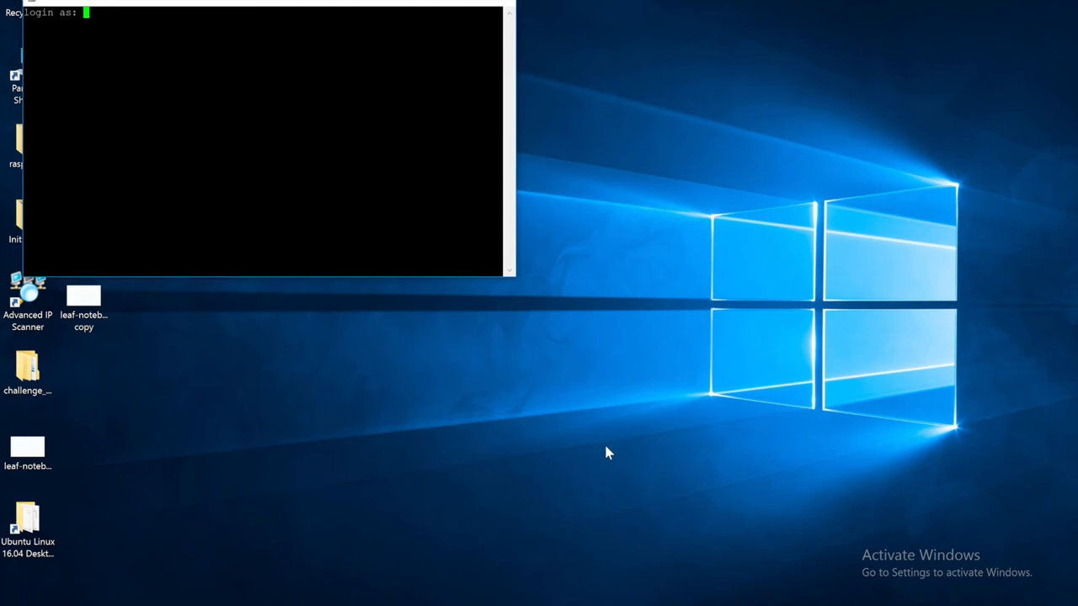
Log in as pi, list the home folder, and enter chmod 777 Documents
{"action": "type", "text": "pi"}
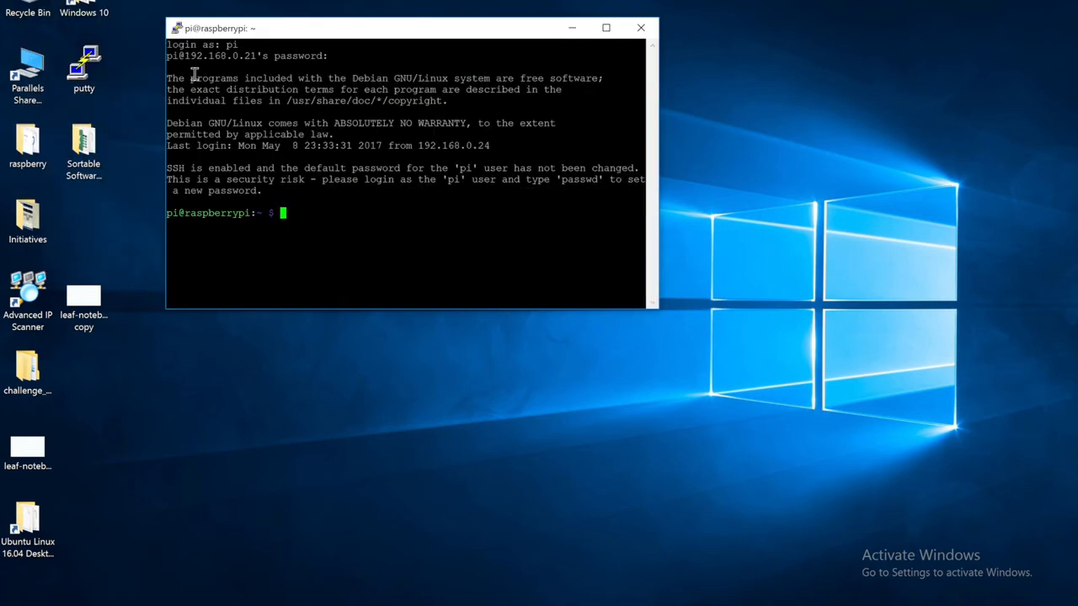
{"action": "type", "text": "ls"}
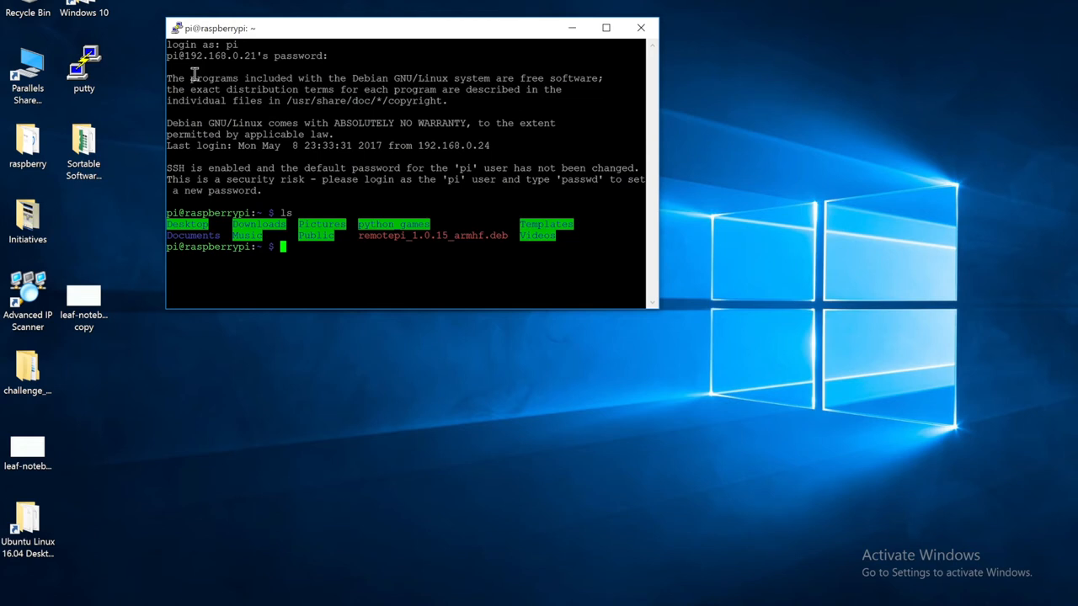
{"action": "type", "text": "chmod"}
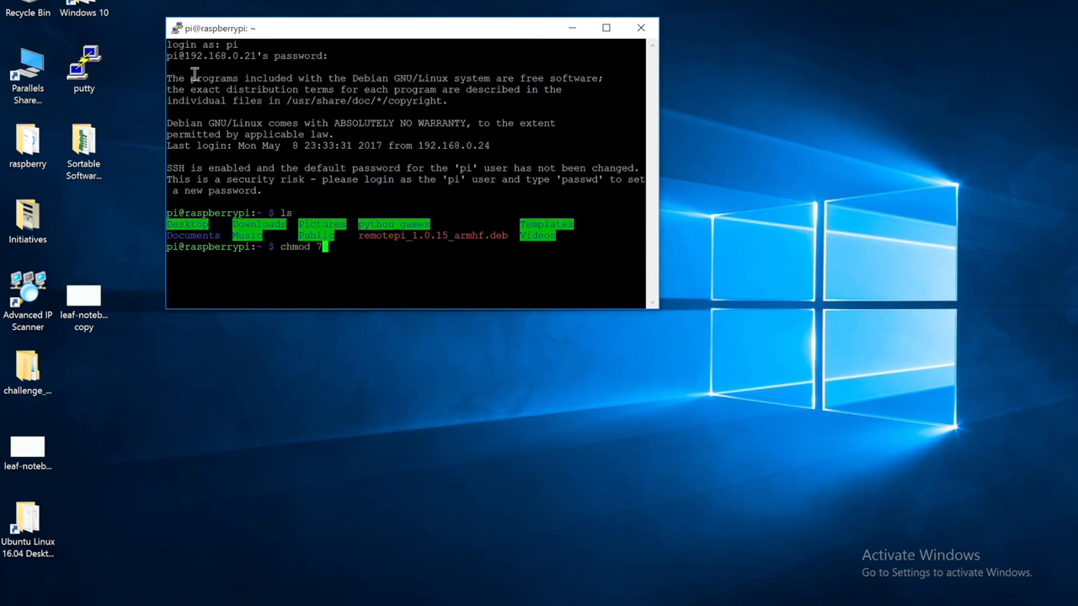
{"action": "type", "text": "77"}
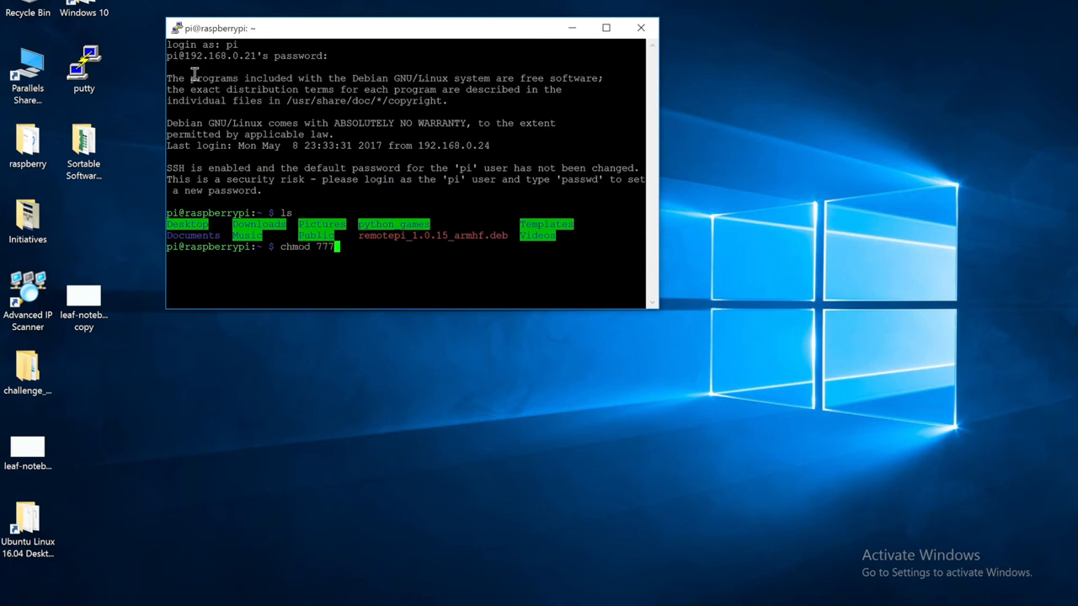
{"action": "type", "text": "D"}
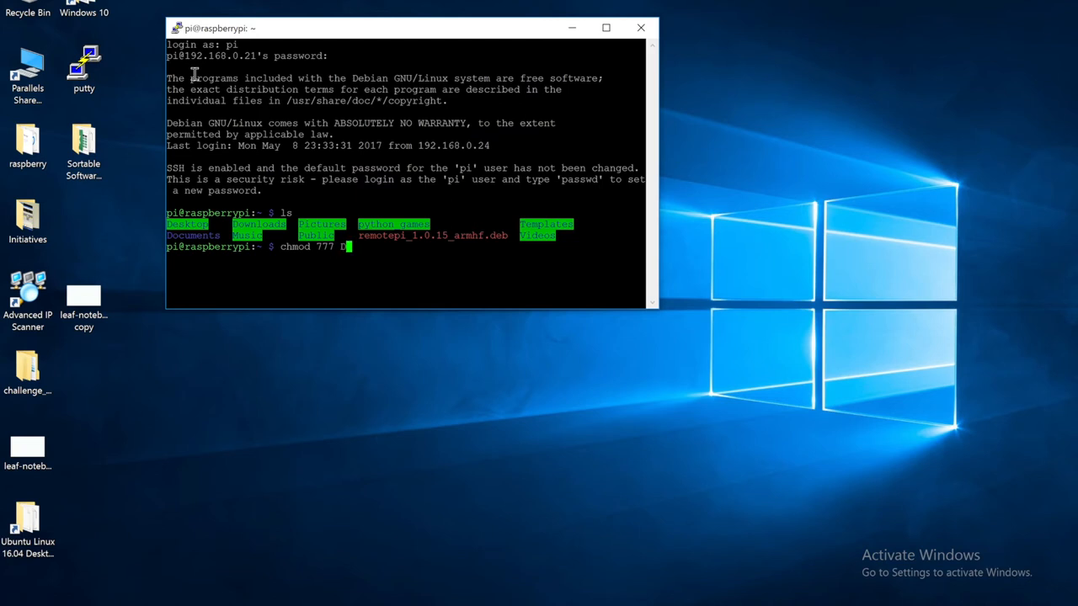
{"action": "type", "text": "ocu"}
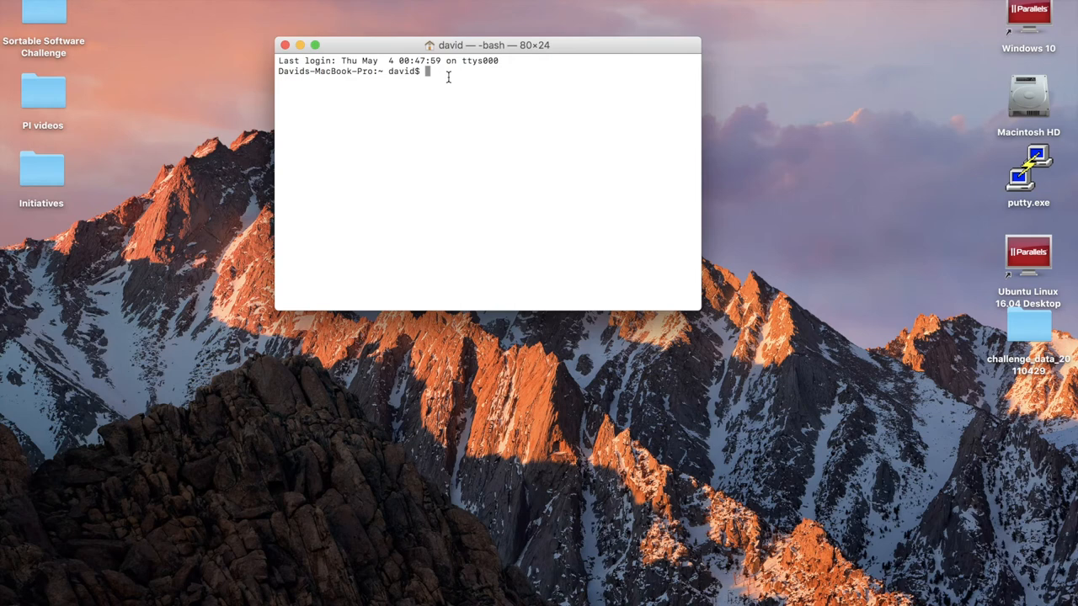
{"action": "type", "text": "p"}
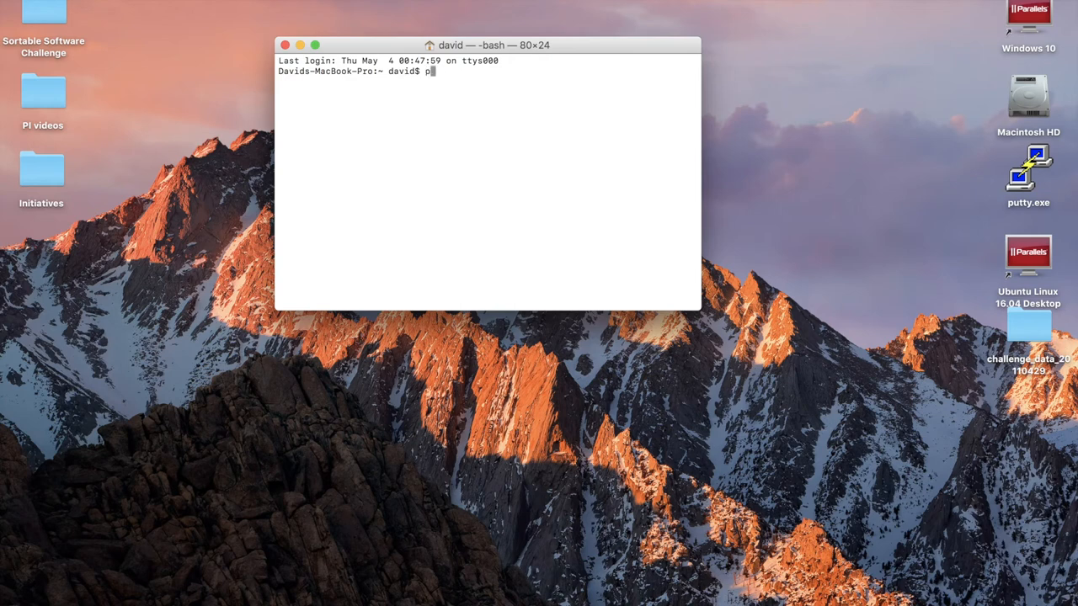
{"action": "type", "text": "ssh"}
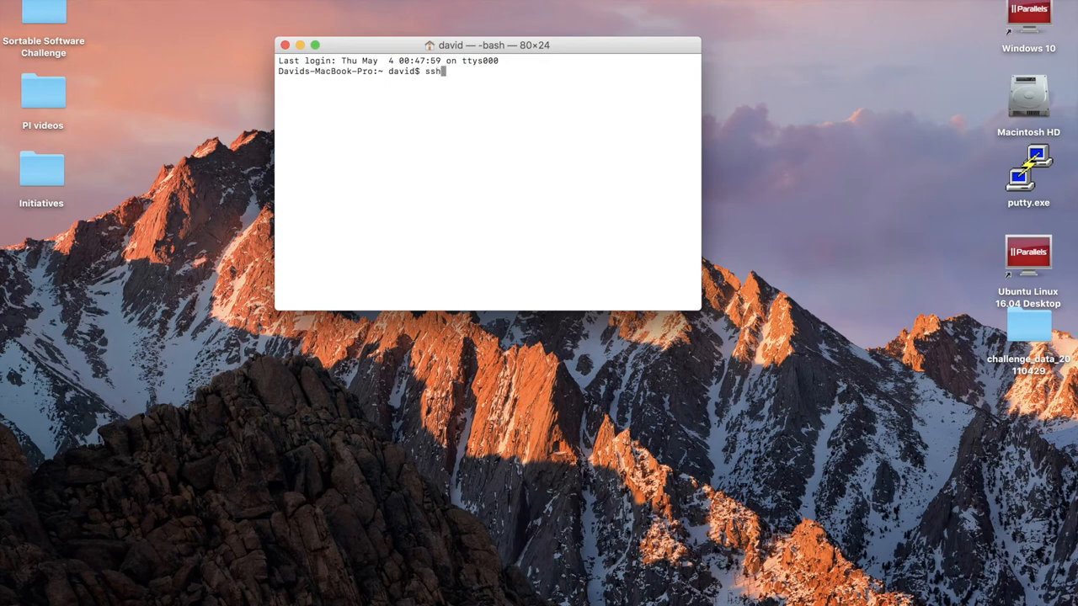
{"action": "type", "text": "\" \""}
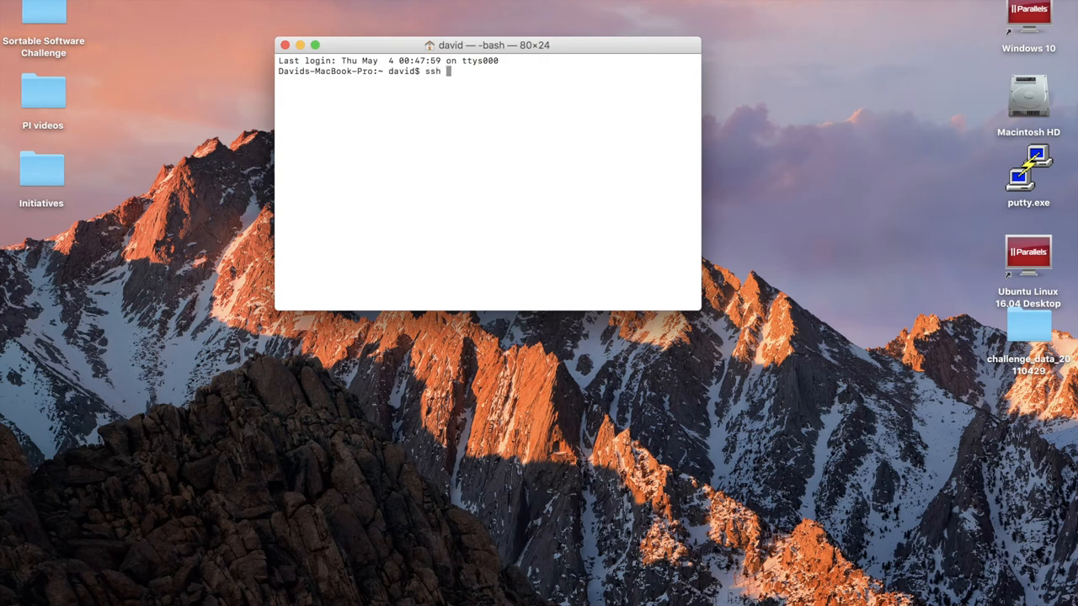
{"action": "type", "text": "pi"}
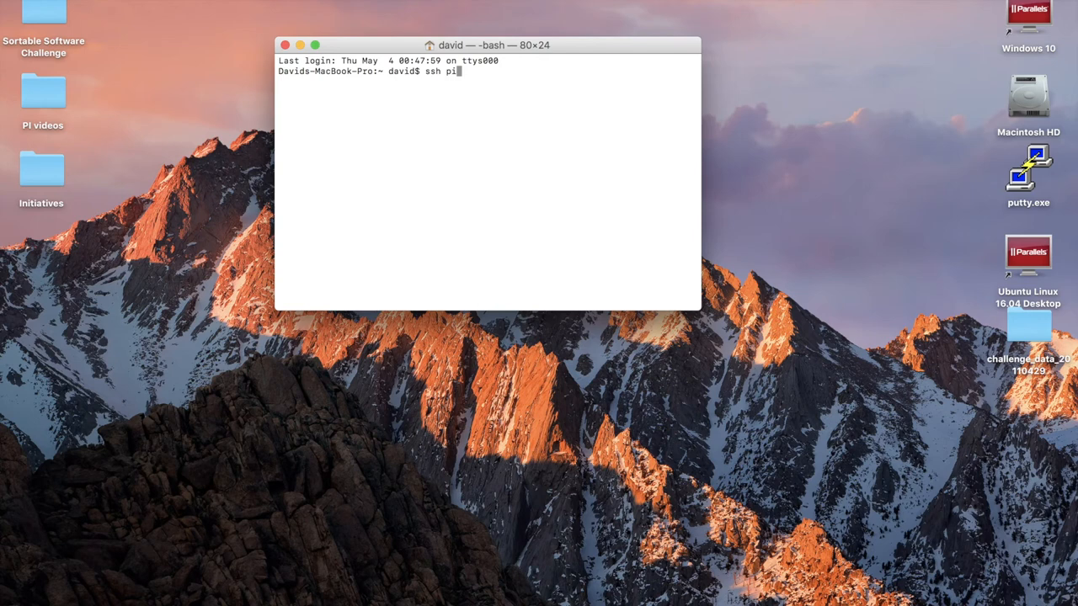
{"action": "type", "text": "@192.16"}
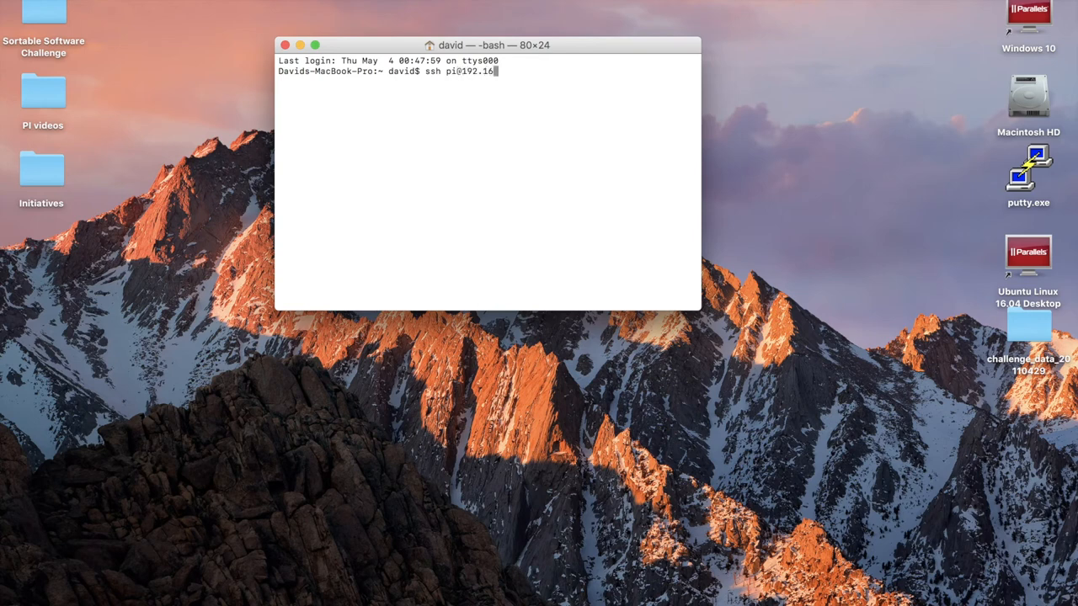
{"action": "type", "text": "8."}
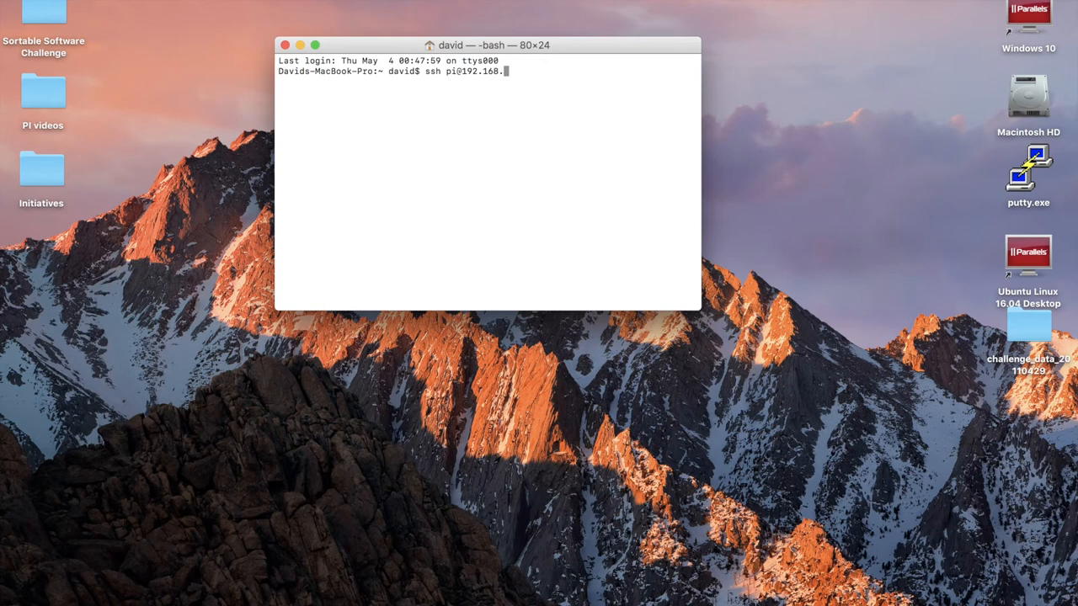
{"action": "type", "text": "0."}
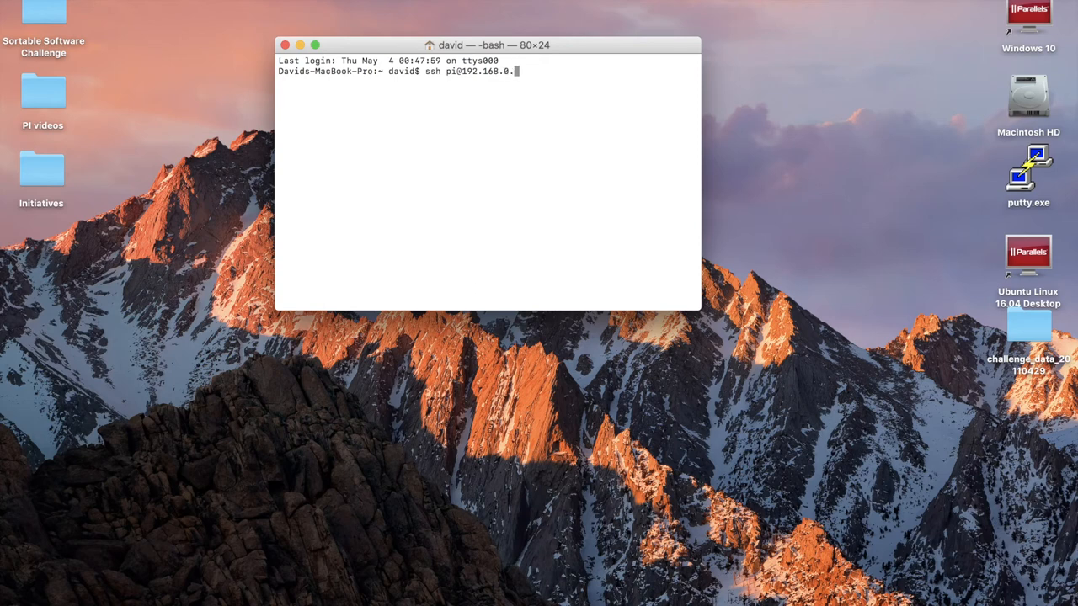
{"action": "type", "text": "21"}
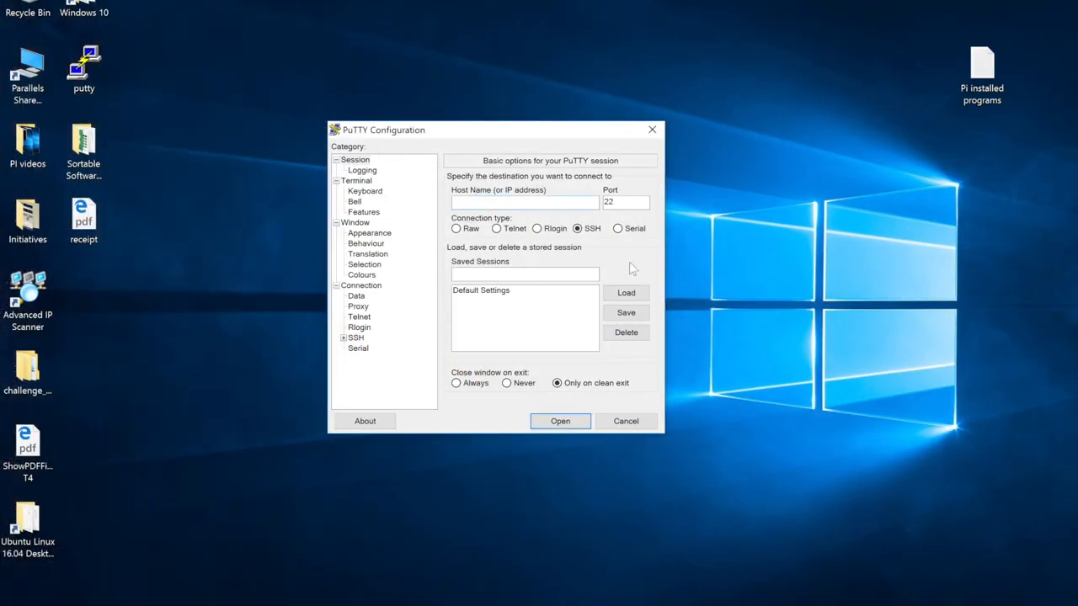
Connect PuTTY to 192.168.0.21 and enter pi as the login name
{"action": "type", "text": "192.168.0.21"}
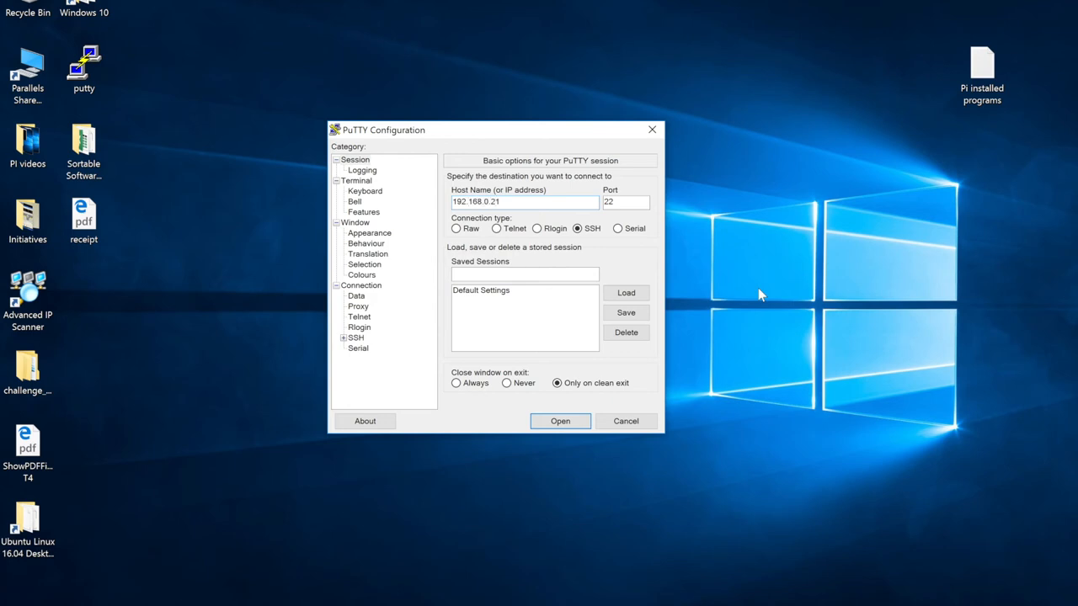
{"action": "left_click", "coordinate": [560, 420]}
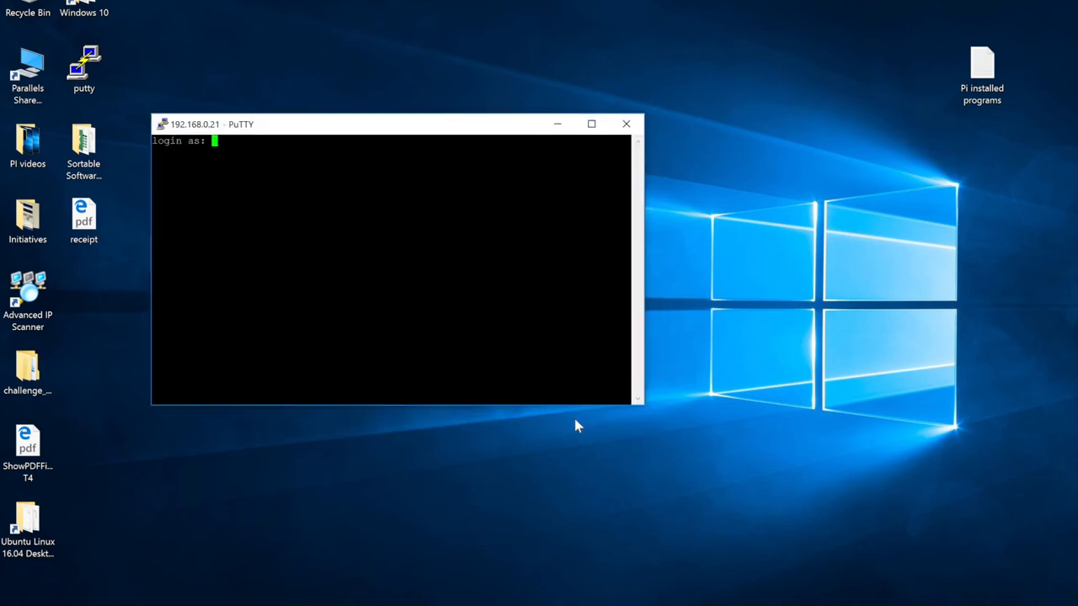
{"action": "type", "text": "pi@192.168.0.21"}
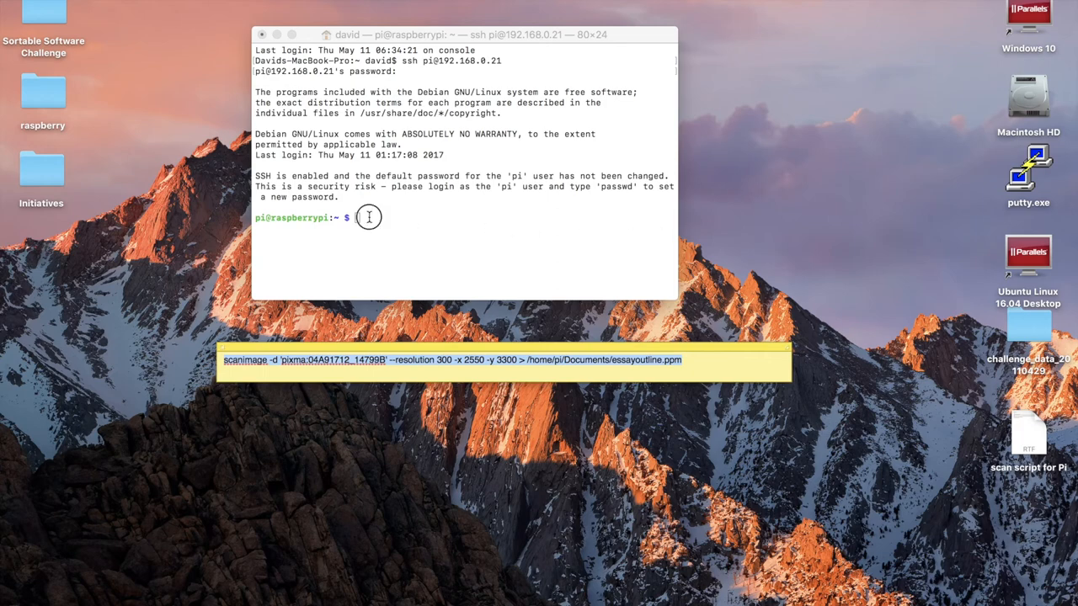
Enter the 300-dpi scanimage command saving to /home/pi/Documents/essayoutline.ppm
{"action": "type", "text": "scanimage -d 'pixma:04A91712_14799B' --resolution 300 -x 2550 -y 3300 > /home/pi/Documents/essayoutline.ppm"}
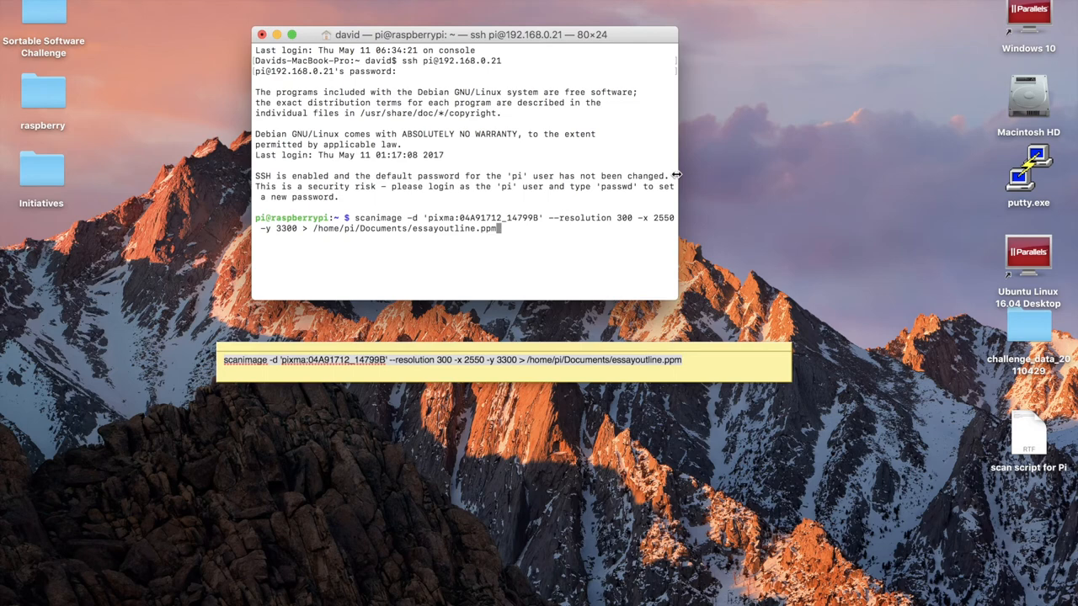
{"action": "left_click_drag", "start_coordinate": [678, 177], "coordinate": [865, 182]}
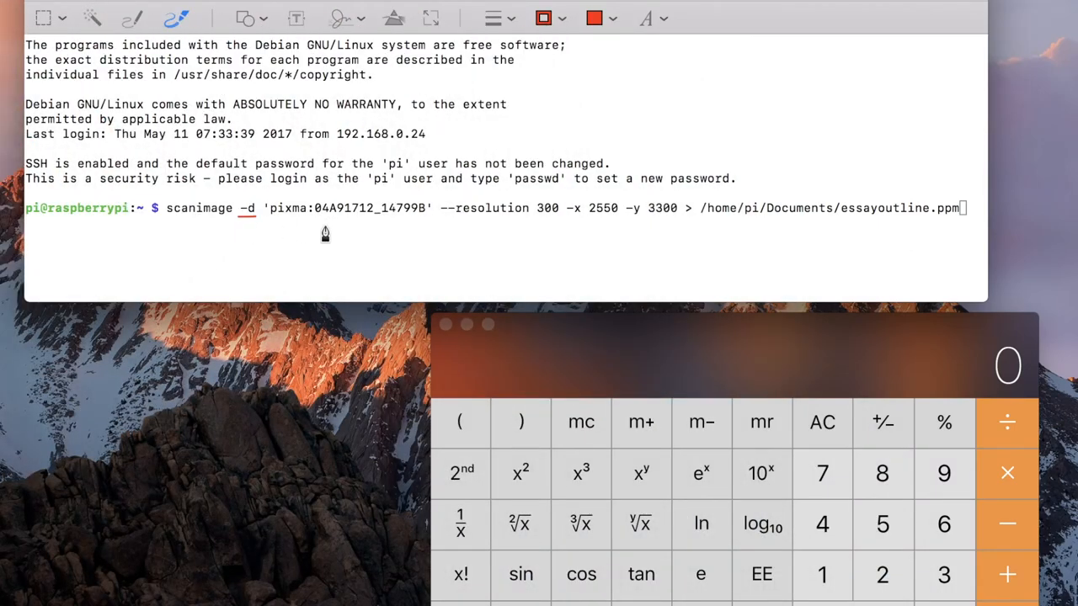
{"action": "mouse_move", "coordinate": [349, 196]}
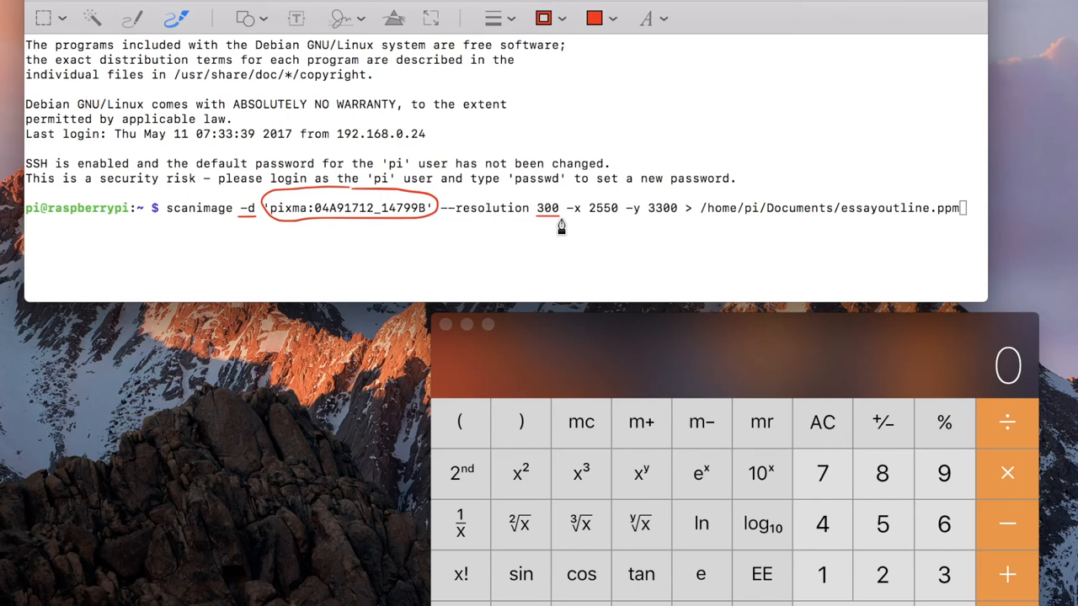
{"action": "mouse_move", "coordinate": [564, 226]}
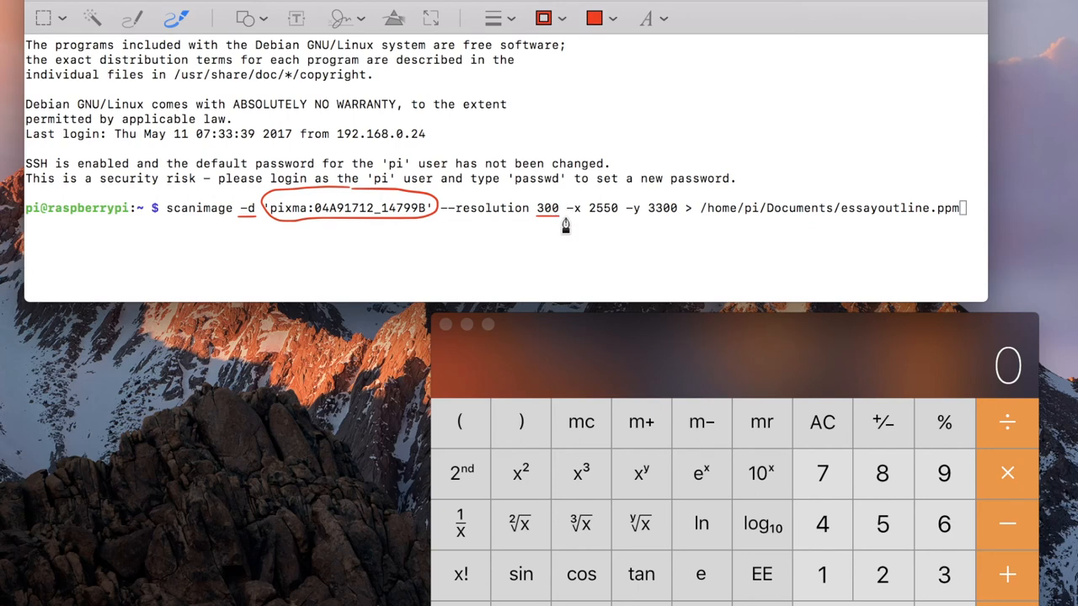
{"action": "mouse_move", "coordinate": [566, 225]}
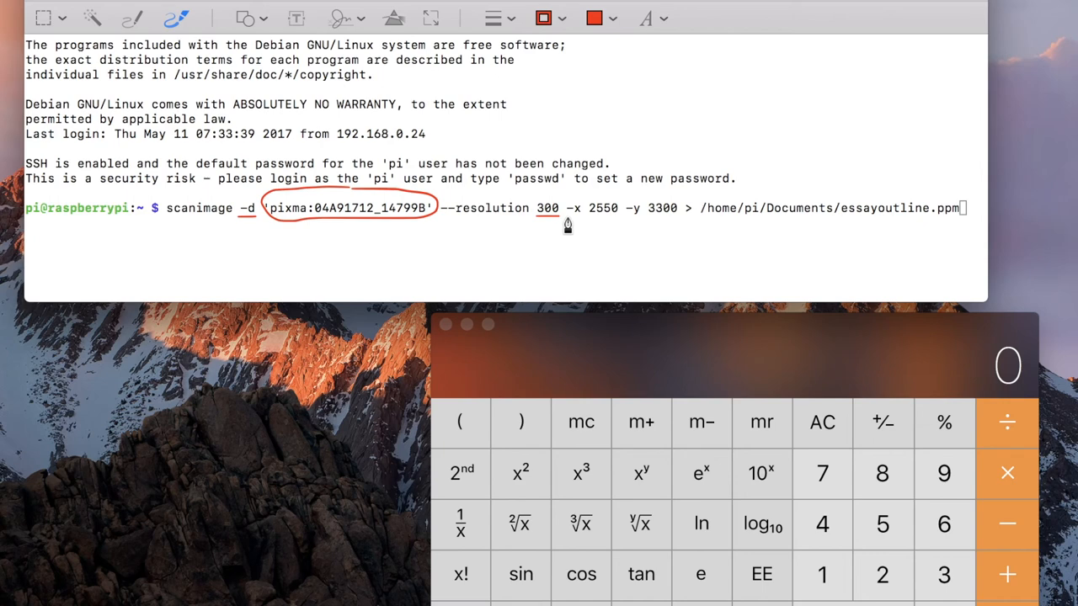
{"action": "mouse_move", "coordinate": [579, 227]}
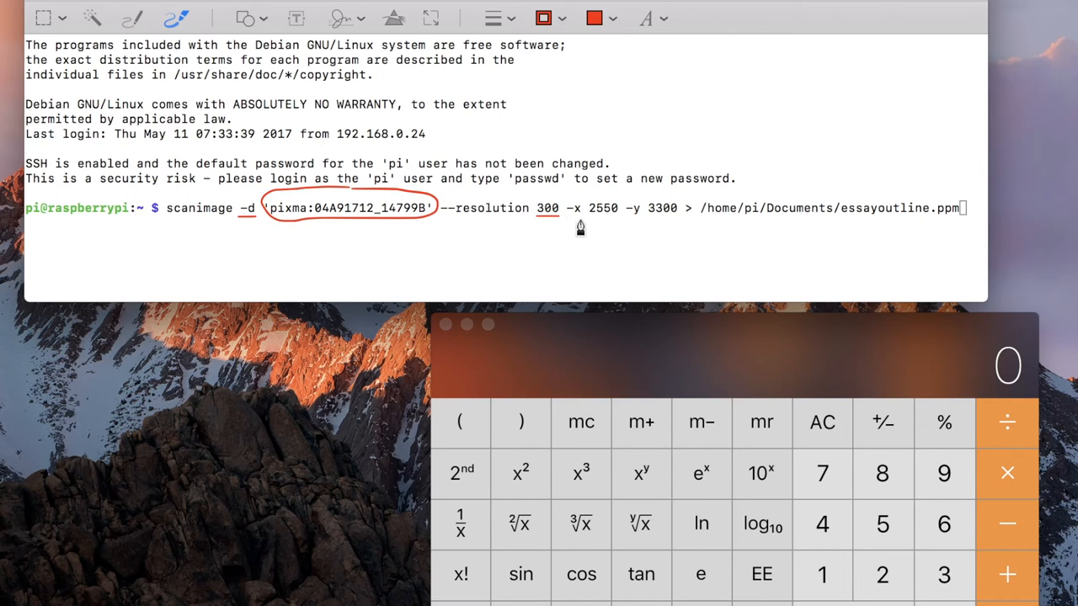
{"action": "mouse_move", "coordinate": [601, 231]}
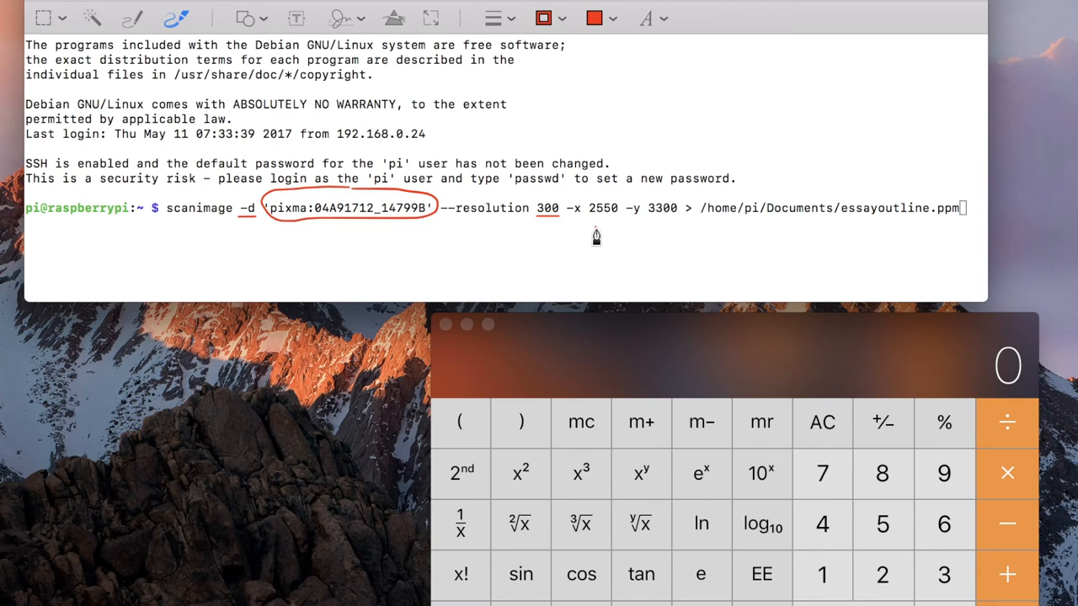
{"action": "mouse_move", "coordinate": [605, 226]}
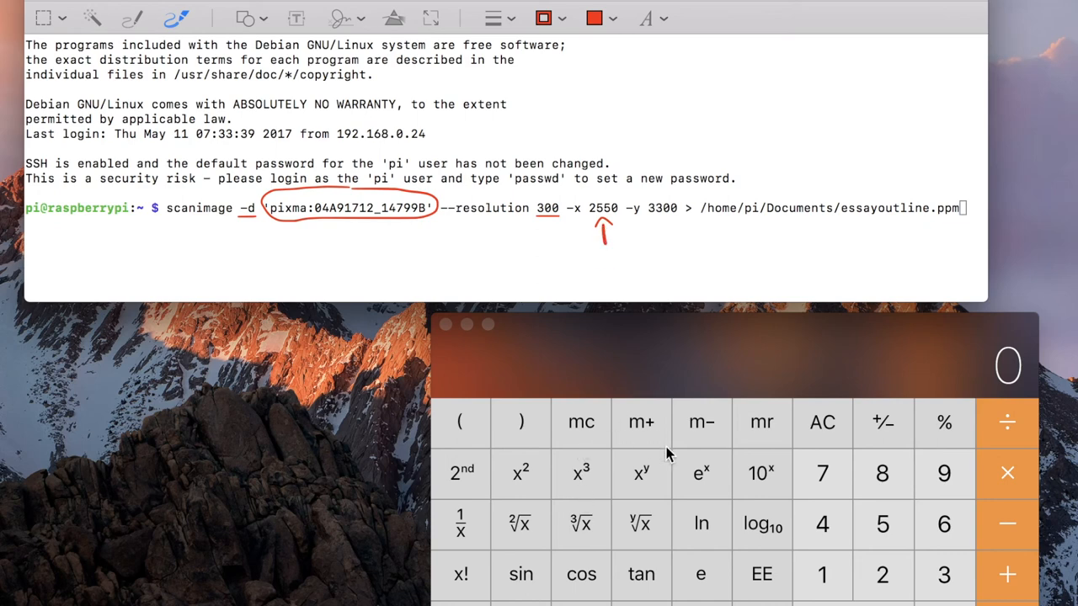
{"action": "mouse_move", "coordinate": [947, 585]}
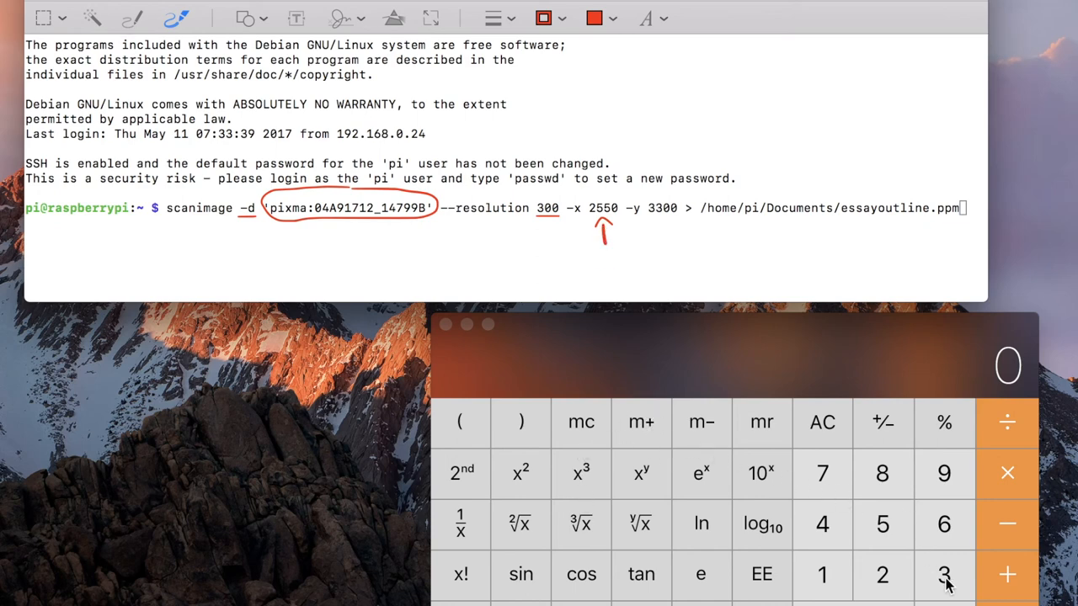
{"action": "left_click", "coordinate": [944, 575]}
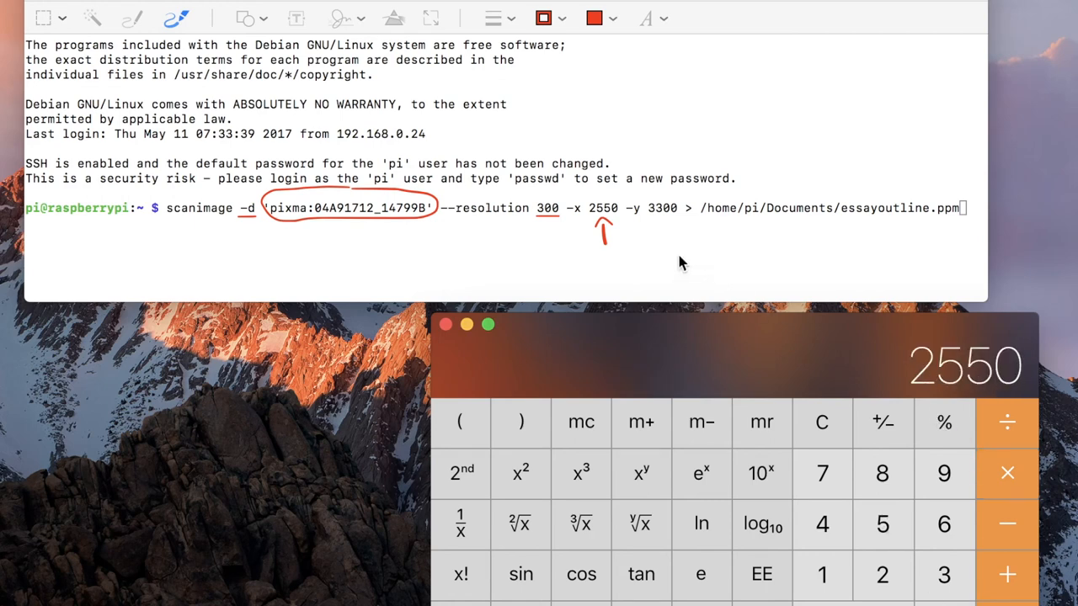
{"action": "mouse_move", "coordinate": [660, 228]}
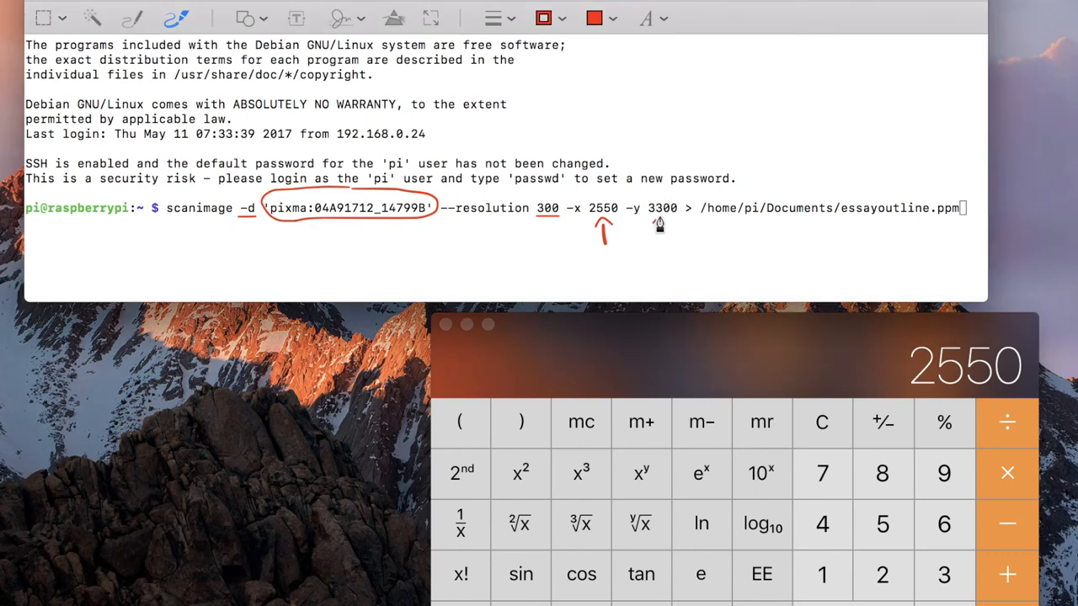
{"action": "mouse_move", "coordinate": [661, 222]}
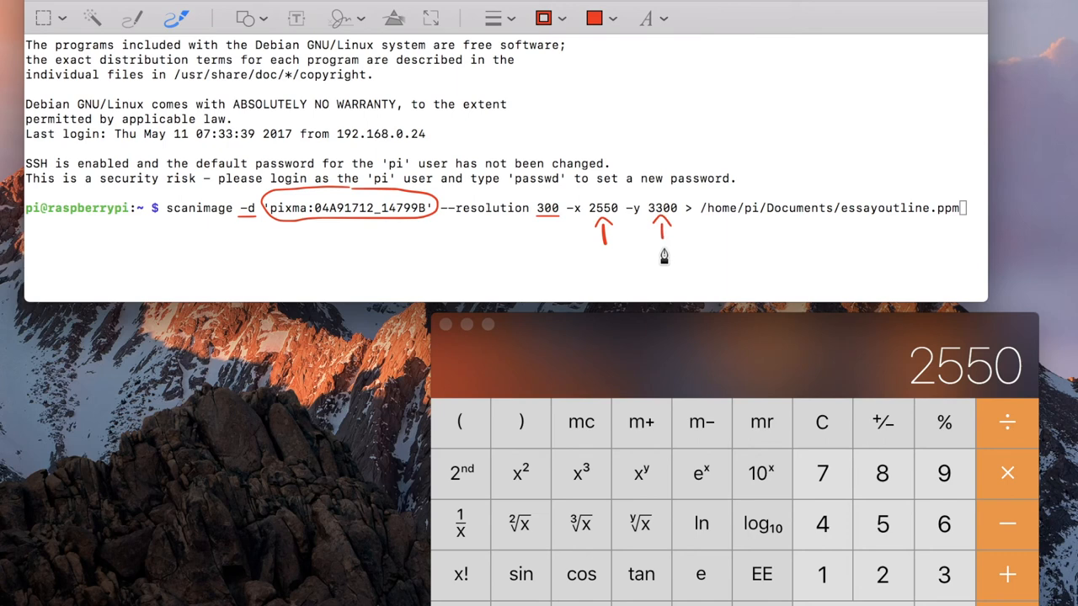
{"action": "mouse_move", "coordinate": [781, 437]}
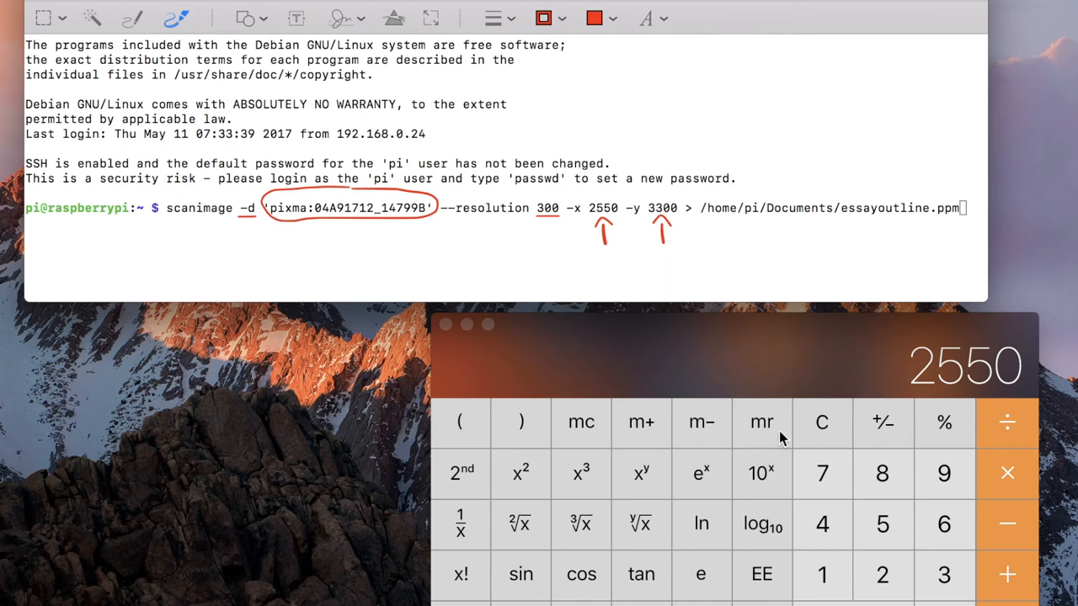
{"action": "left_click", "coordinate": [822, 422]}
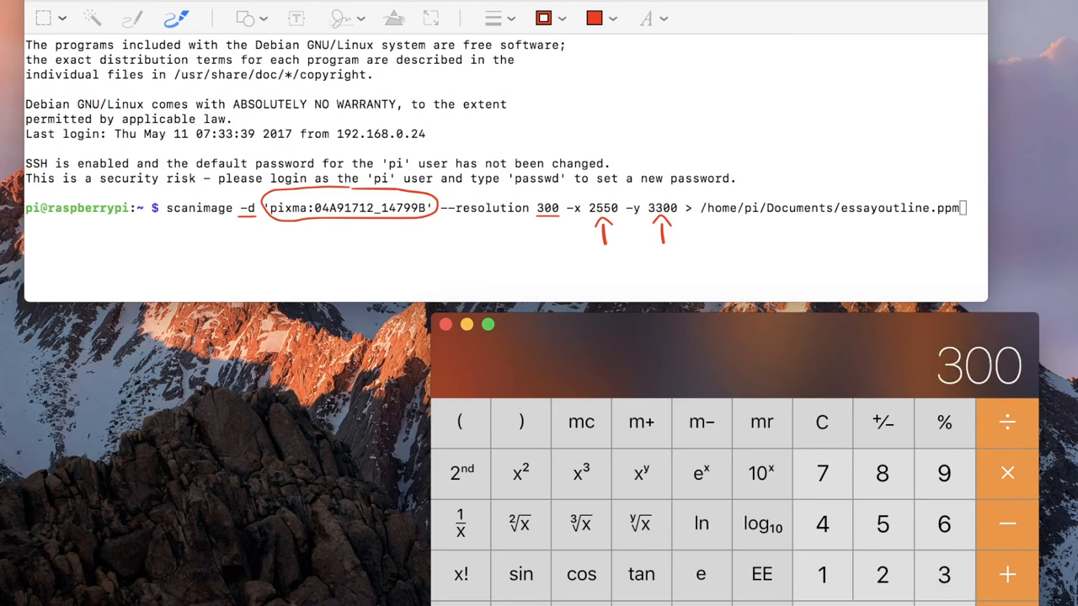
{"action": "left_click", "coordinate": [822, 574]}
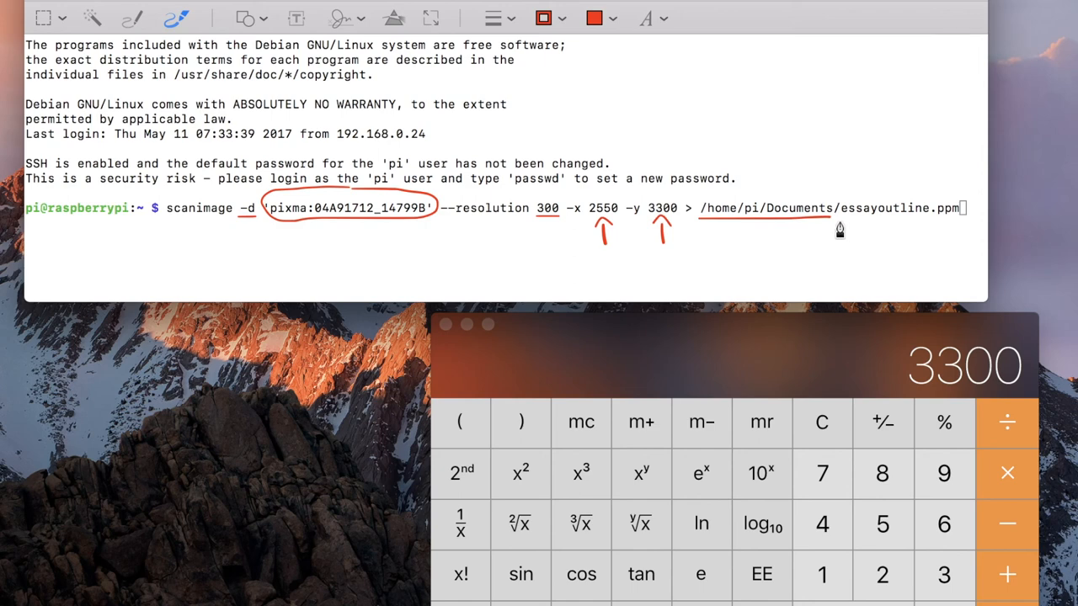
{"action": "left_click_drag", "start_coordinate": [839, 225], "coordinate": [951, 219]}
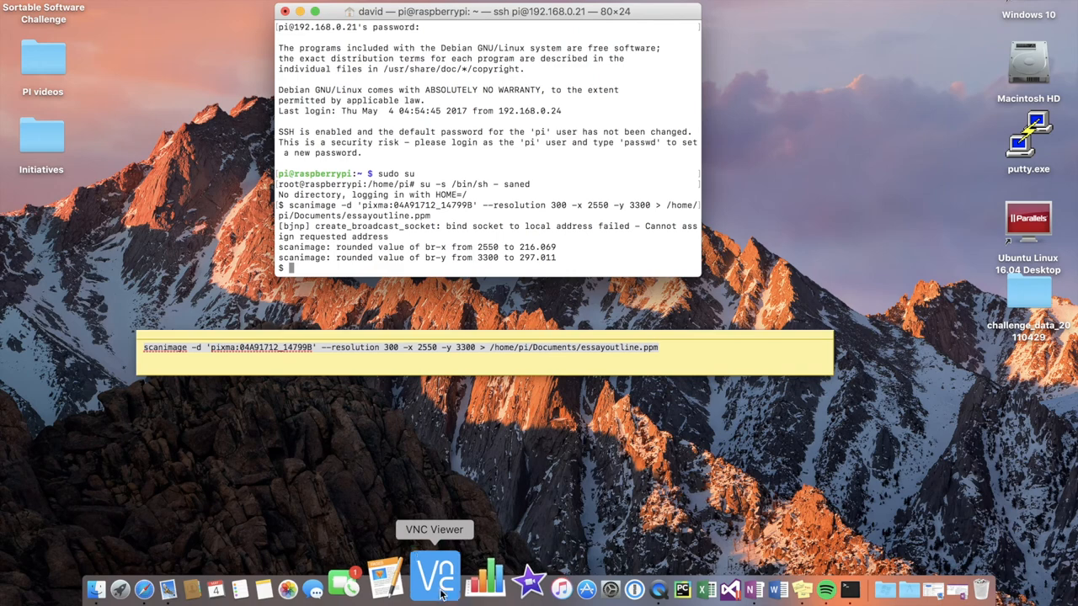
Launch VNC Viewer and connect to the Pi's desktop at 192.168.0.21
{"action": "left_click", "coordinate": [434, 577]}
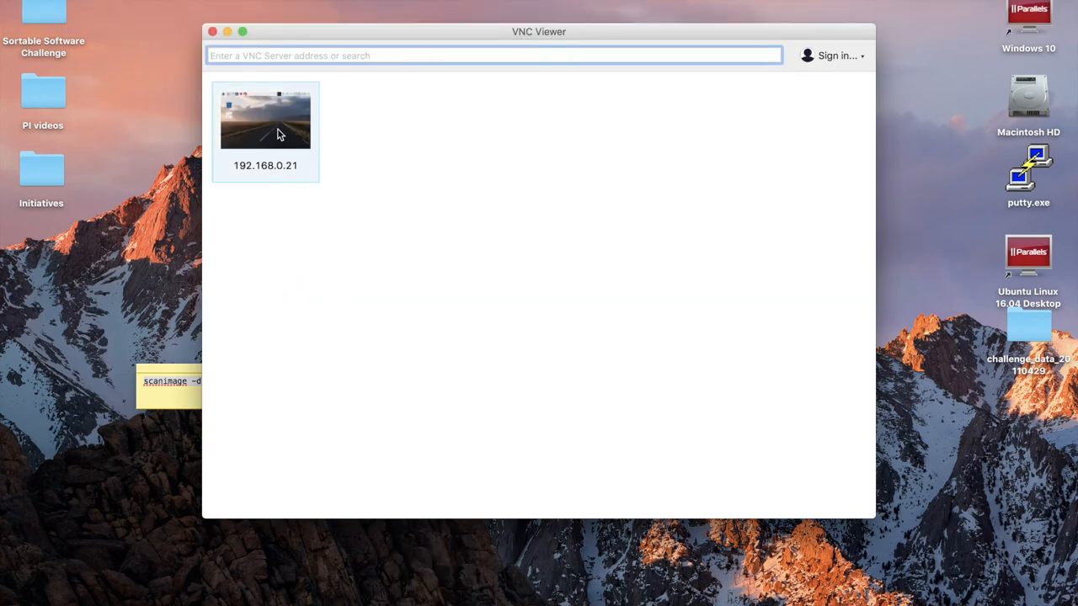
{"action": "double_click", "coordinate": [266, 118]}
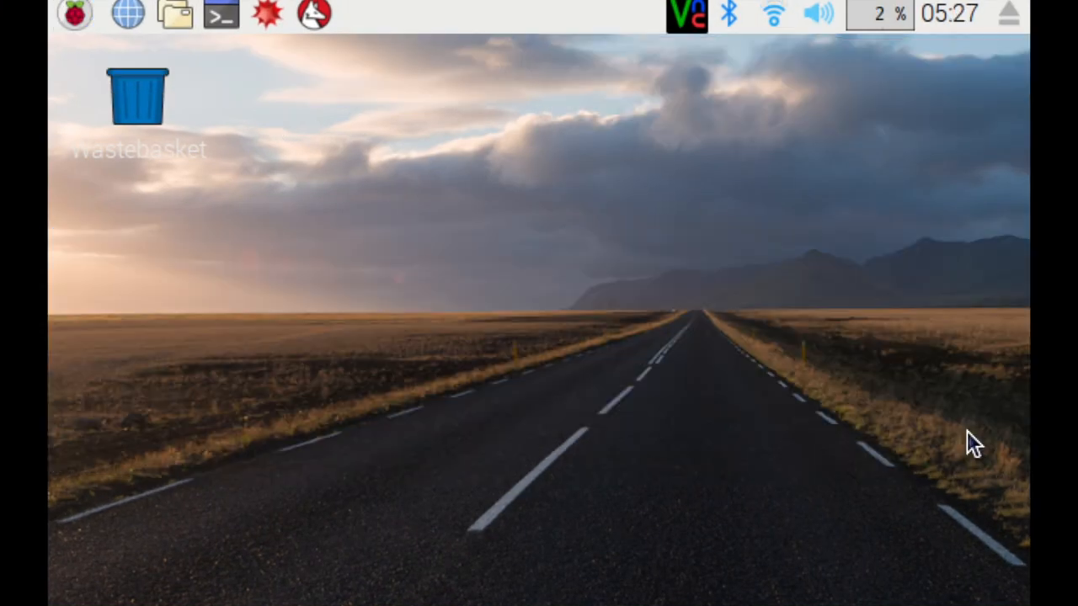
{"action": "mouse_move", "coordinate": [940, 423]}
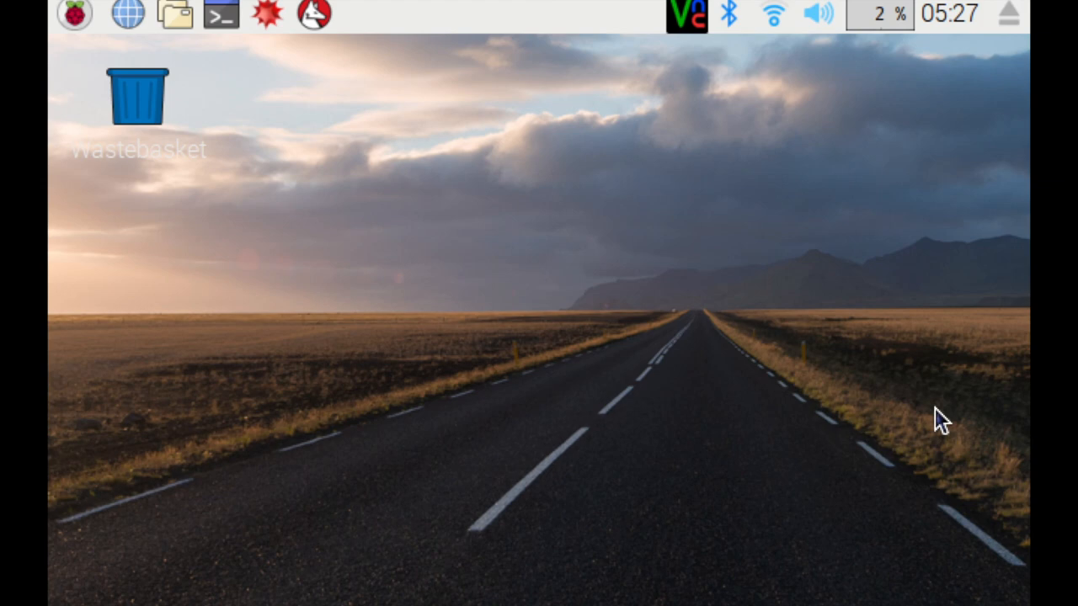
Check the Pi's Documents folder in the file manager for essayoutline.ppm
{"action": "left_click", "coordinate": [175, 16]}
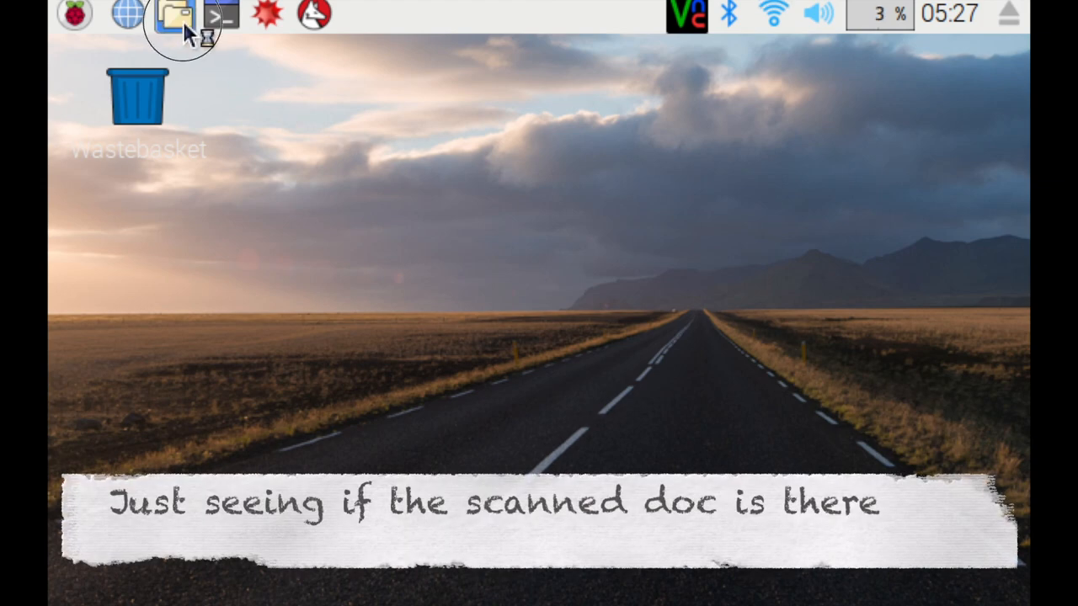
{"action": "left_click", "coordinate": [175, 15]}
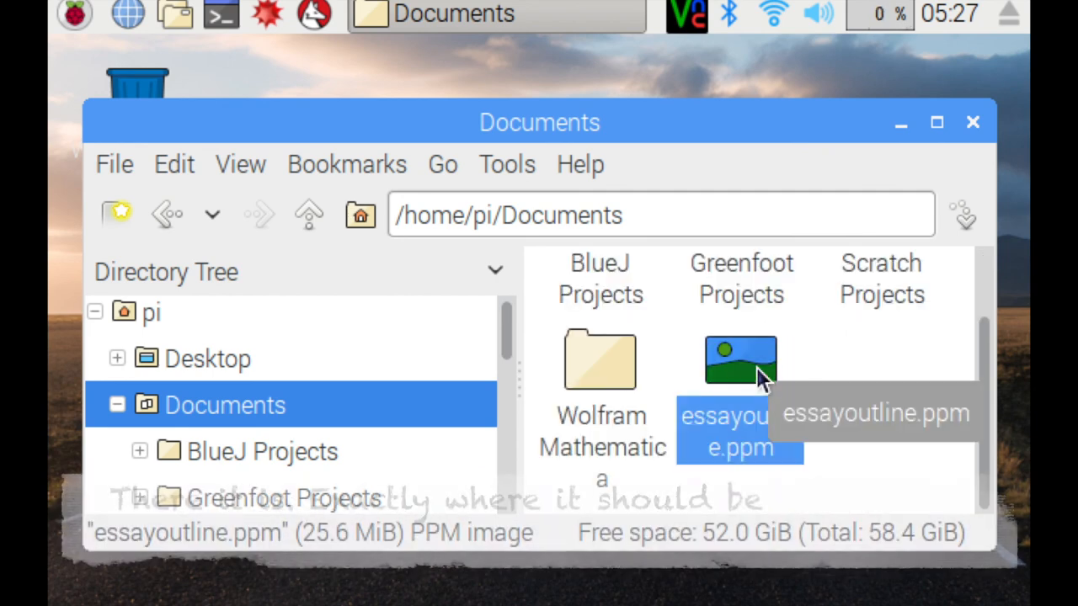
{"action": "left_click", "coordinate": [74, 13]}
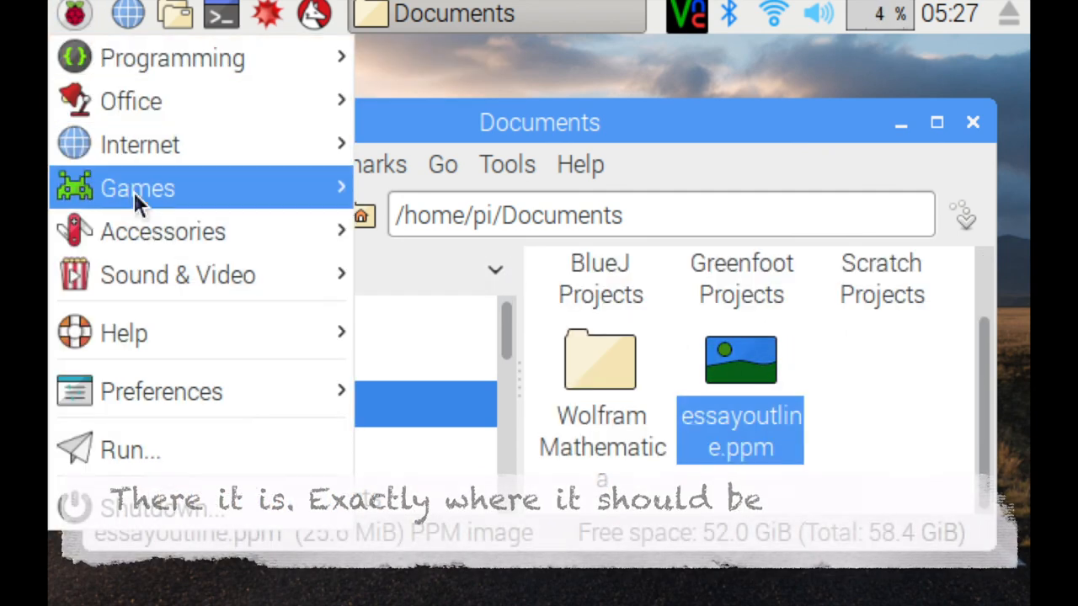
{"action": "mouse_move", "coordinate": [161, 232]}
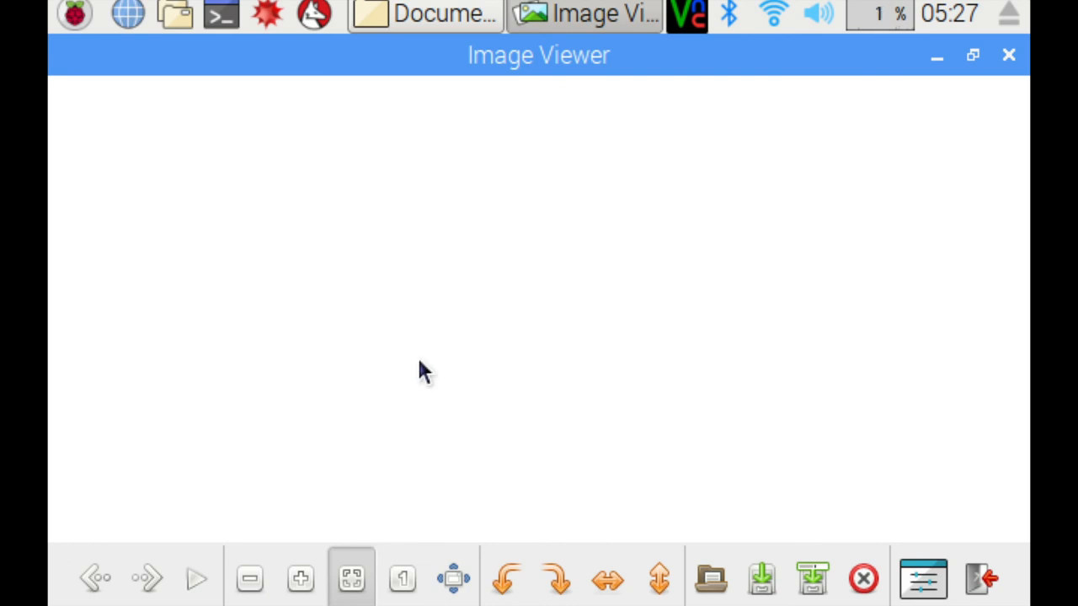
Open essayoutline.ppm in Image Viewer and zoom in three times on the essay title
{"action": "left_click", "coordinate": [710, 577]}
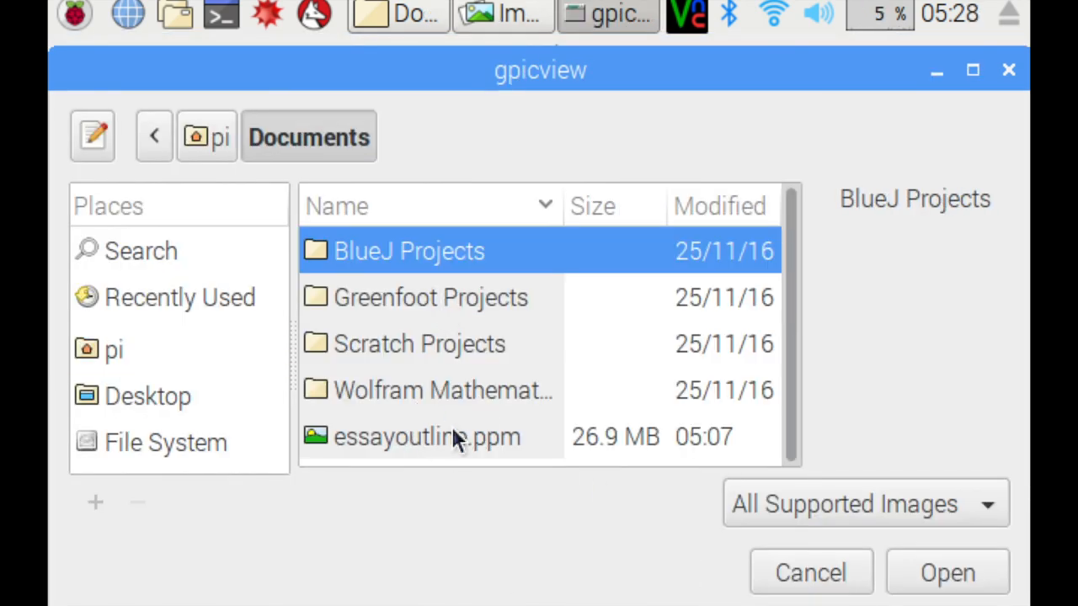
{"action": "double_click", "coordinate": [426, 436]}
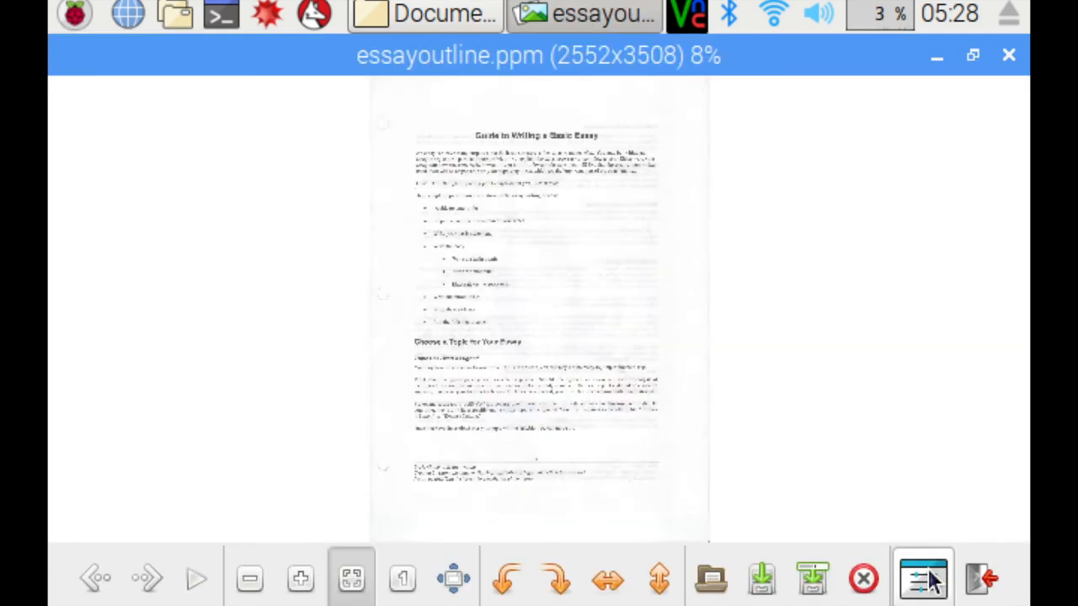
{"action": "left_click", "coordinate": [300, 577]}
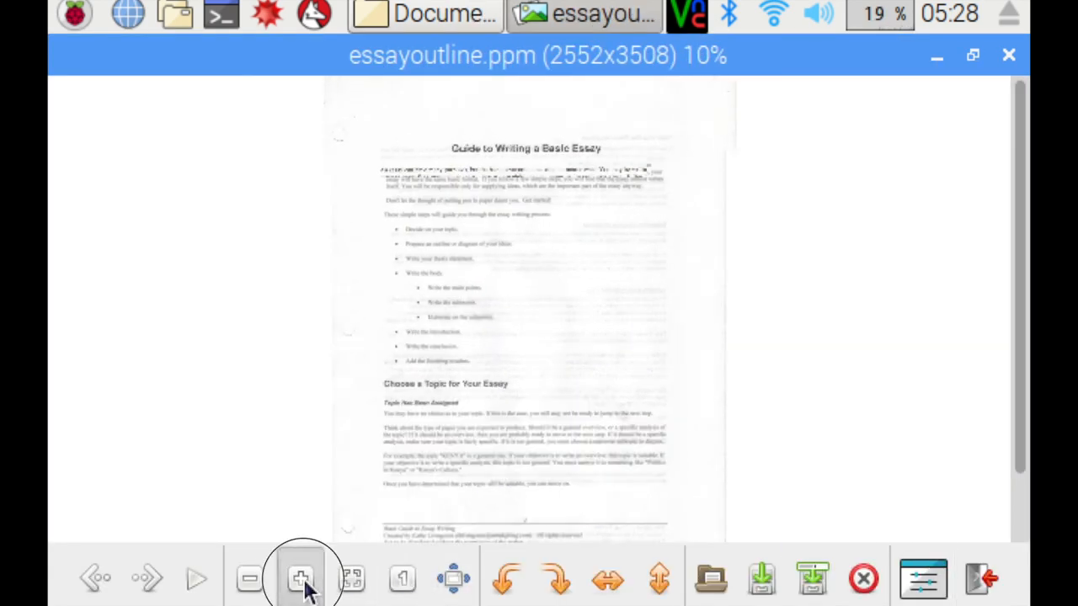
{"action": "left_click", "coordinate": [300, 578]}
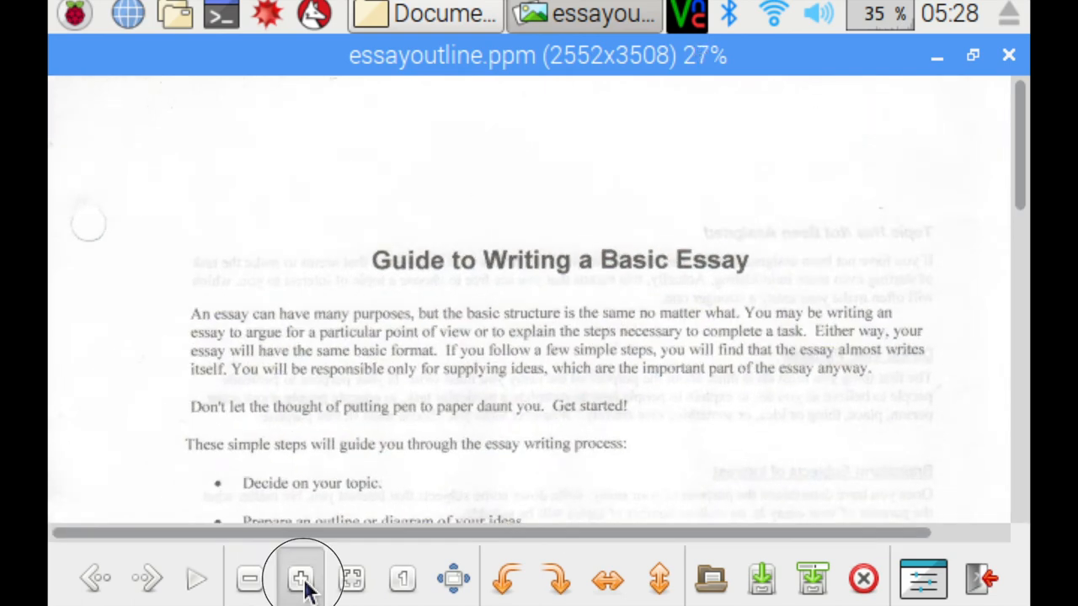
{"action": "left_click", "coordinate": [301, 577]}
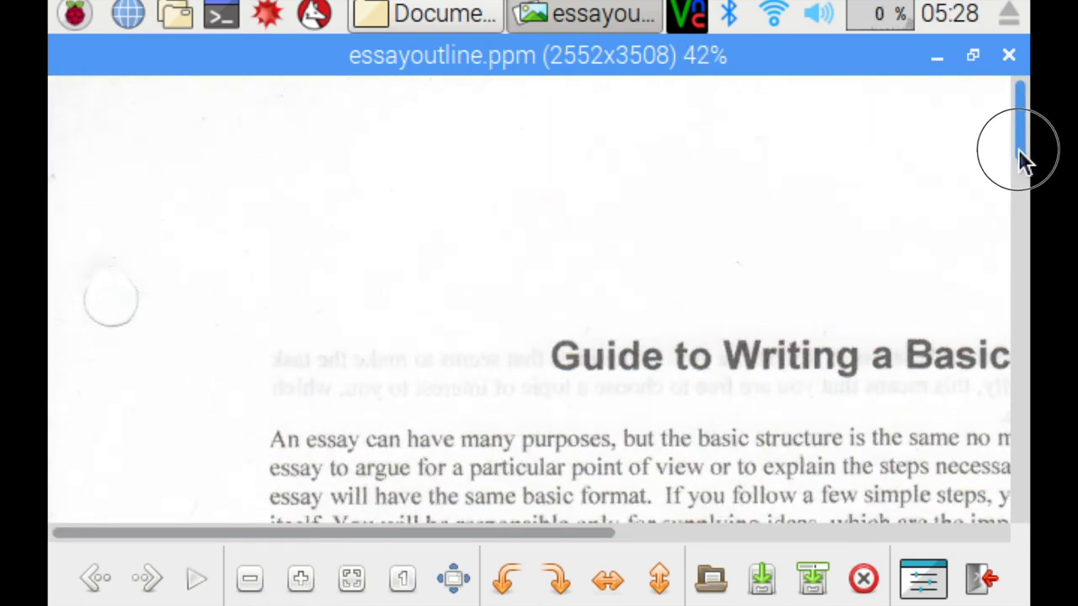